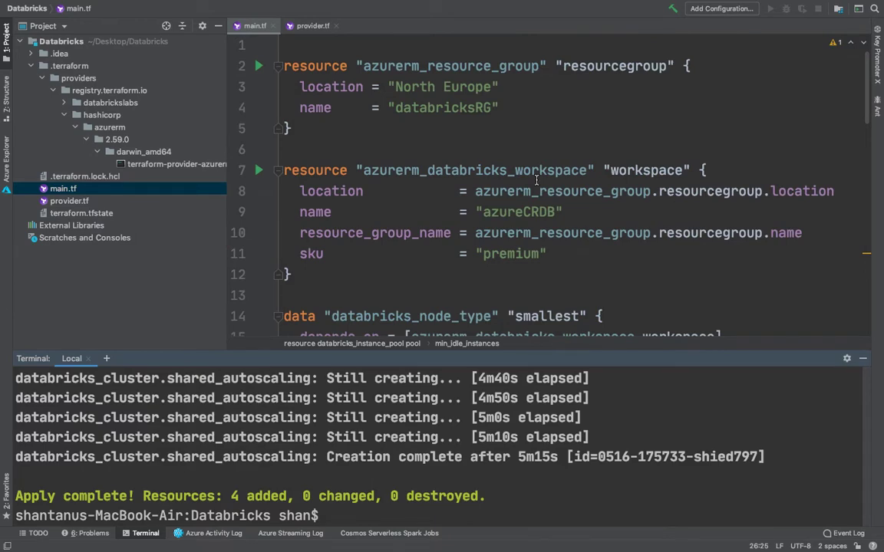
Launch the azureCRDB Databricks workspace from its Azure Portal overview page
{"action": "scroll", "scroll_direction": "down", "scroll_amount": 3}
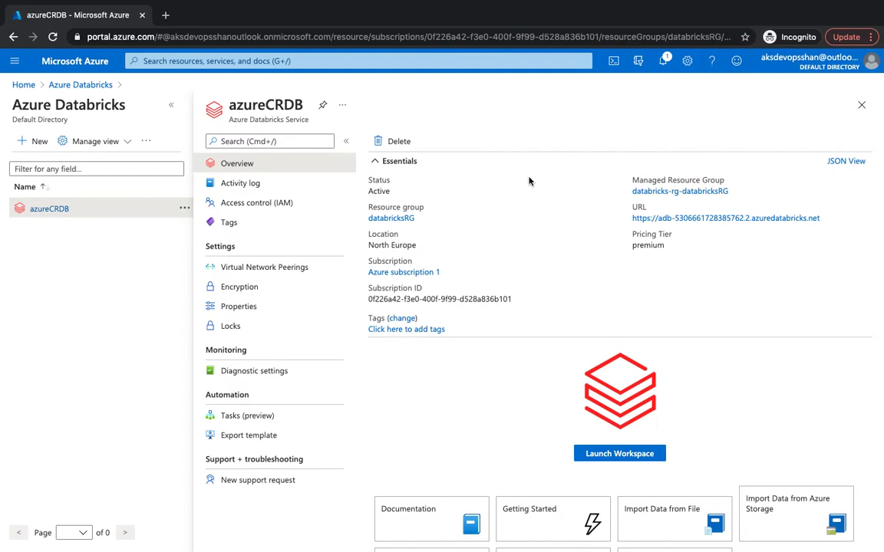
{"action": "mouse_move", "coordinate": [596, 387]}
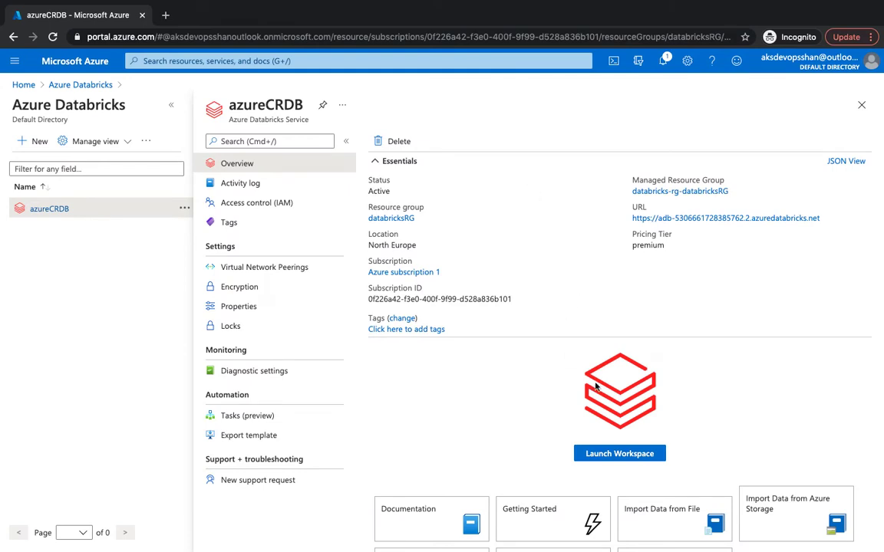
{"action": "left_click", "coordinate": [619, 453]}
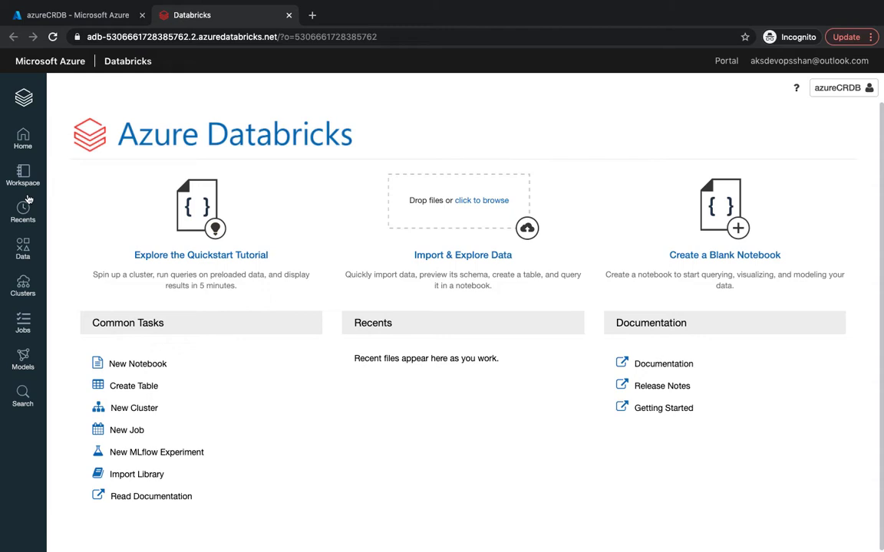
{"action": "mouse_move", "coordinate": [65, 271]}
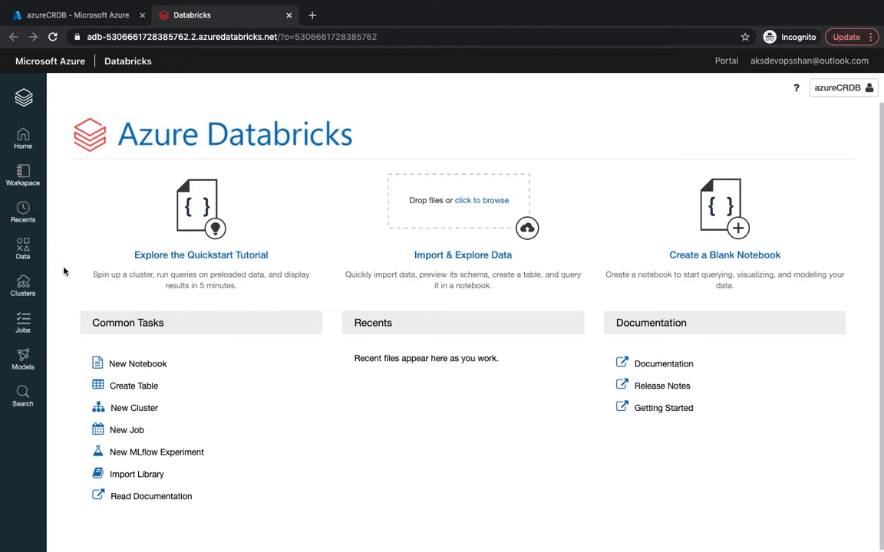
{"action": "mouse_move", "coordinate": [23, 357]}
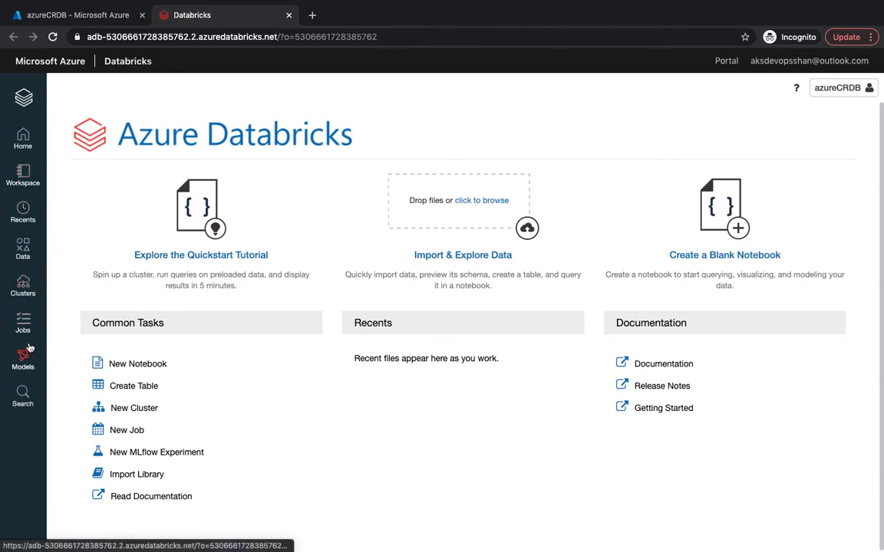
Open the Workspace browser, bring up the Shared folder's options, and expand Users
{"action": "left_click", "coordinate": [22, 175]}
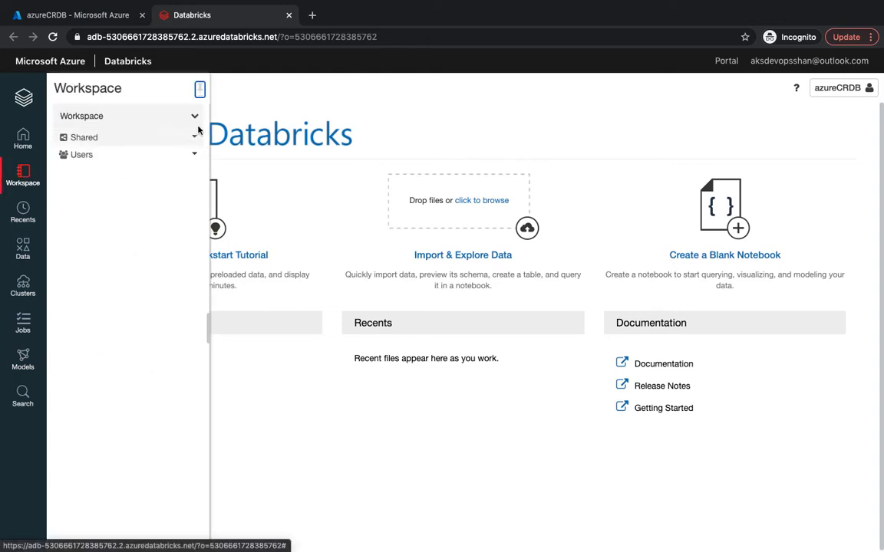
{"action": "mouse_move", "coordinate": [190, 146]}
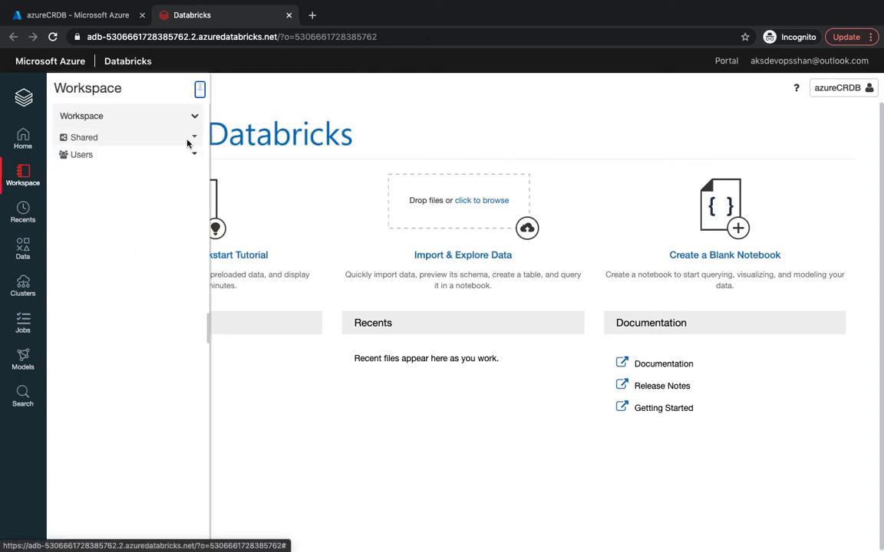
{"action": "mouse_move", "coordinate": [191, 142]}
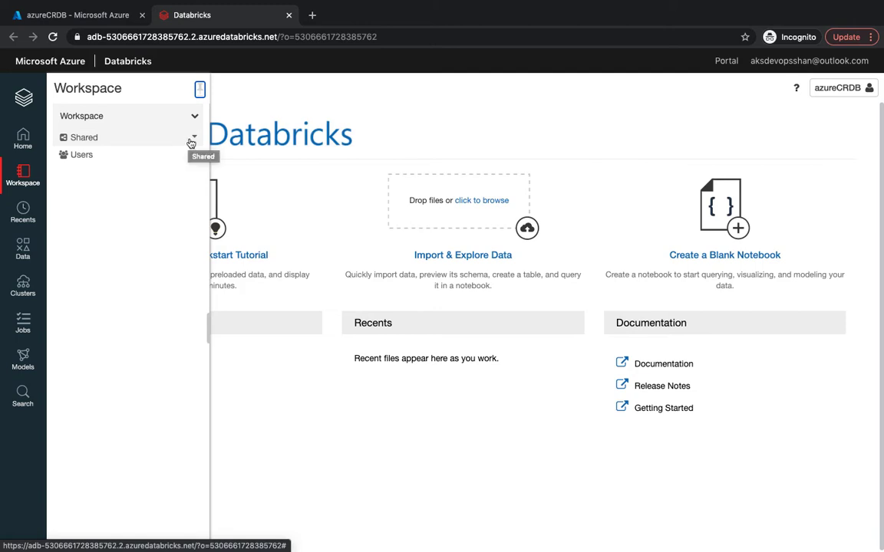
{"action": "left_click", "coordinate": [194, 140]}
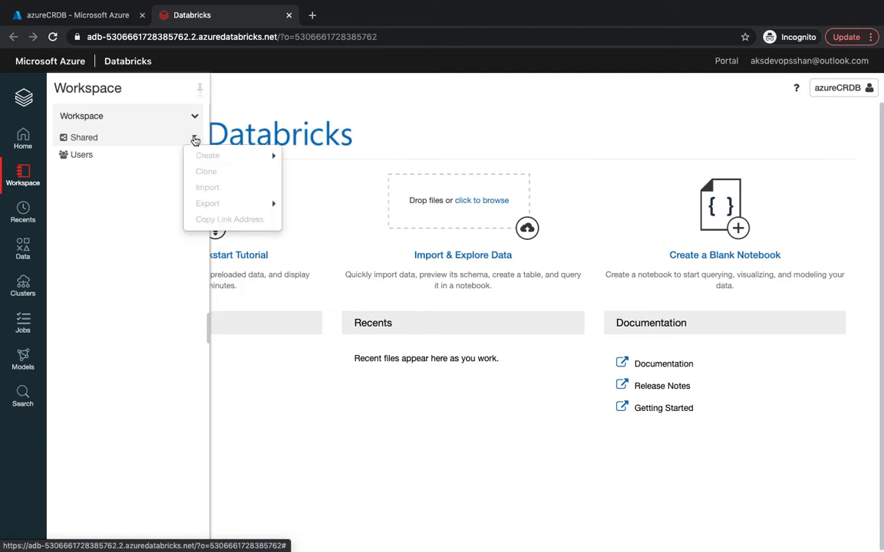
{"action": "left_click", "coordinate": [81, 154]}
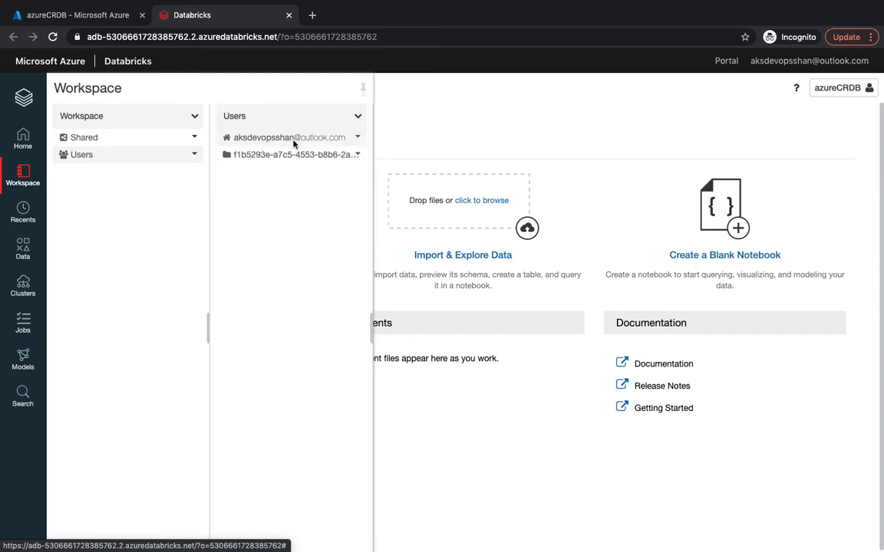
{"action": "mouse_move", "coordinate": [284, 154]}
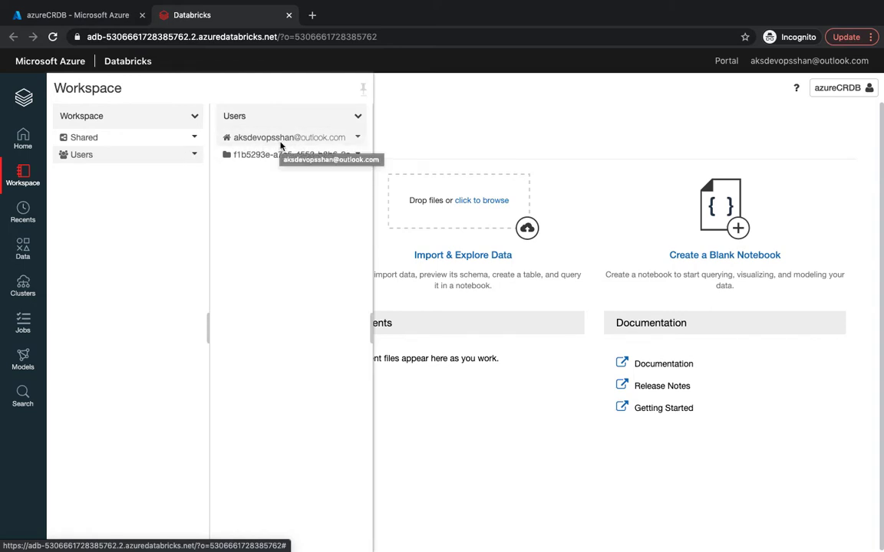
{"action": "mouse_move", "coordinate": [284, 230]}
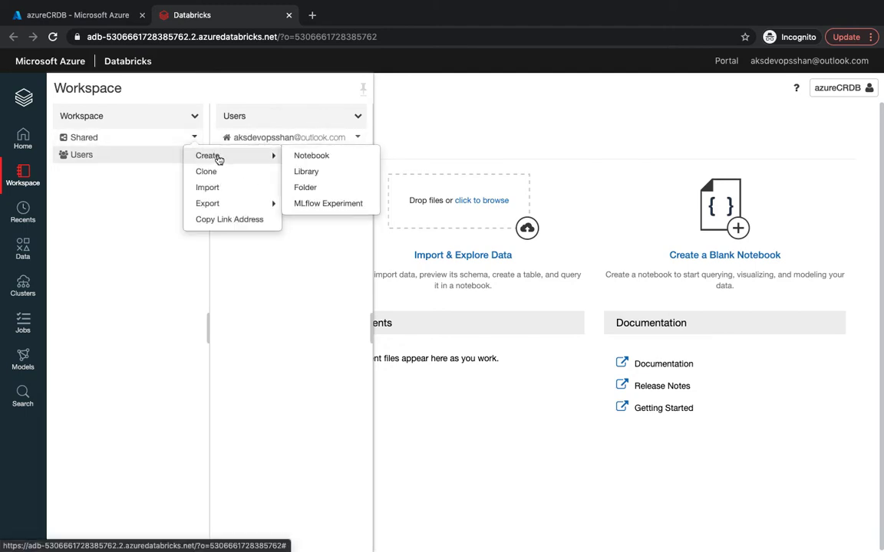
Create a new folder named CodeRedBasic inside Shared
{"action": "left_click", "coordinate": [305, 187]}
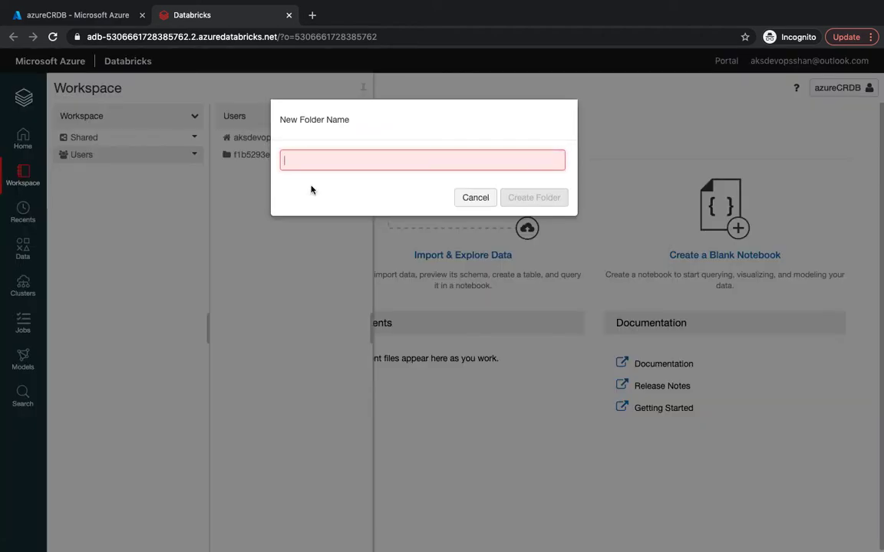
{"action": "type", "text": "CodeRed"}
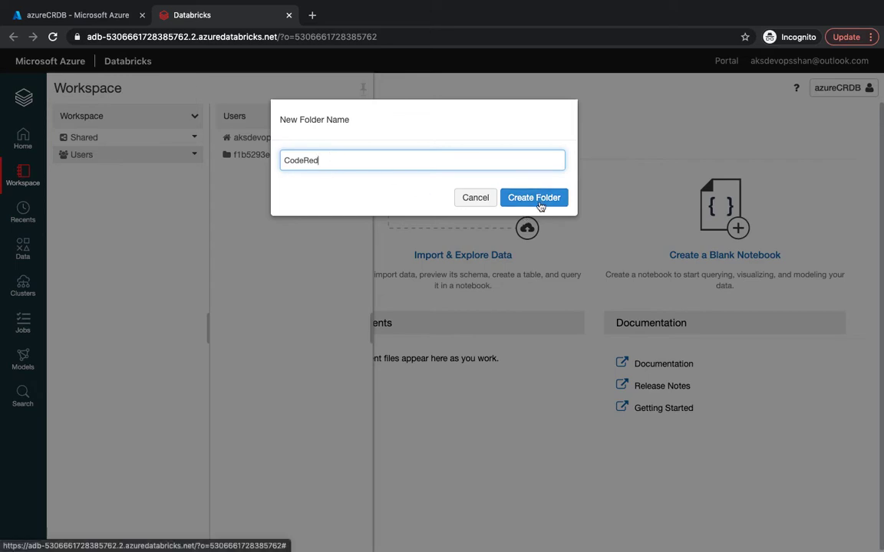
{"action": "type", "text": "Basic"}
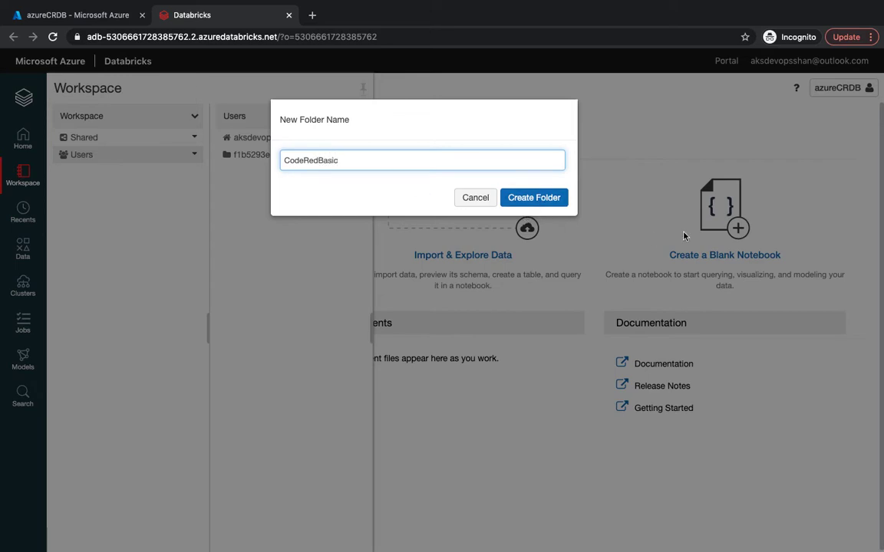
{"action": "left_click", "coordinate": [533, 197]}
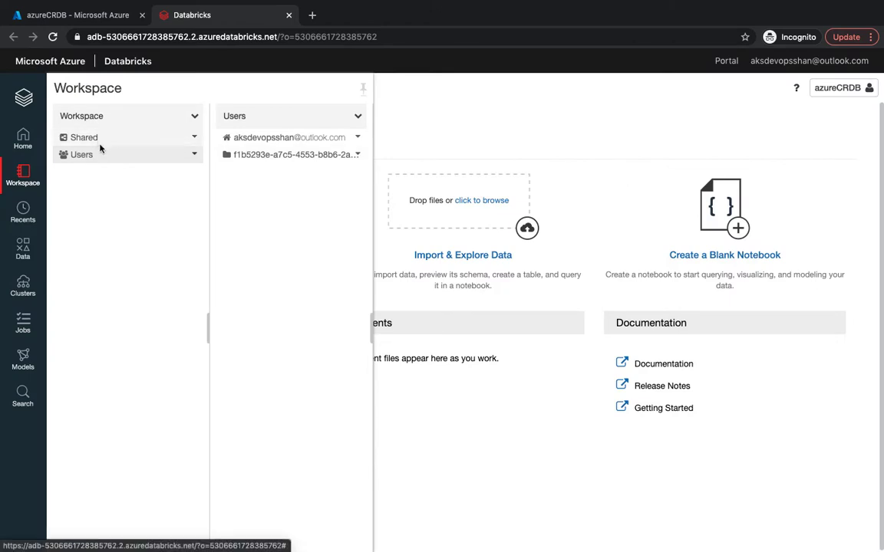
Open Shared > CodeRedBasic and bring up its options menu
{"action": "left_click", "coordinate": [83, 137]}
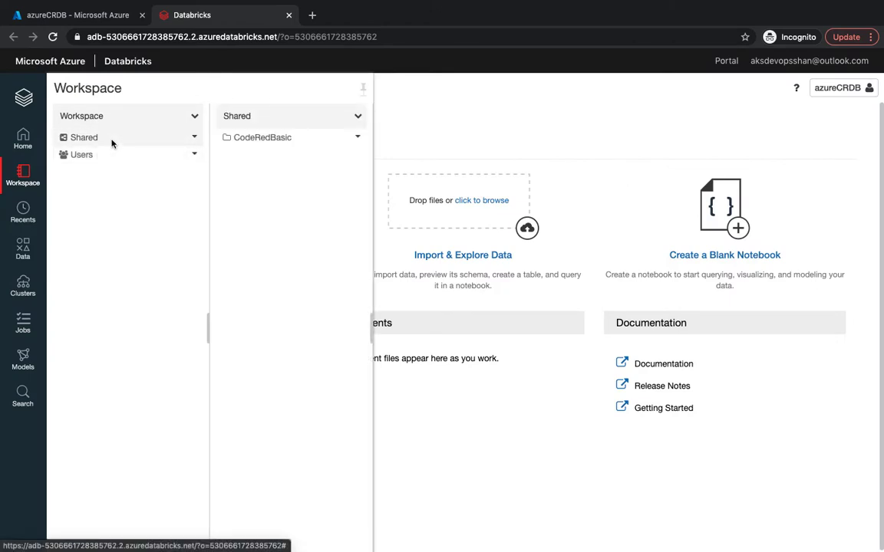
{"action": "mouse_move", "coordinate": [345, 188]}
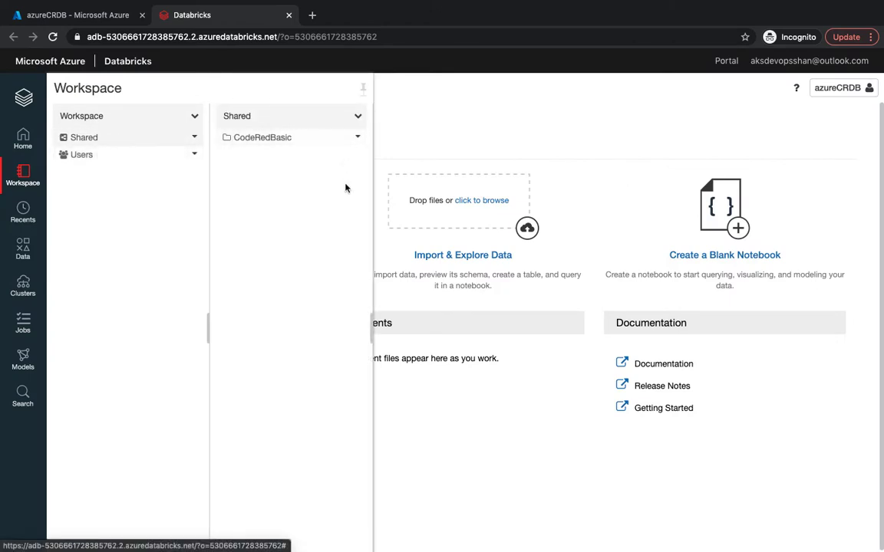
{"action": "left_click", "coordinate": [262, 137]}
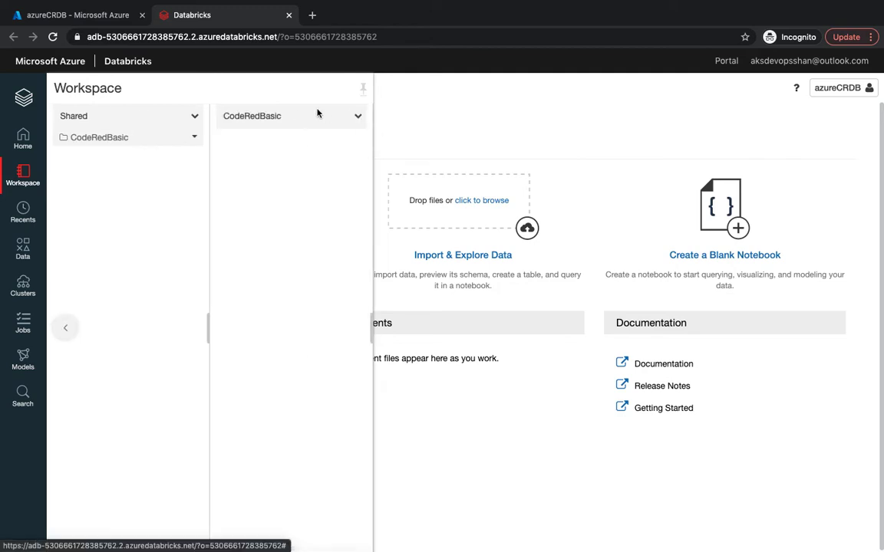
{"action": "left_click", "coordinate": [358, 116]}
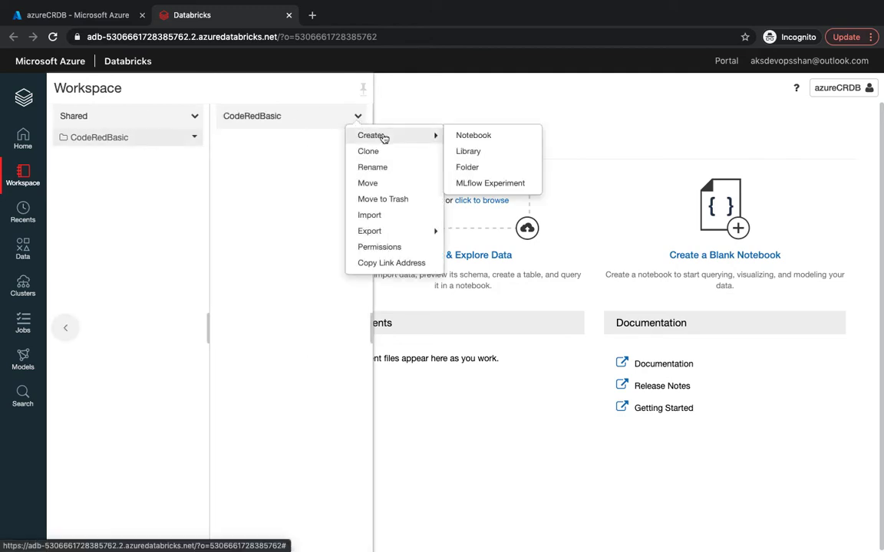
{"action": "mouse_move", "coordinate": [473, 135]}
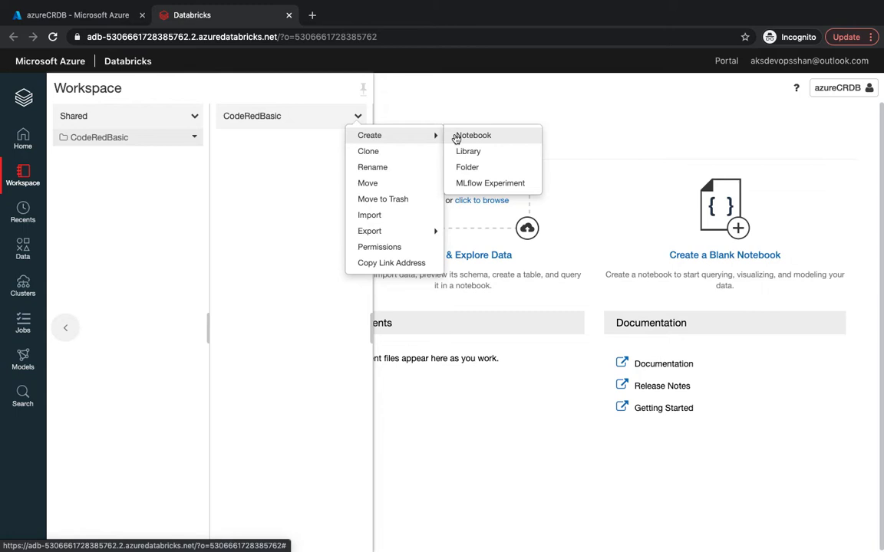
{"action": "mouse_move", "coordinate": [485, 172]}
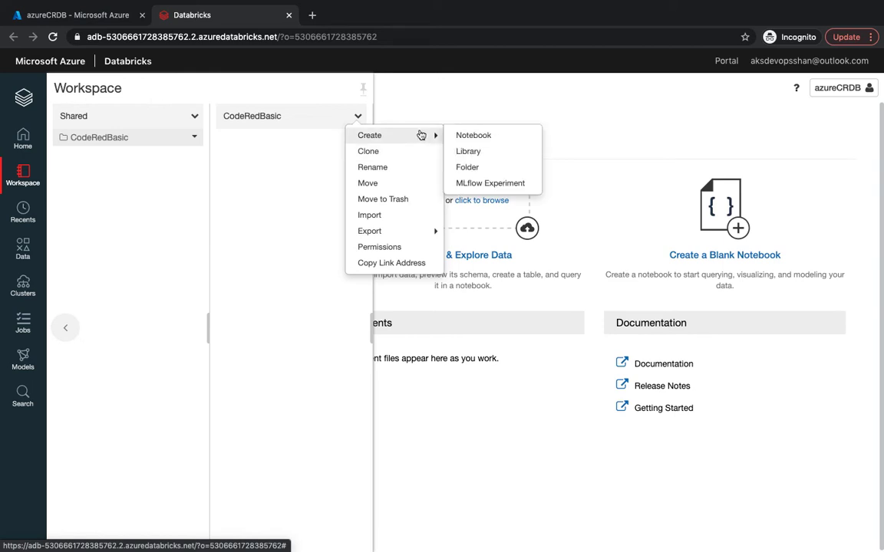
Create the Python notebook CodeNotebook attached to the Shared Autoscaling cluster
{"action": "left_click", "coordinate": [473, 135]}
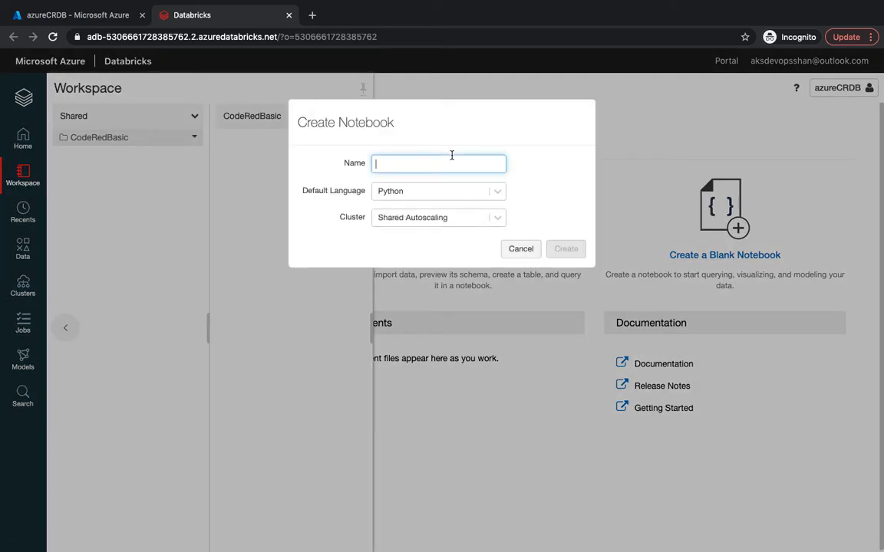
{"action": "type", "text": "CodeN"}
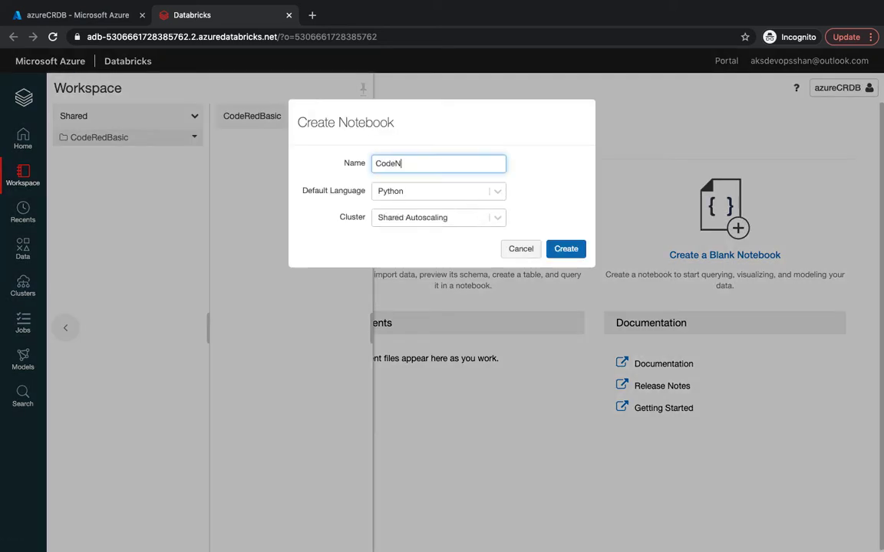
{"action": "type", "text": "otebook"}
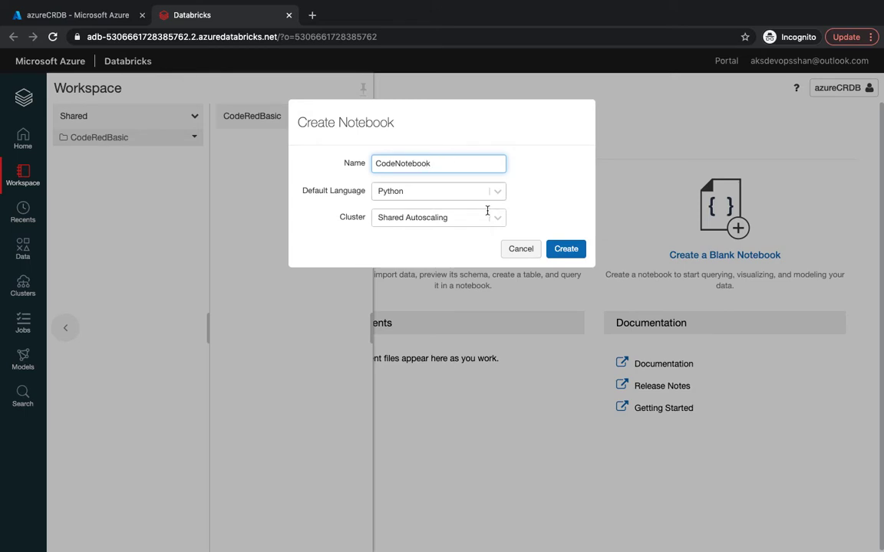
{"action": "left_click", "coordinate": [437, 191]}
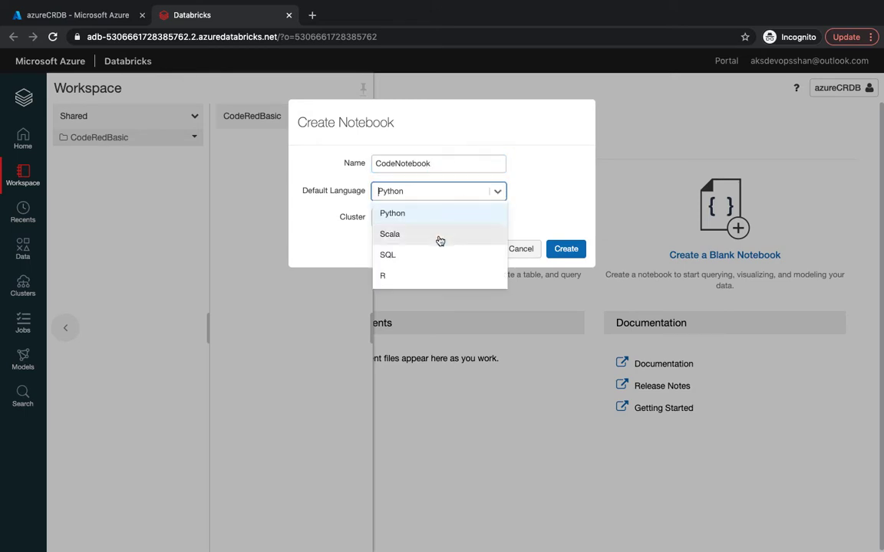
{"action": "mouse_move", "coordinate": [515, 238]}
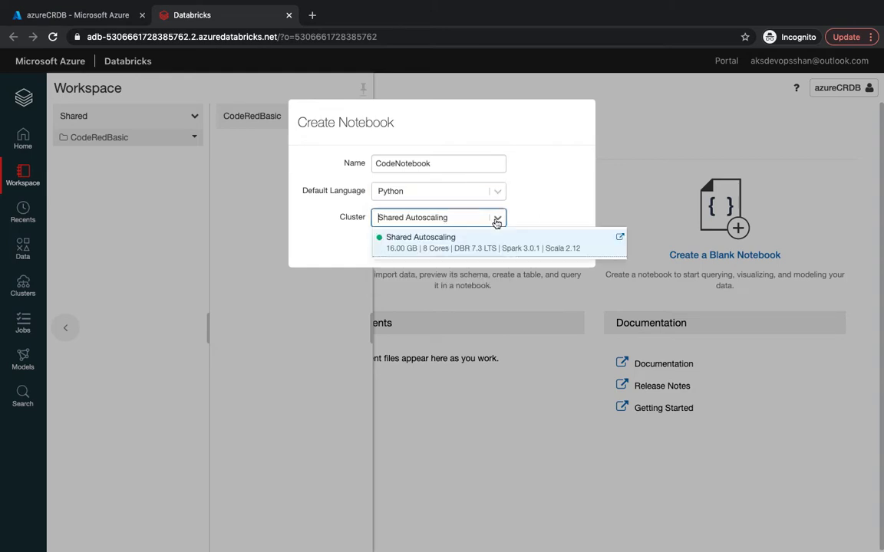
{"action": "left_click", "coordinate": [420, 242]}
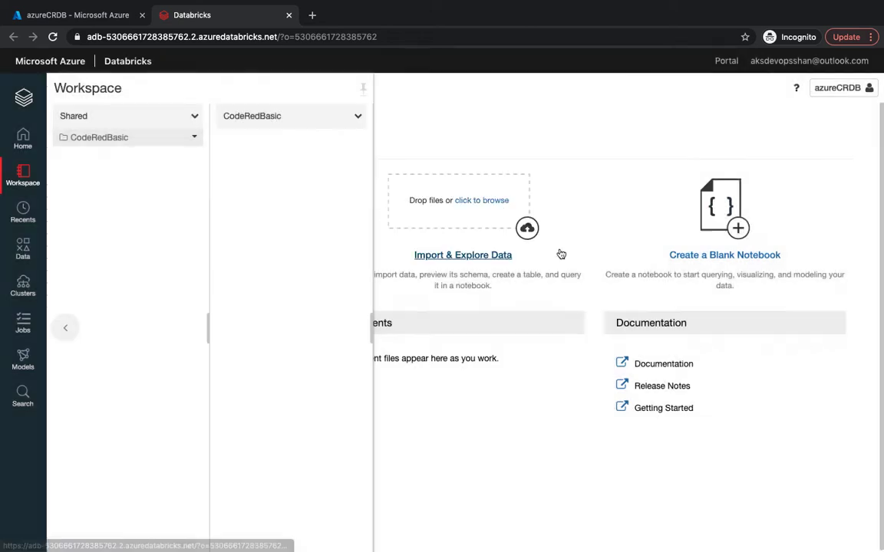
{"action": "left_click", "coordinate": [724, 255]}
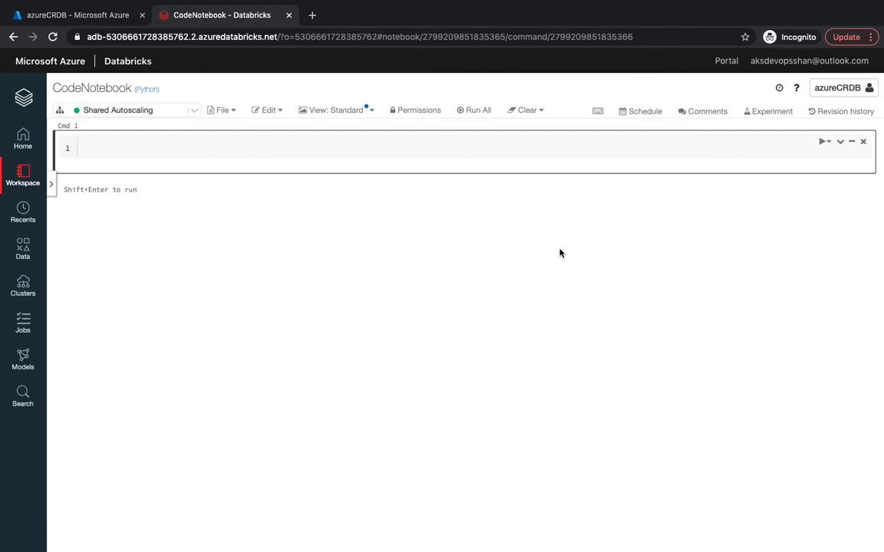
Run sc and spark.version in the first two cells, returning Spark '3.0.1'
{"action": "left_click", "coordinate": [430, 148]}
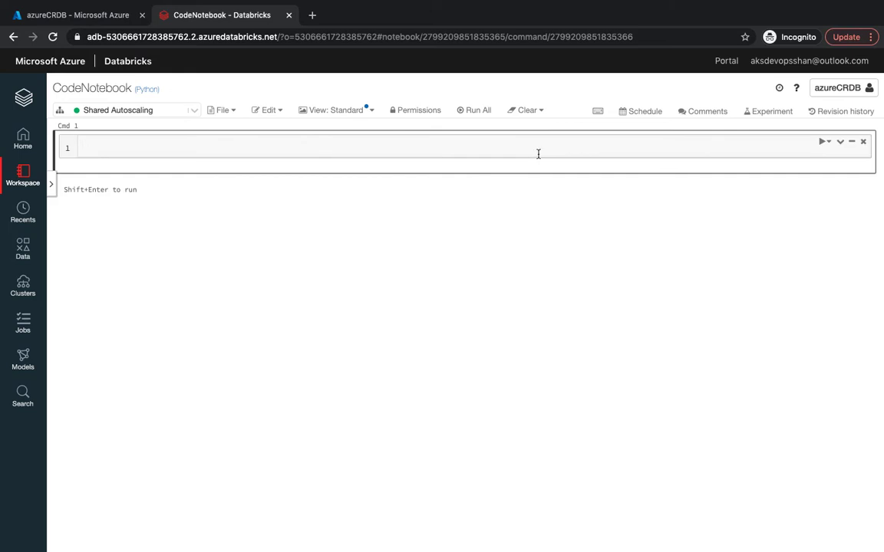
{"action": "type", "text": "sc"}
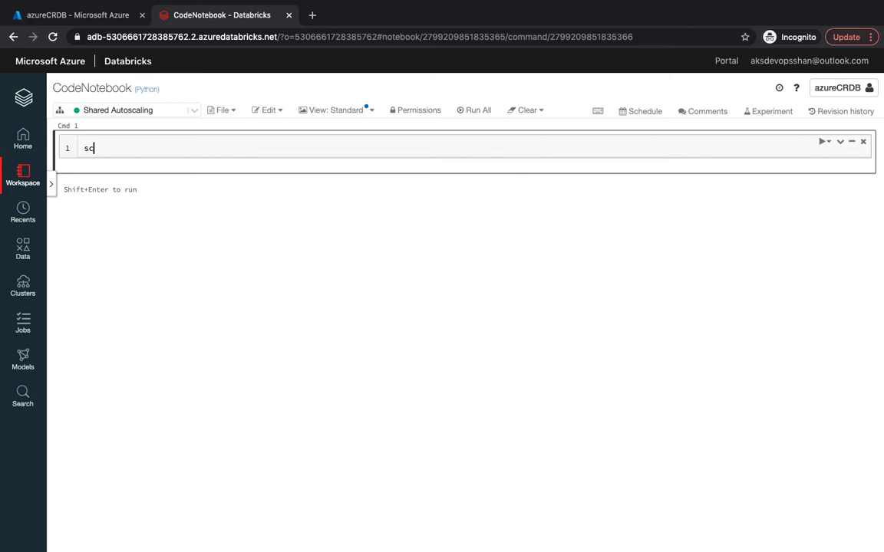
{"action": "key", "text": "shift+enter"}
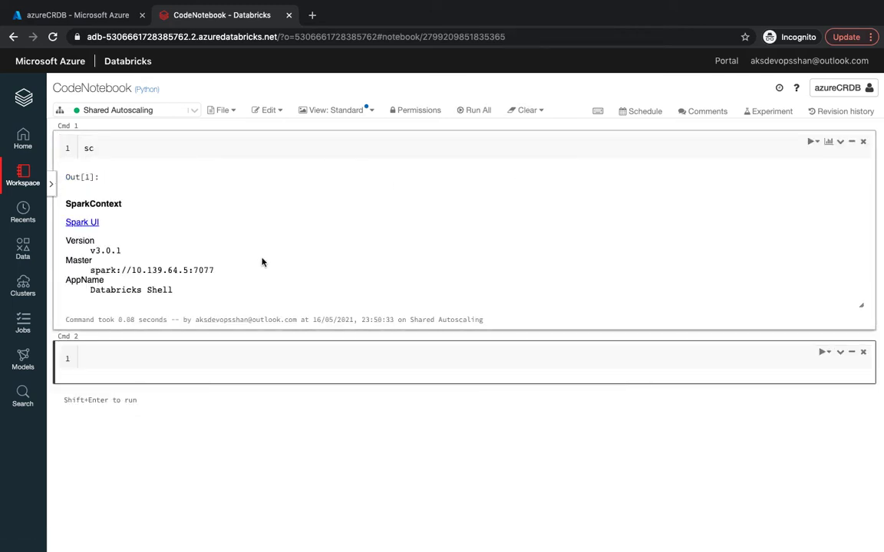
{"action": "type", "text": "p"}
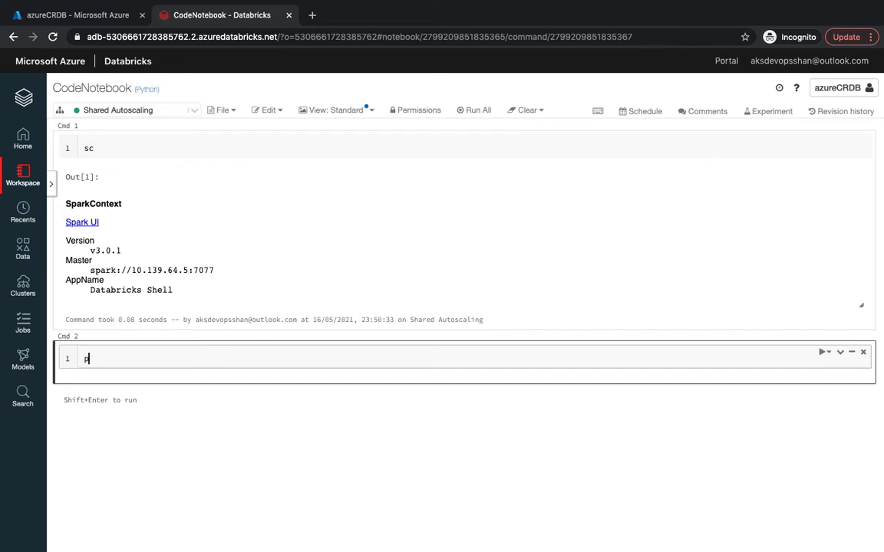
{"action": "type", "text": "spark.ver"}
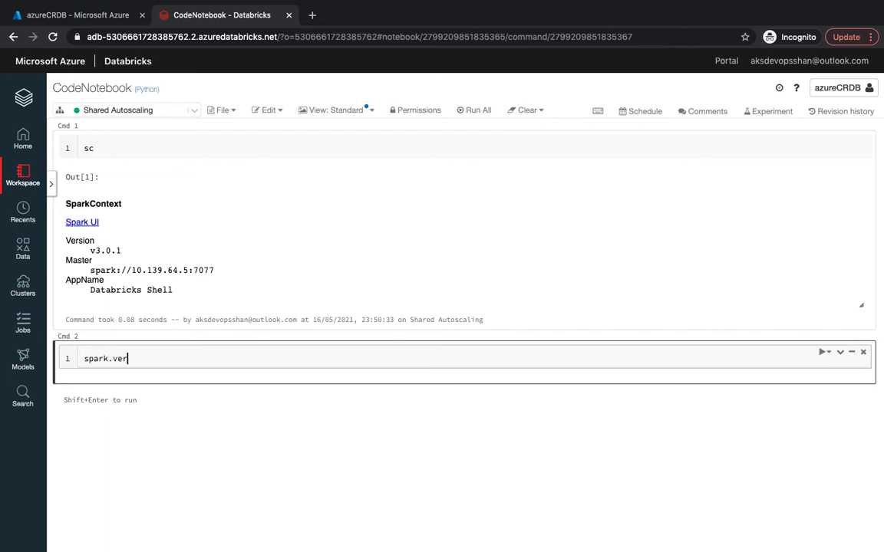
{"action": "key", "text": "Shift+Enter"}
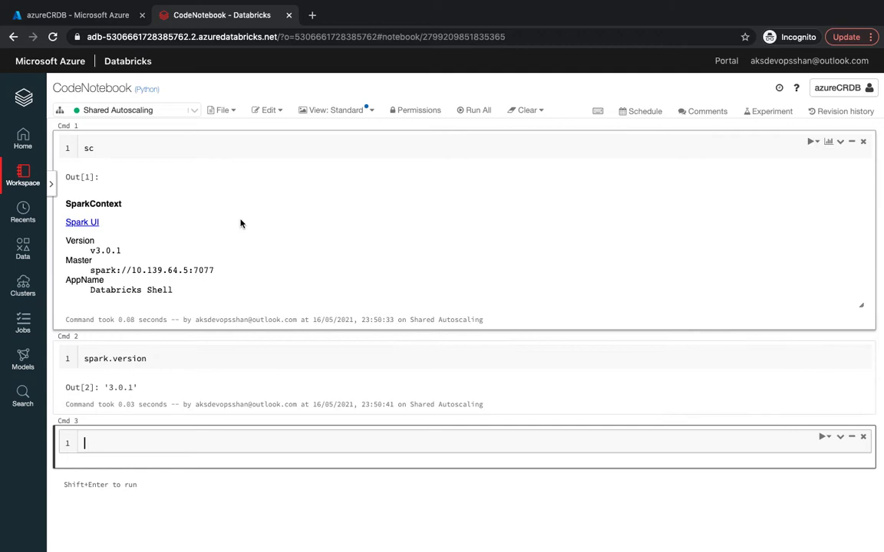
{"action": "mouse_move", "coordinate": [351, 320]}
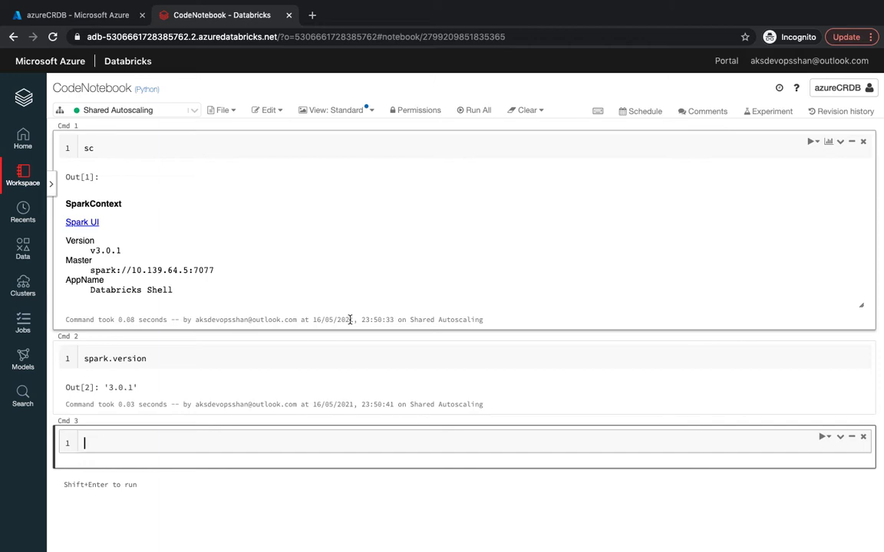
{"action": "mouse_move", "coordinate": [327, 183]}
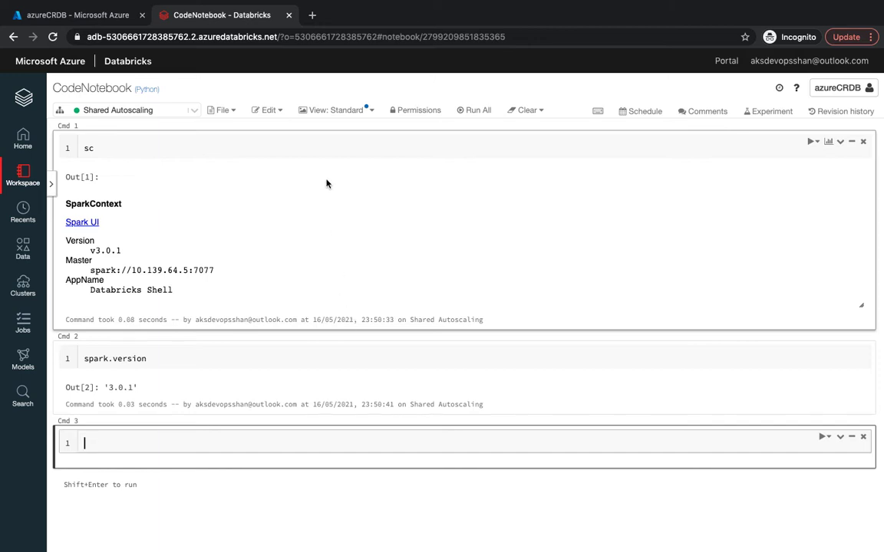
{"action": "mouse_move", "coordinate": [341, 191]}
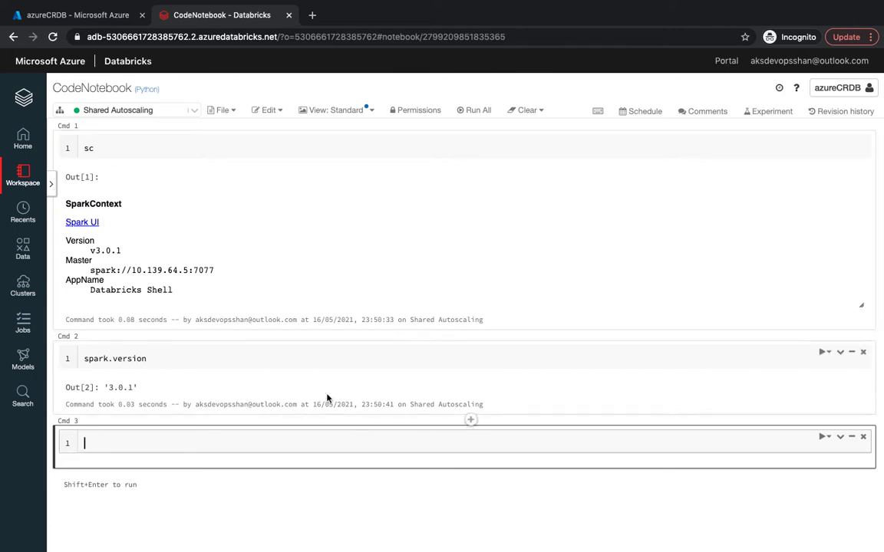
{"action": "mouse_move", "coordinate": [295, 442]}
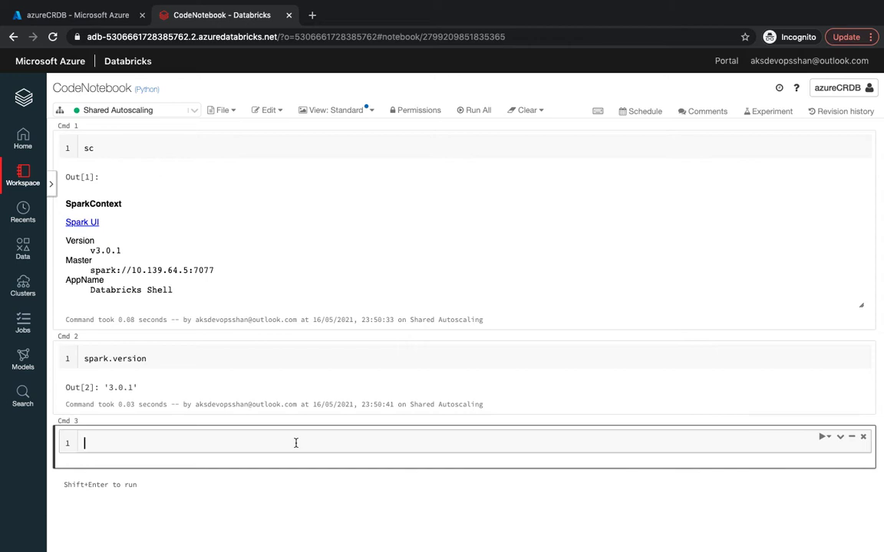
Enter Range = spark.range(1000) in the third cell
{"action": "type", "text": "r"}
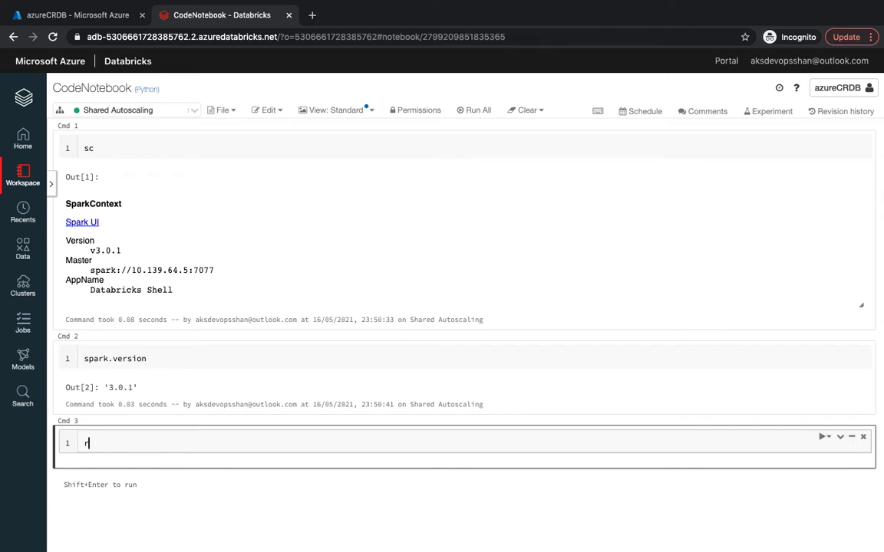
{"action": "type", "text": "Range = spark."}
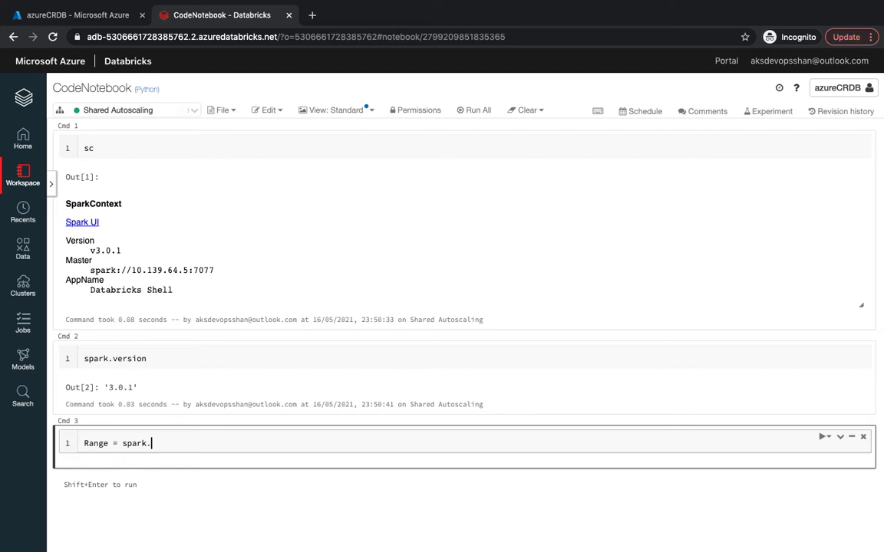
{"action": "type", "text": "ran"}
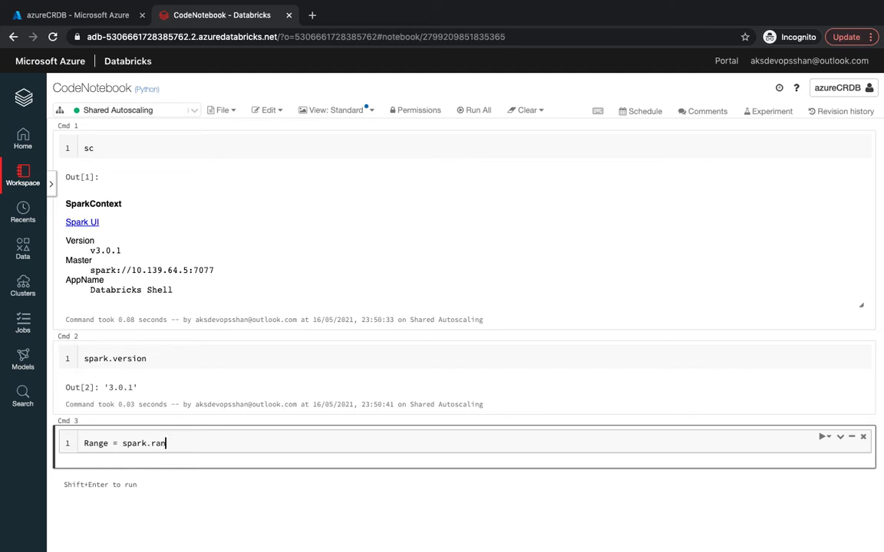
{"action": "type", "text": "ge"}
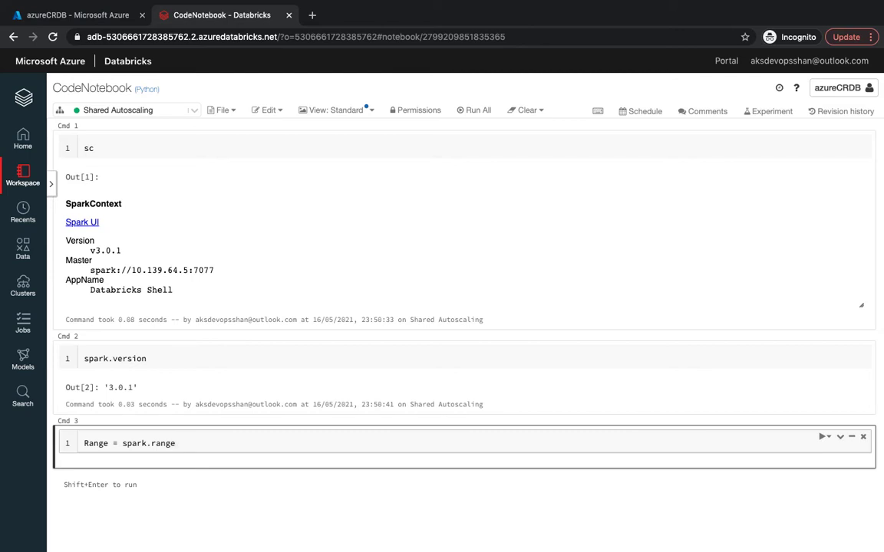
{"action": "key", "text": "Backspace"}
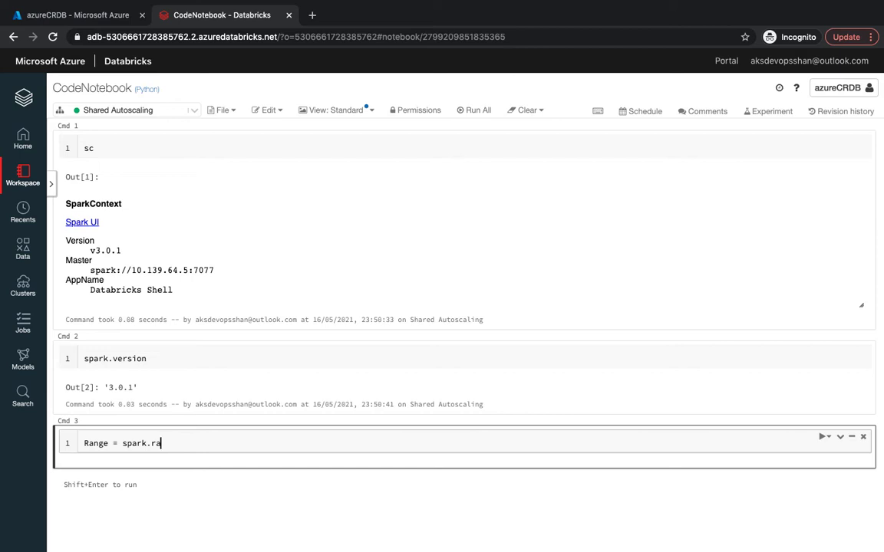
{"action": "type", "text": "nge"}
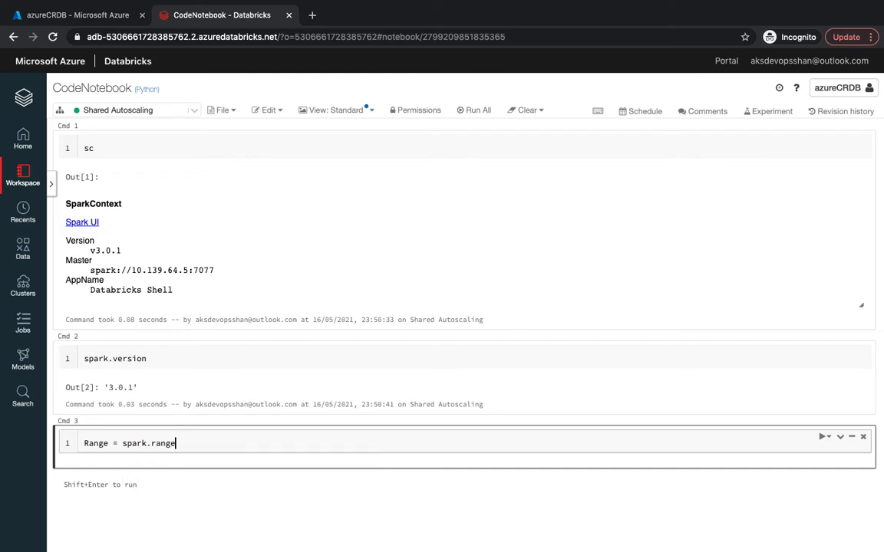
{"action": "type", "text": "()"}
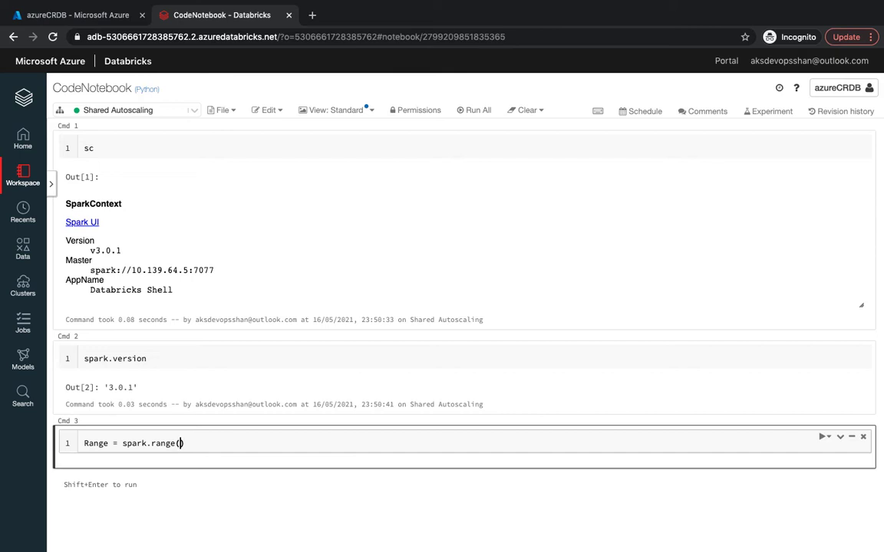
{"action": "type", "text": "1000"}
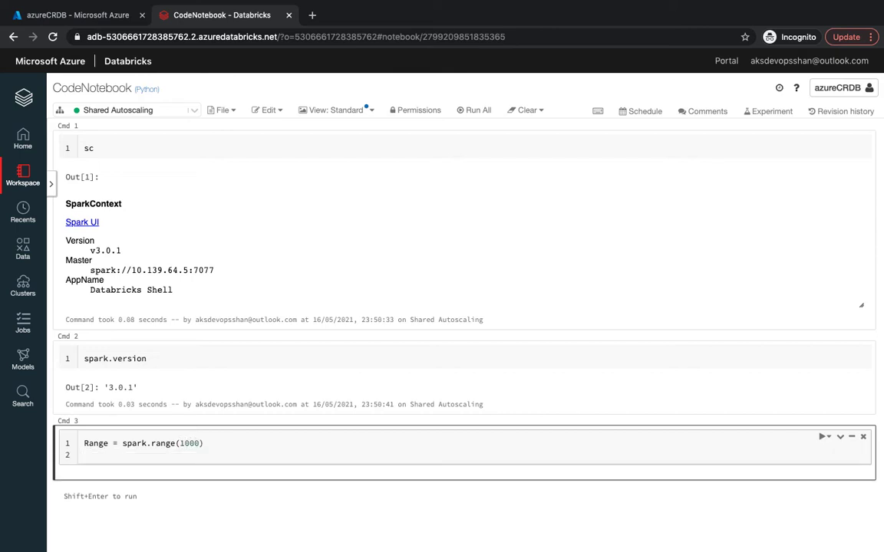
Add Range.show(n=10) to display the first 10 id rows
{"action": "type", "text": "Ran"}
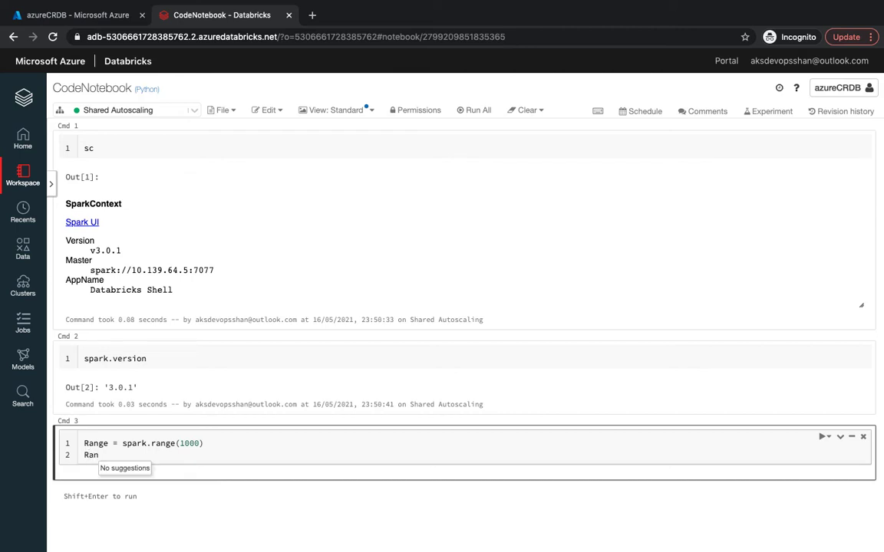
{"action": "type", "text": "ge"}
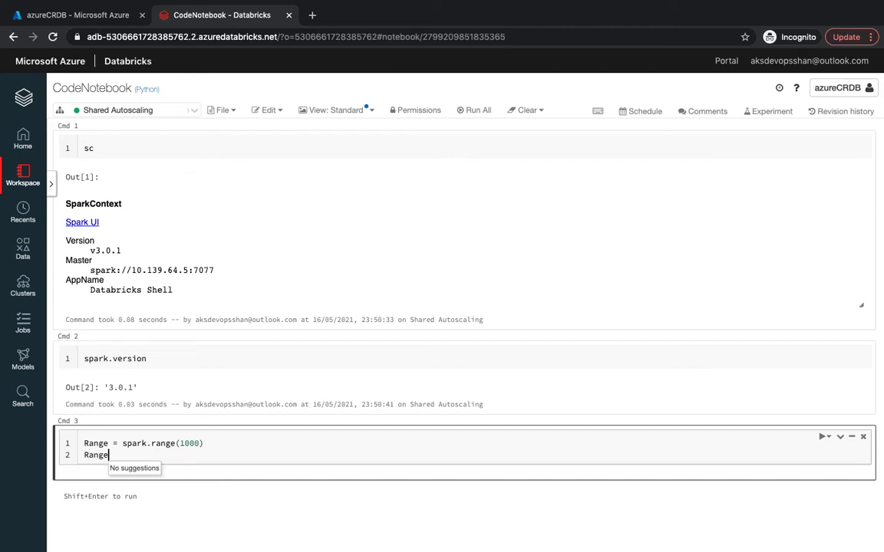
{"action": "type", "text": ".s"}
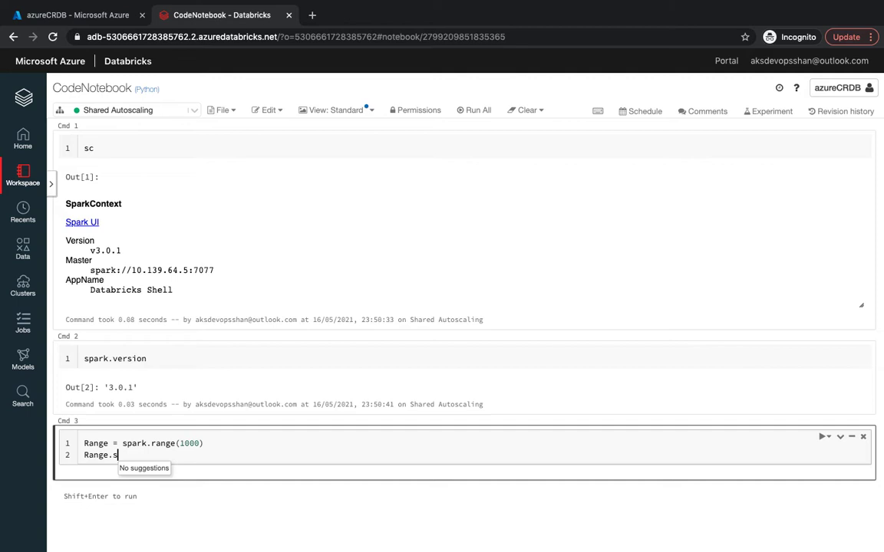
{"action": "type", "text": "h"}
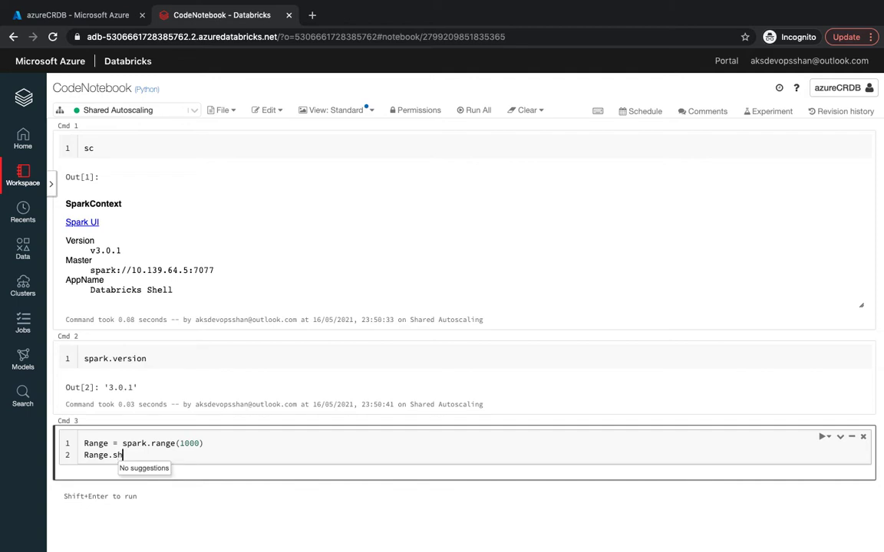
{"action": "type", "text": "ow()"}
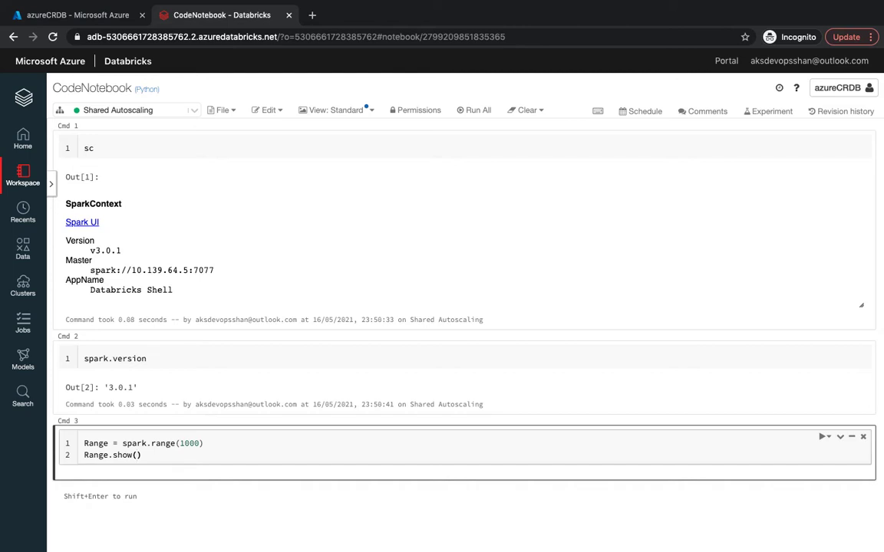
{"action": "type", "text": "n=10"}
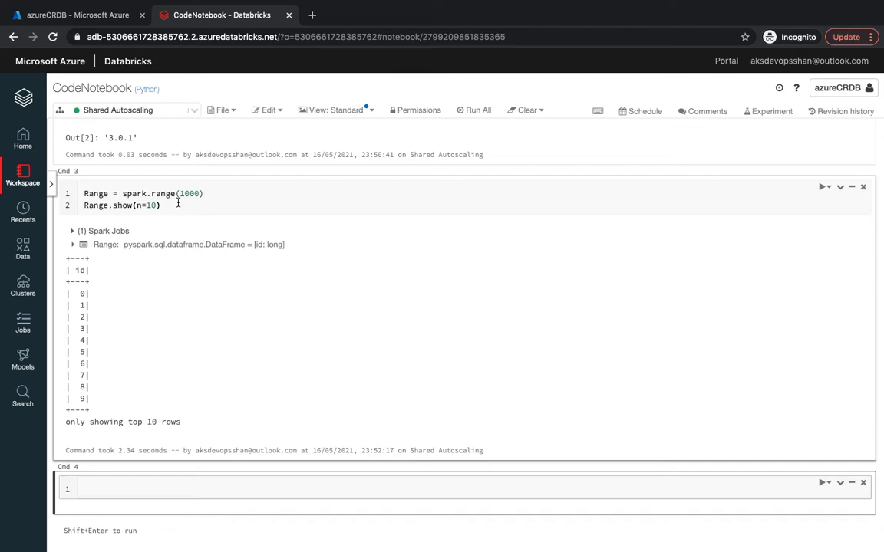
Expand the Range cell's Spark Jobs and Job 1, and open Job 1's details
{"action": "left_click", "coordinate": [161, 206]}
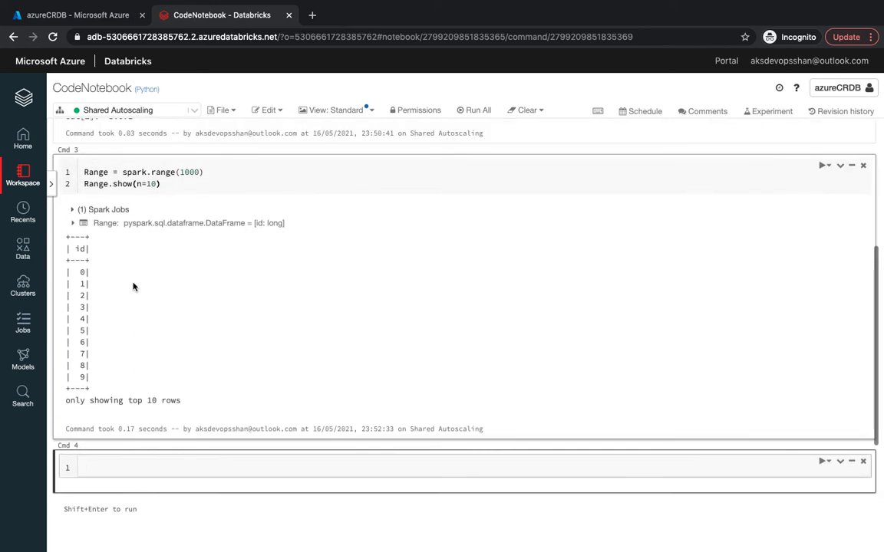
{"action": "left_click", "coordinate": [73, 210]}
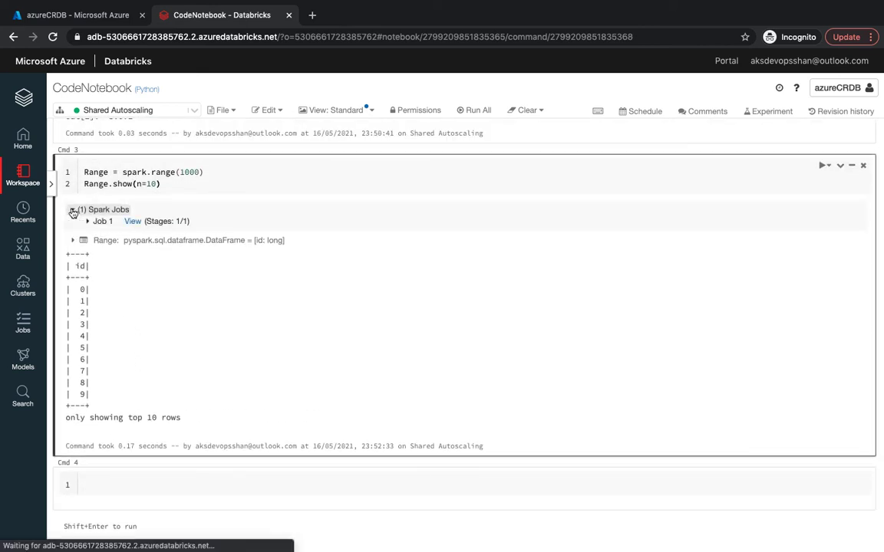
{"action": "left_click", "coordinate": [73, 209]}
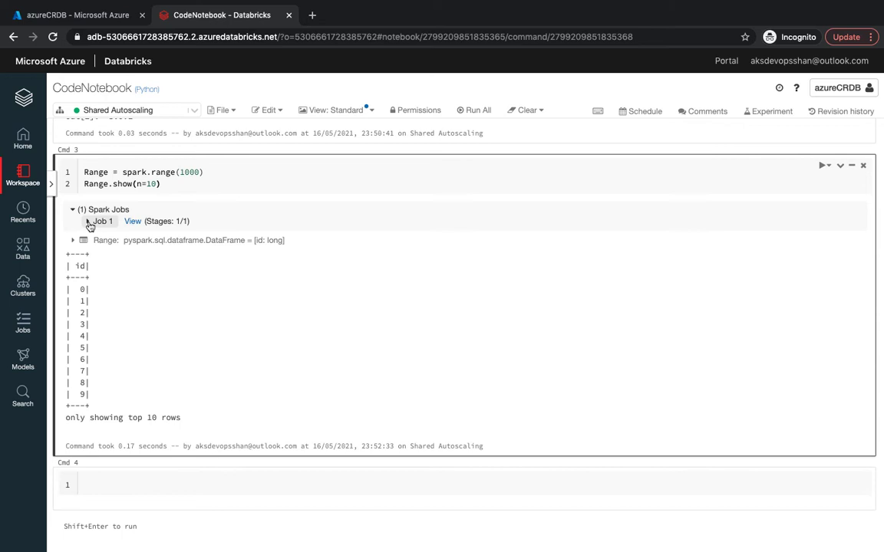
{"action": "left_click", "coordinate": [87, 221]}
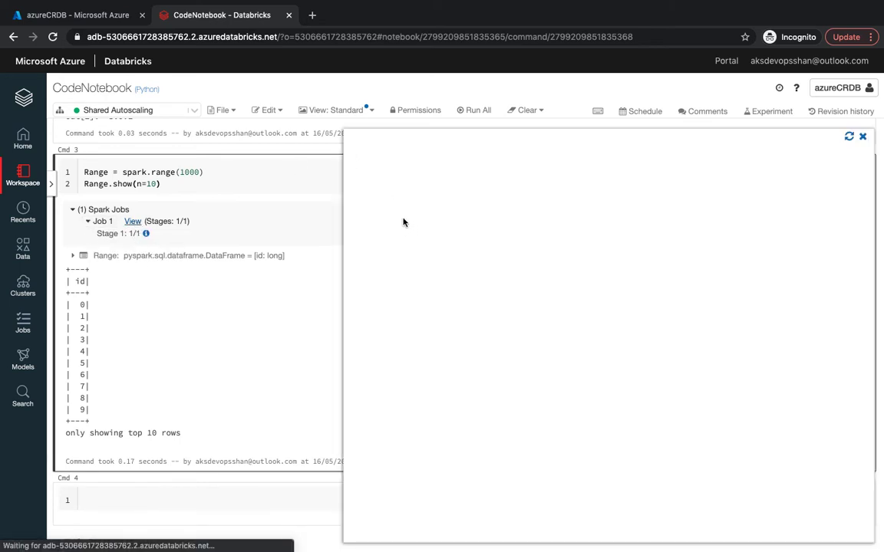
Review Job 1's details page: SUCCEEDED, one completed stage in 44 ms
{"action": "left_click", "coordinate": [133, 221]}
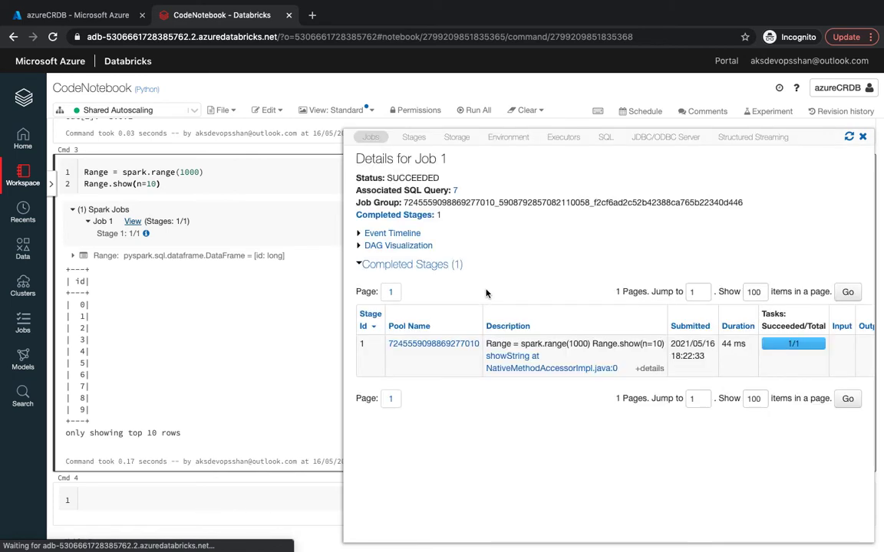
{"action": "mouse_move", "coordinate": [397, 246]}
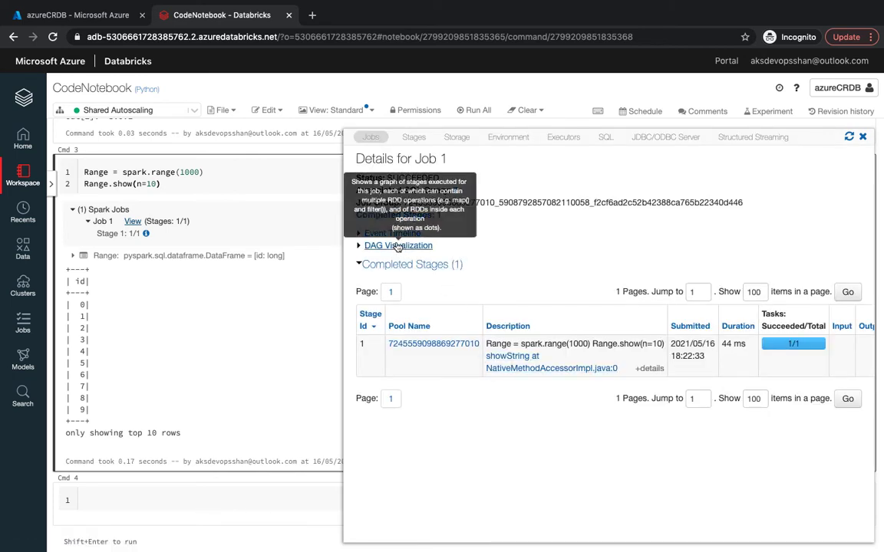
{"action": "mouse_move", "coordinate": [499, 377]}
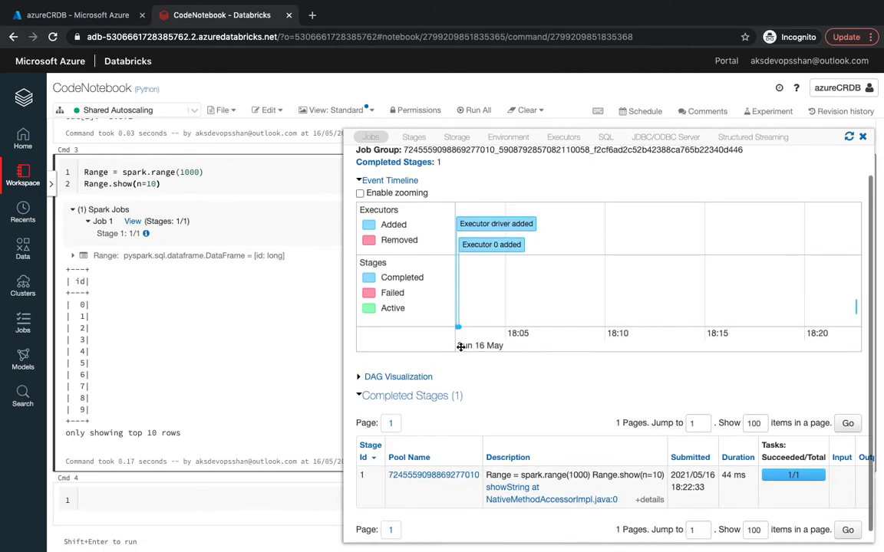
{"action": "mouse_move", "coordinate": [496, 223]}
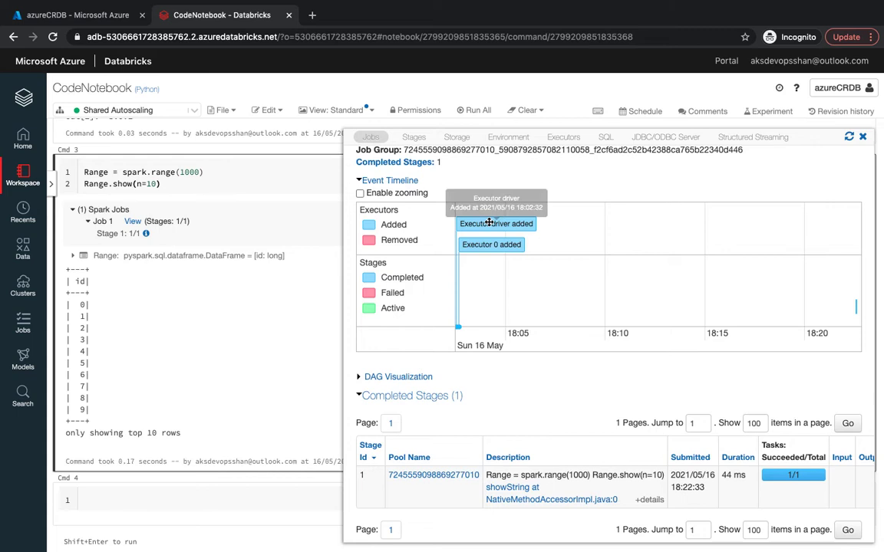
{"action": "mouse_move", "coordinate": [506, 244]}
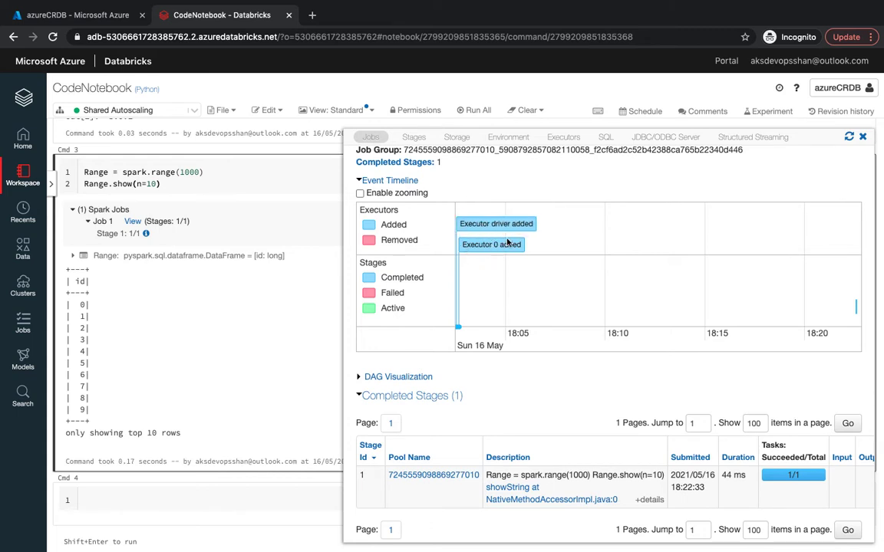
{"action": "mouse_move", "coordinate": [512, 336]}
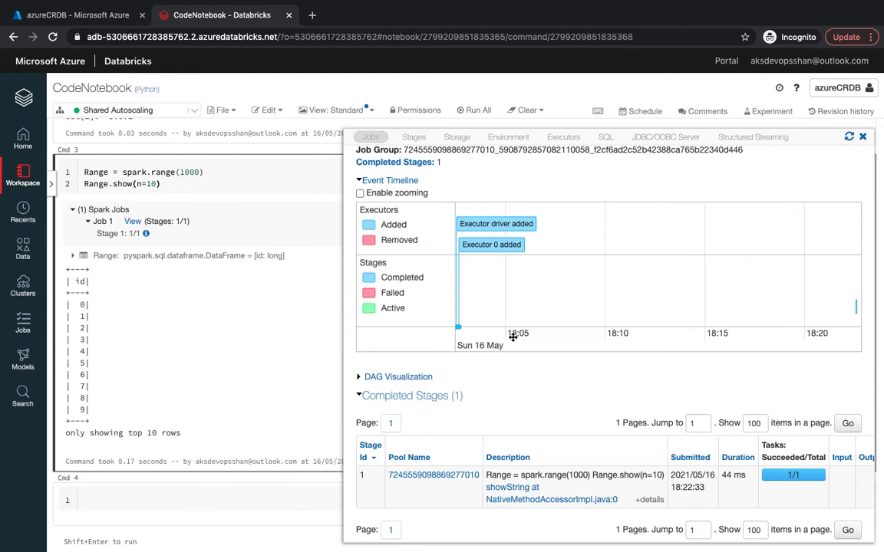
{"action": "mouse_move", "coordinate": [23, 290]}
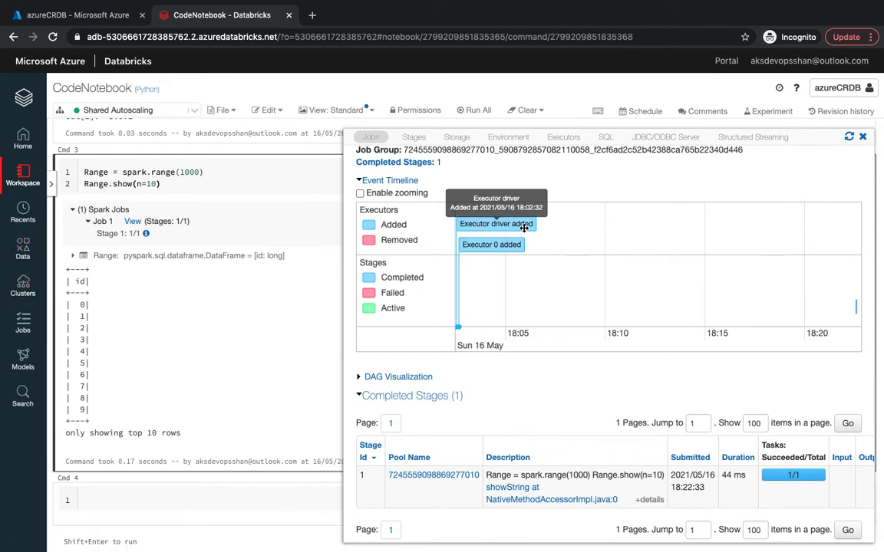
{"action": "mouse_move", "coordinate": [509, 323]}
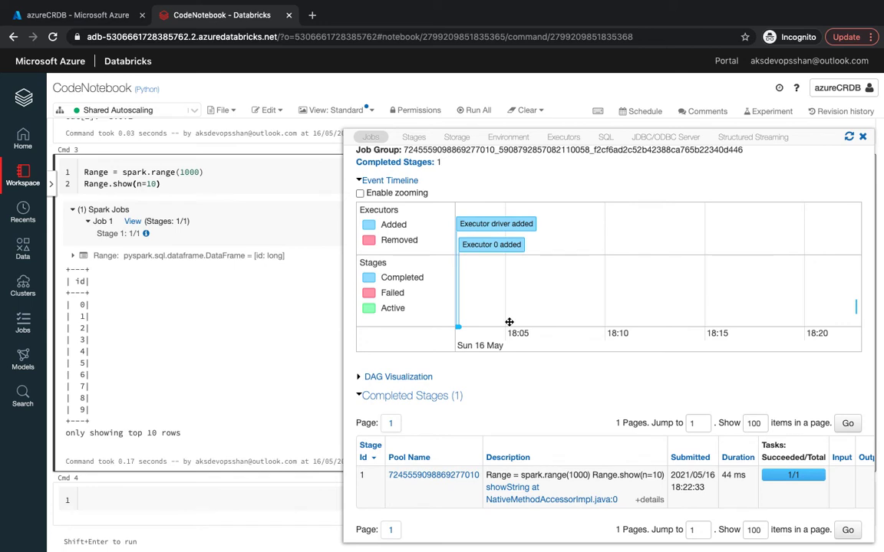
{"action": "mouse_move", "coordinate": [511, 300]}
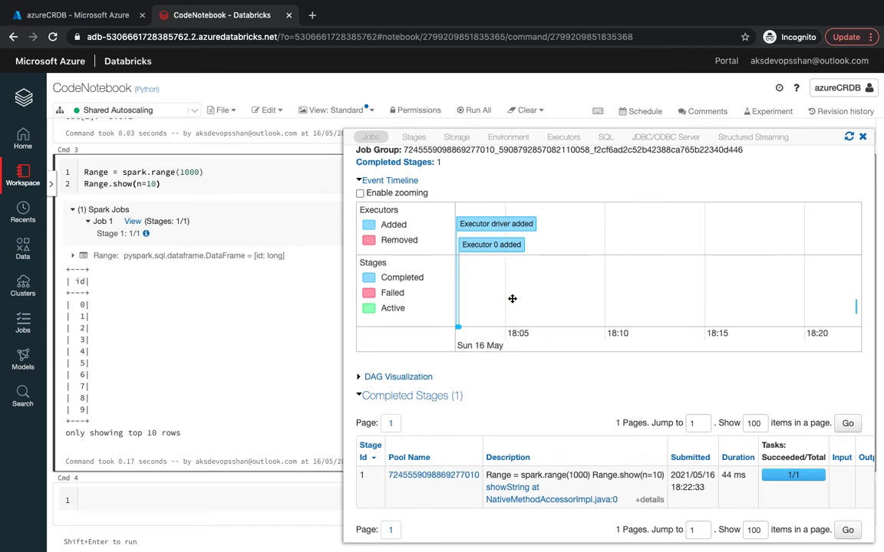
{"action": "mouse_move", "coordinate": [503, 264]}
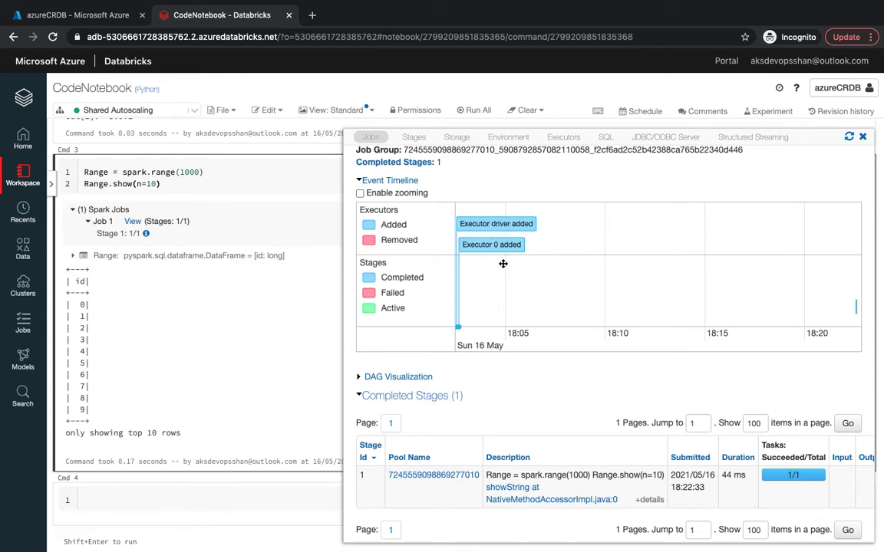
{"action": "mouse_move", "coordinate": [524, 337]}
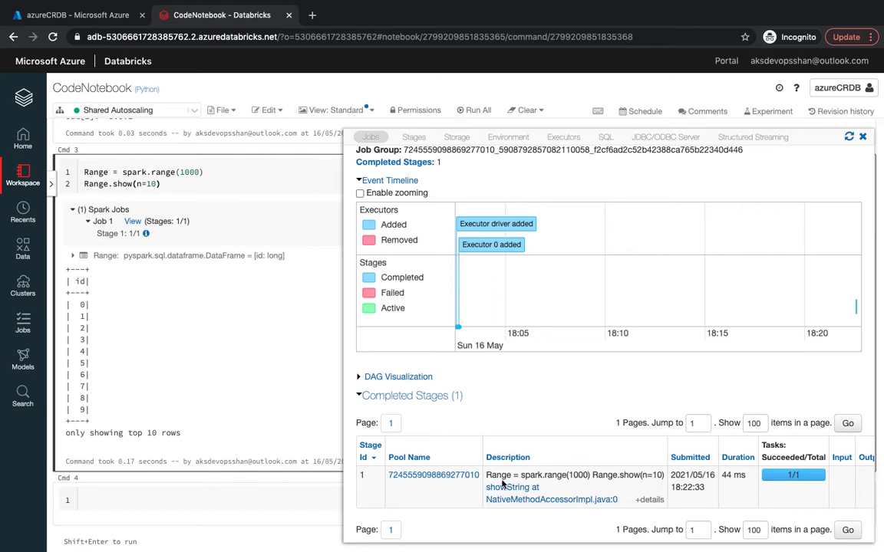
{"action": "mouse_move", "coordinate": [567, 472]}
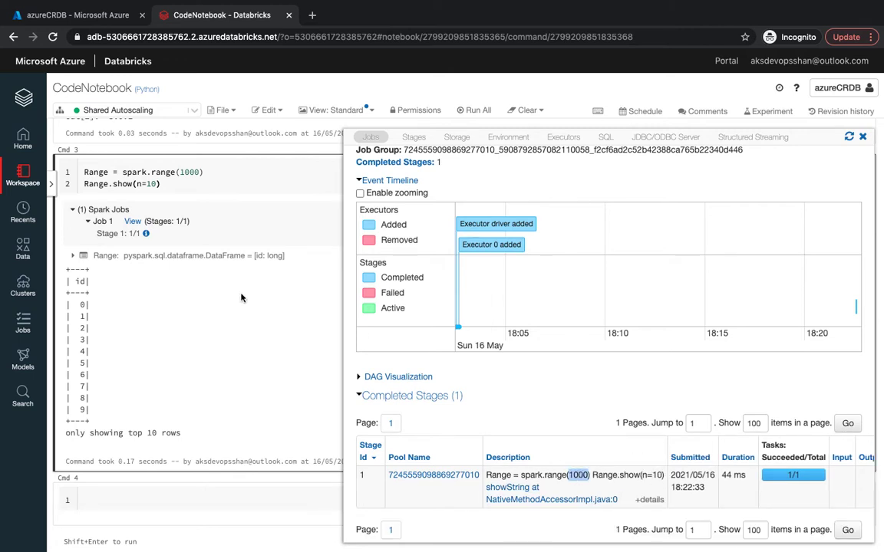
{"action": "mouse_move", "coordinate": [192, 311]}
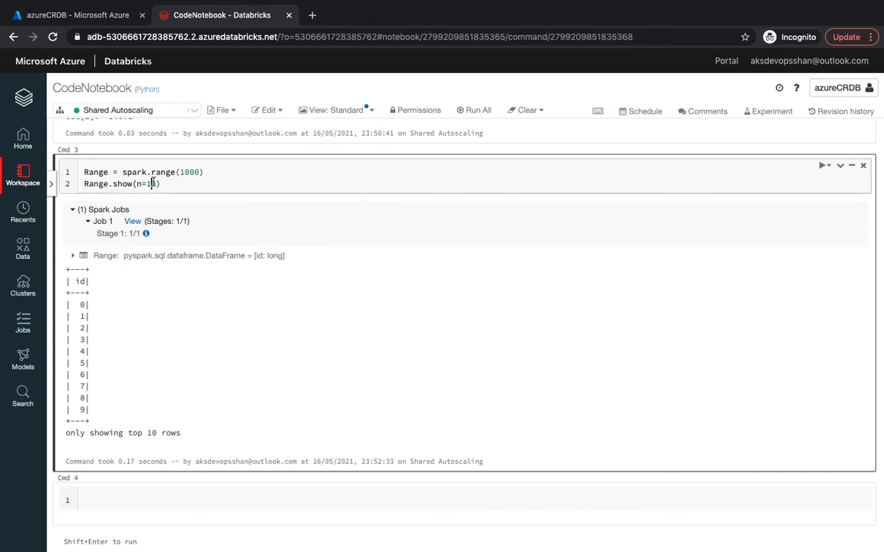
Change Range.show to n=100, rerun, and scroll through ids 0 to 99
{"action": "type", "text": "0"}
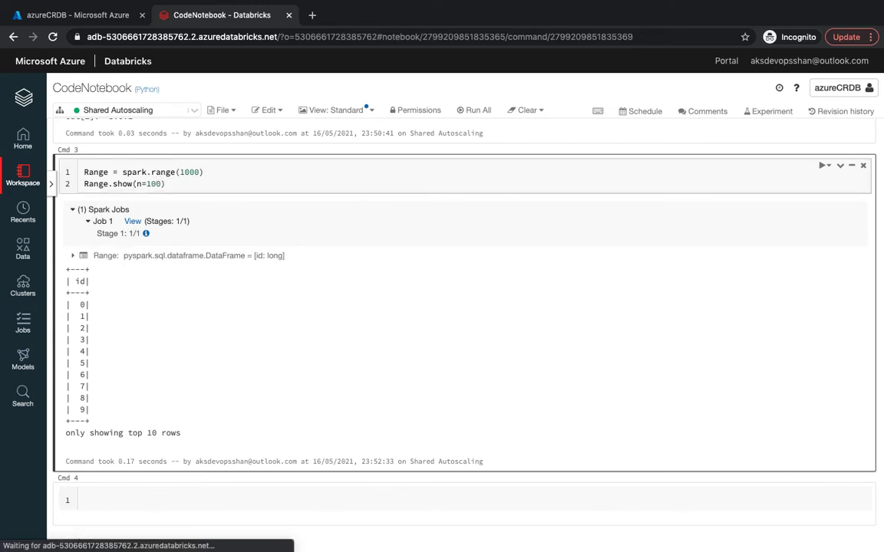
{"action": "left_click", "coordinate": [824, 165]}
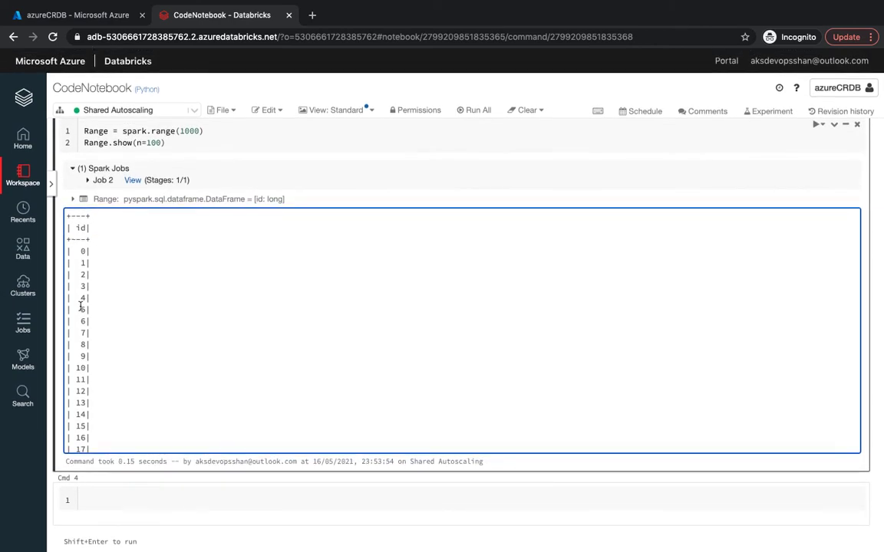
{"action": "scroll", "scroll_direction": "down", "scroll_amount": 3}
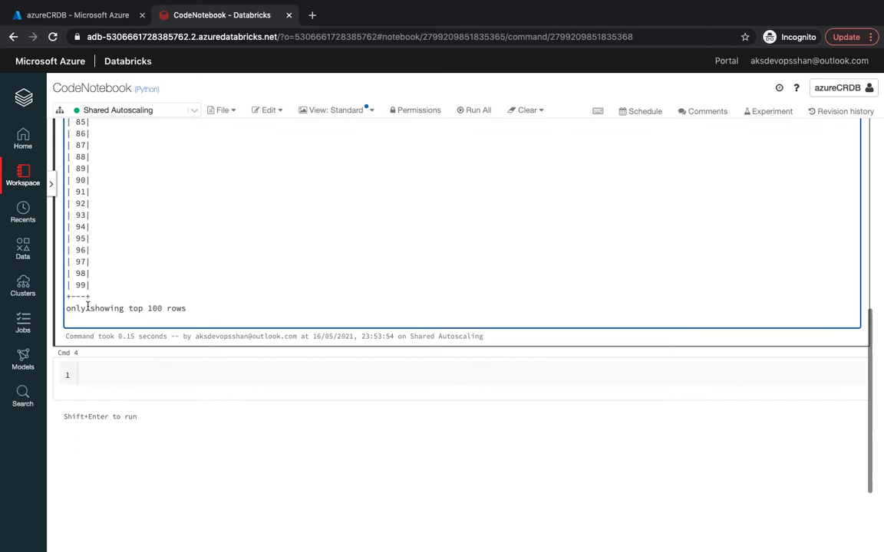
{"action": "scroll", "scroll_direction": "up", "scroll_amount": 3}
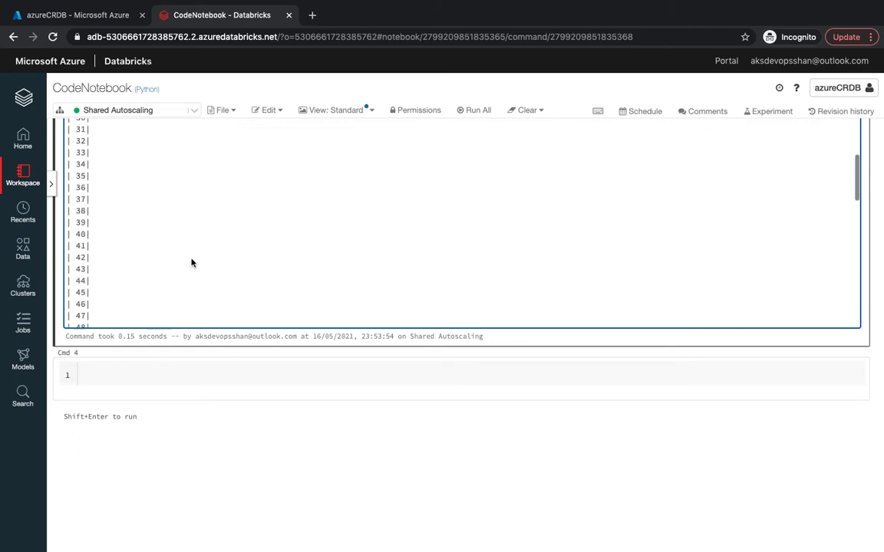
{"action": "scroll", "scroll_direction": "up", "scroll_amount": 3}
{"action": "type", "text": "p"}
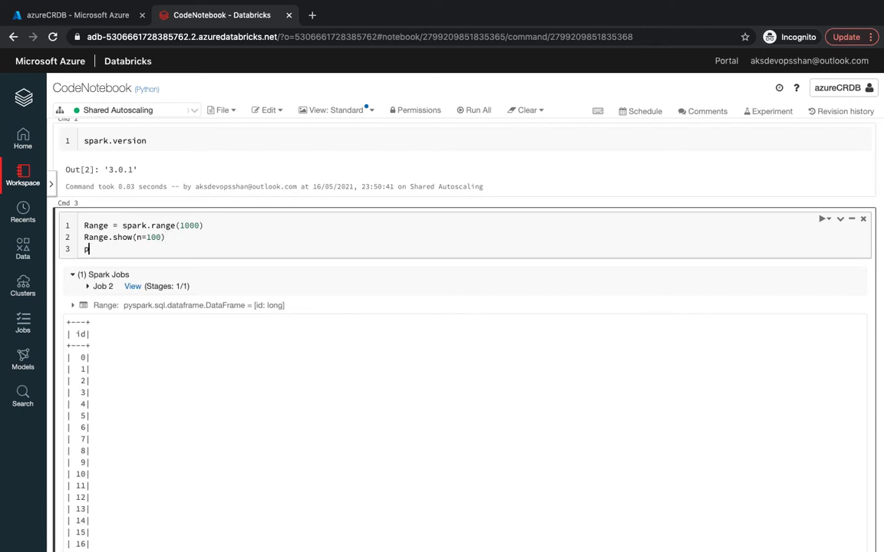
Add print("My First SPARK Query") to the Range cell and scroll its output
{"action": "type", "text": "rint()"}
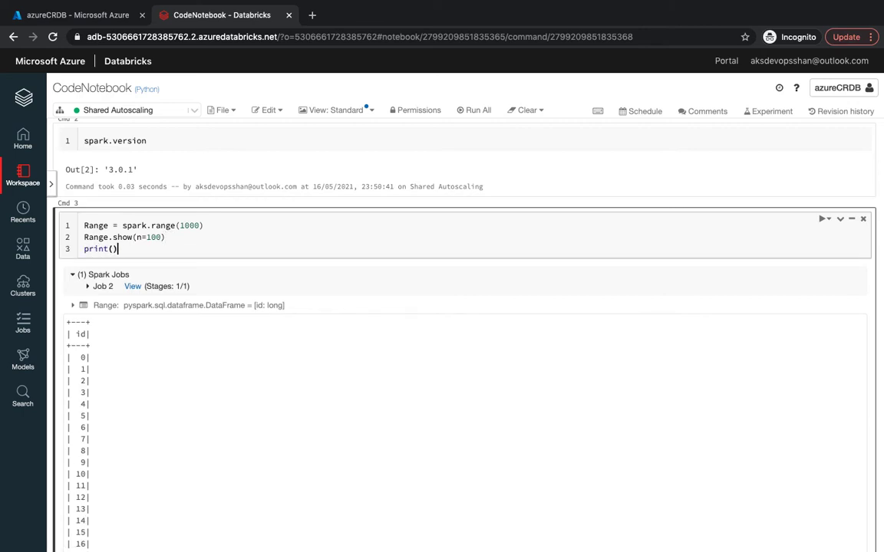
{"action": "type", "text": "\"\""}
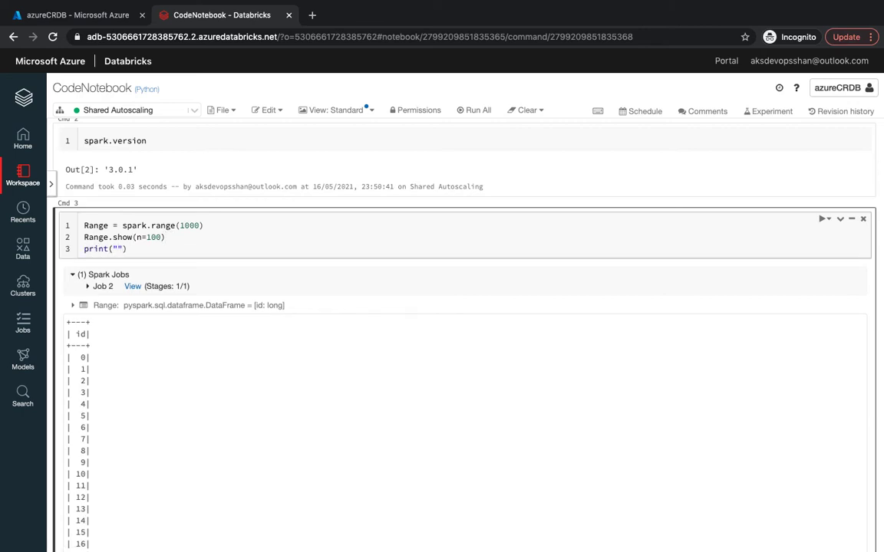
{"action": "type", "text": "My First"}
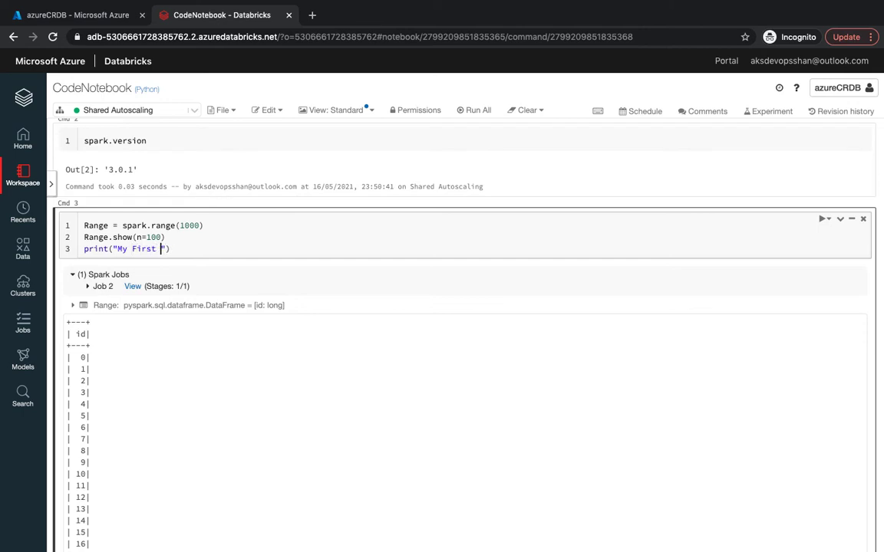
{"action": "type", "text": "SPARK"}
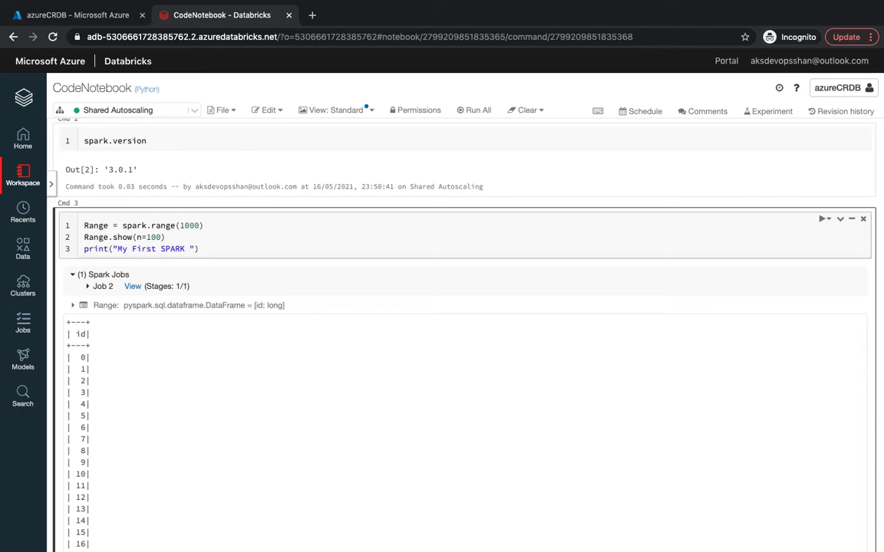
{"action": "type", "text": "Query"}
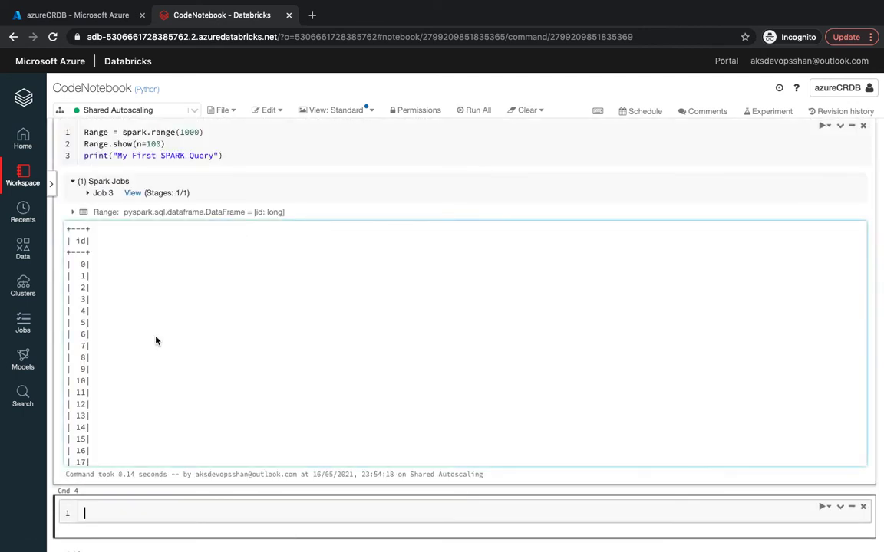
{"action": "scroll", "scroll_direction": "down", "scroll_amount": 3}
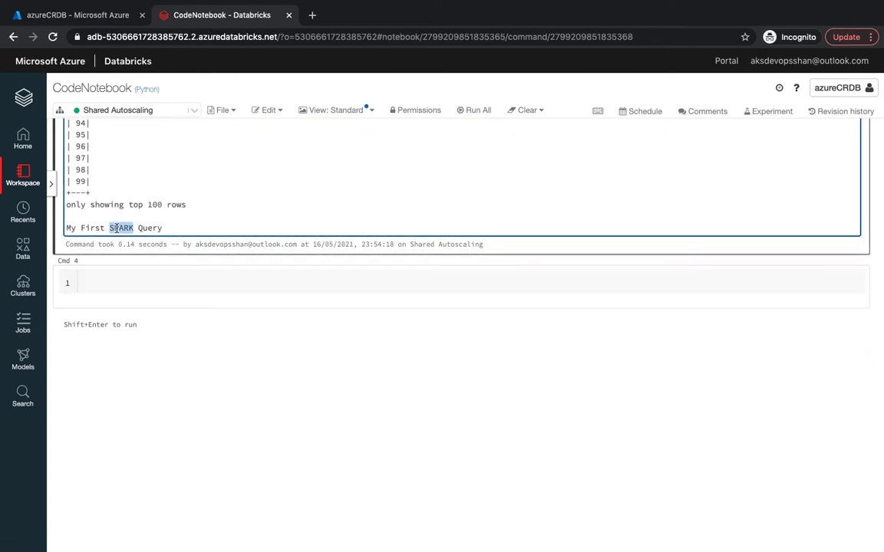
{"action": "scroll", "scroll_direction": "up", "scroll_amount": 3}
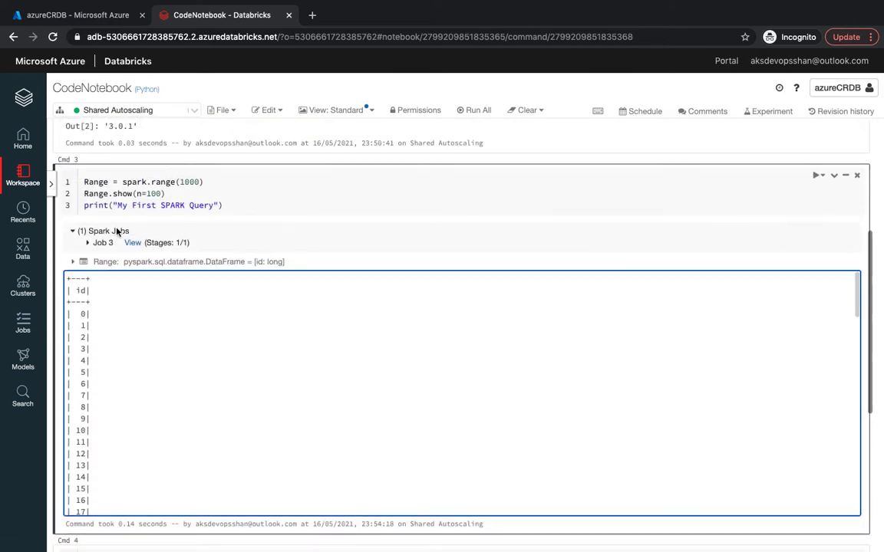
Expand the Range DataFrame schema to reveal its single id: long column
{"action": "left_click", "coordinate": [73, 261]}
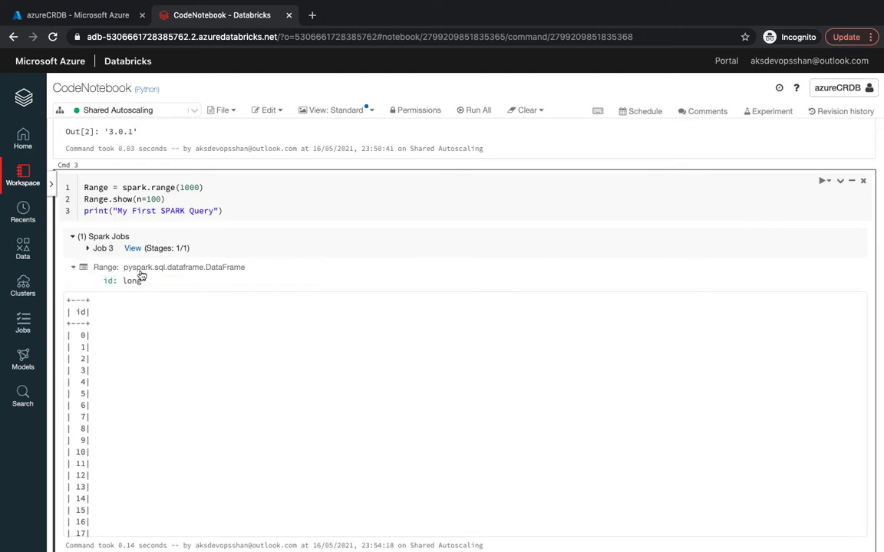
{"action": "double_click", "coordinate": [110, 281]}
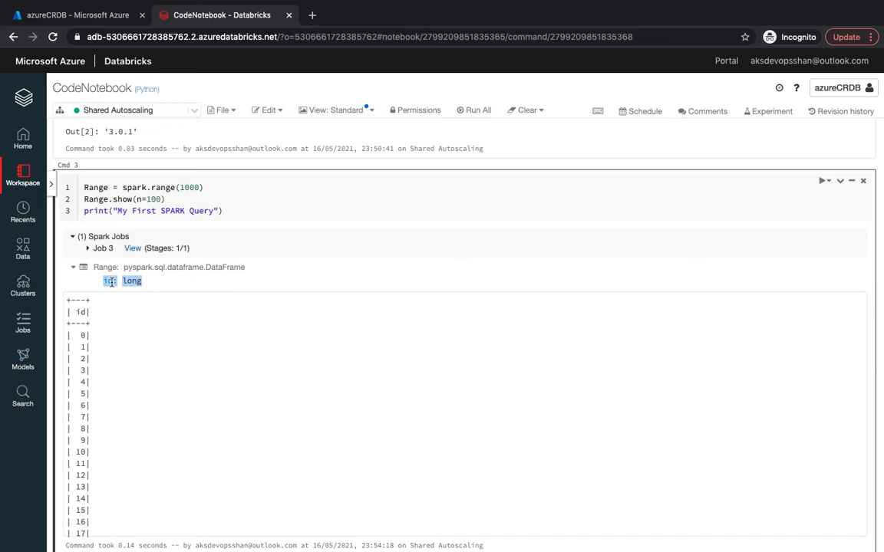
{"action": "left_click", "coordinate": [169, 311]}
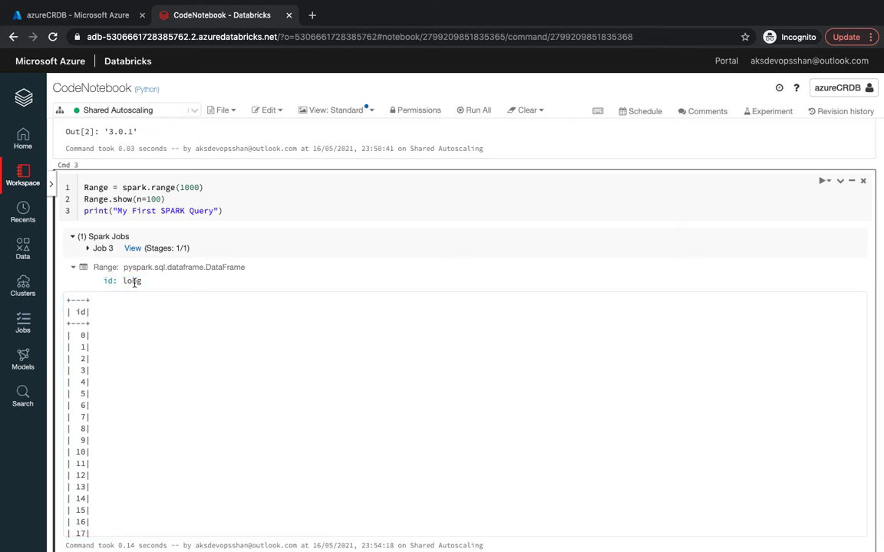
{"action": "mouse_move", "coordinate": [159, 305]}
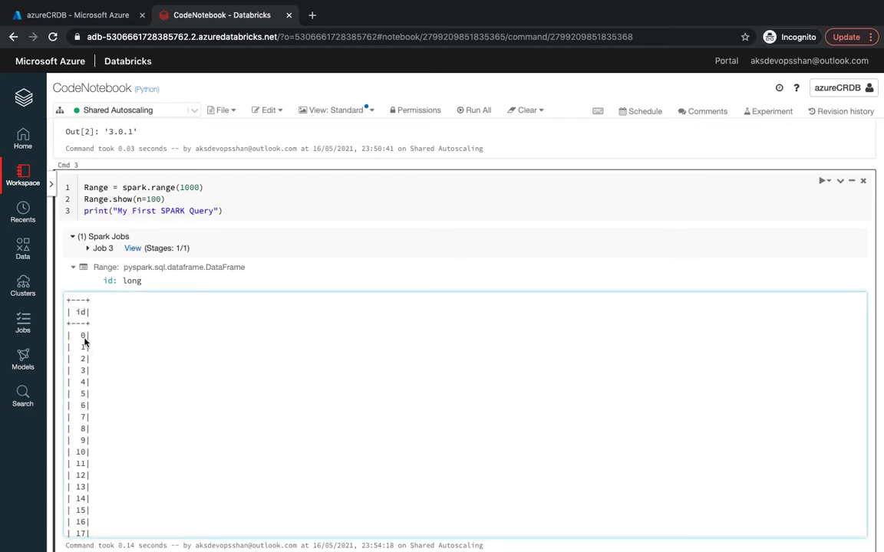
{"action": "scroll", "scroll_direction": "down", "scroll_amount": 3}
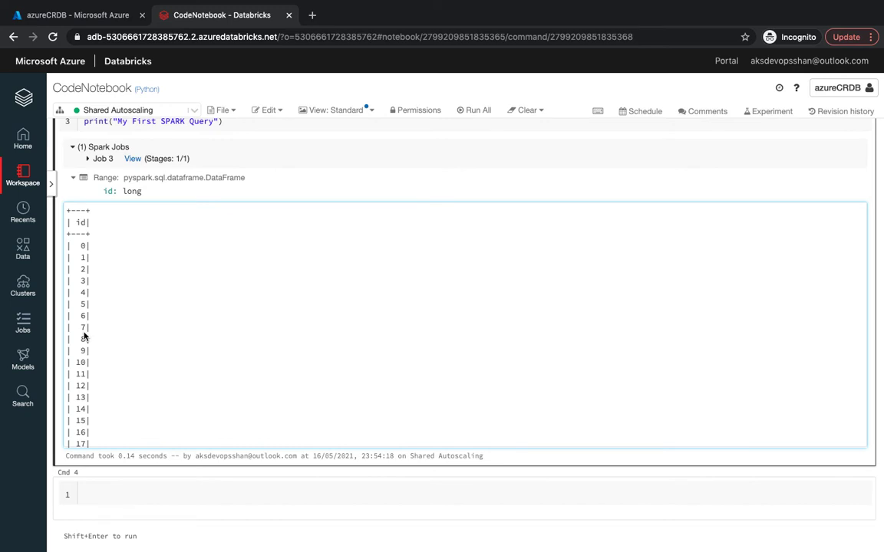
{"action": "scroll", "scroll_direction": "up", "scroll_amount": 3}
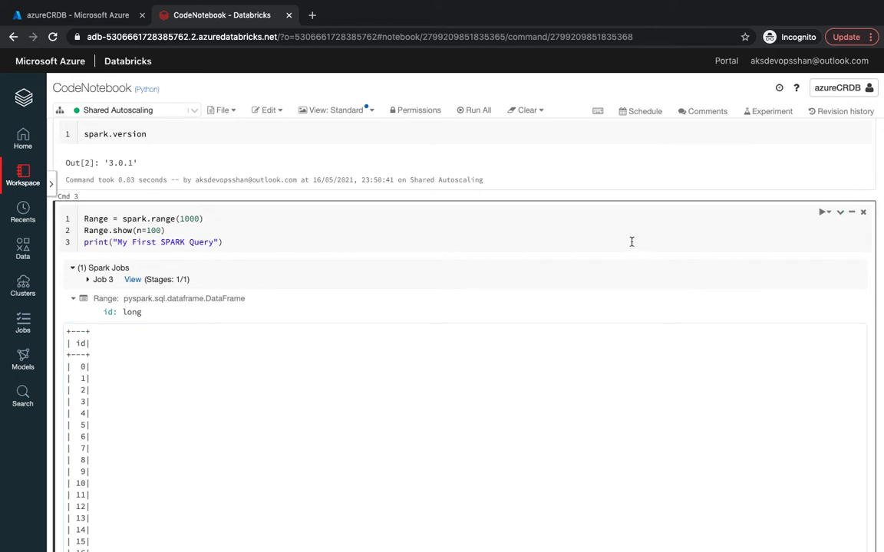
{"action": "scroll", "scroll_direction": "up", "scroll_amount": 3}
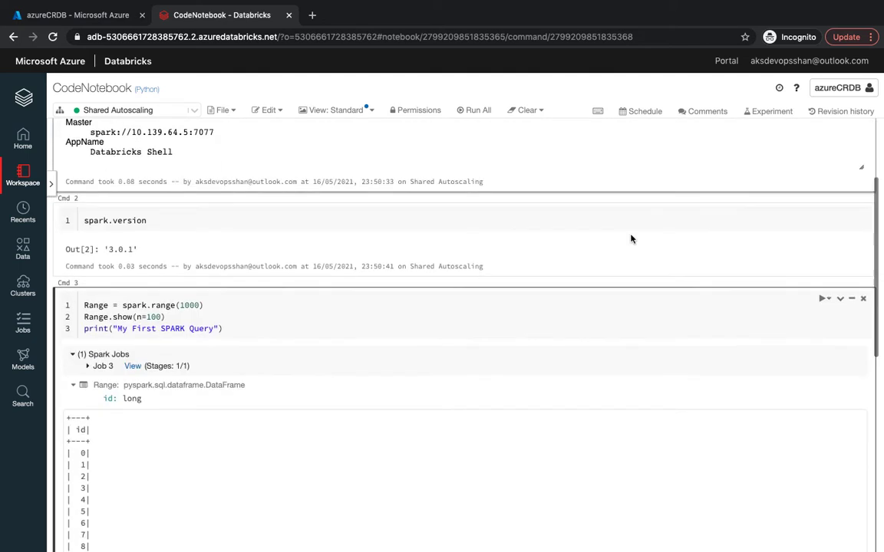
{"action": "scroll", "scroll_direction": "down", "scroll_amount": 3}
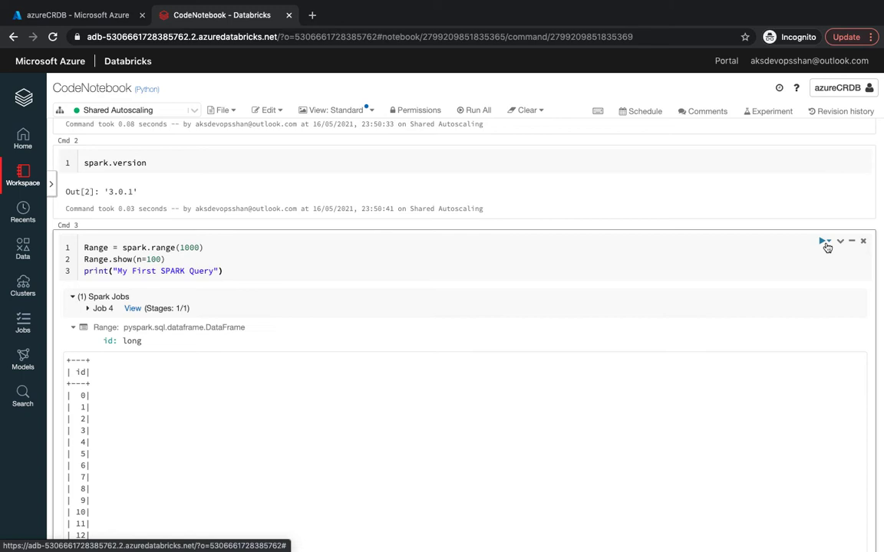
{"action": "left_click", "coordinate": [823, 241]}
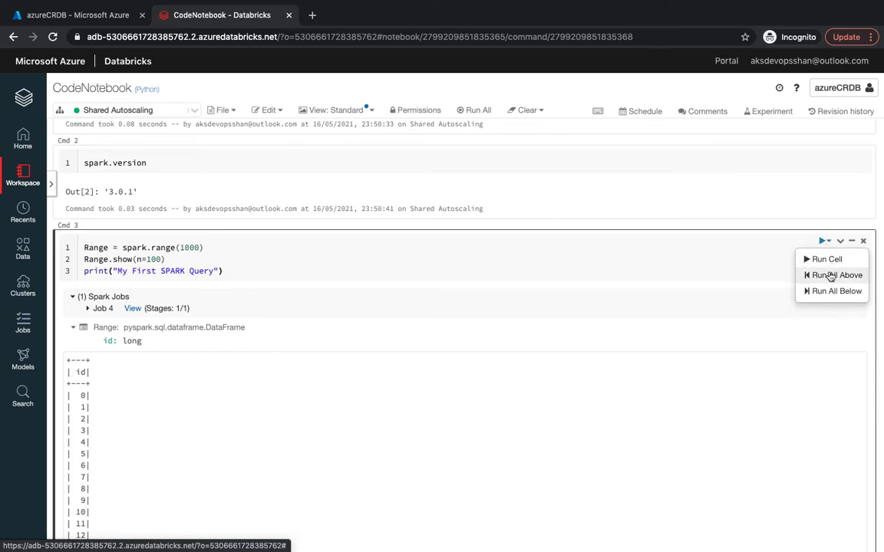
{"action": "mouse_move", "coordinate": [836, 279]}
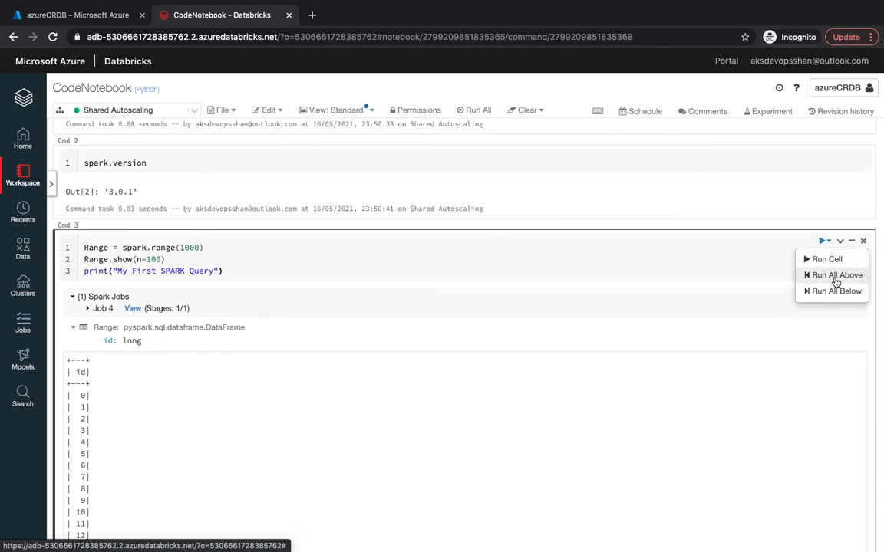
{"action": "left_click", "coordinate": [837, 274]}
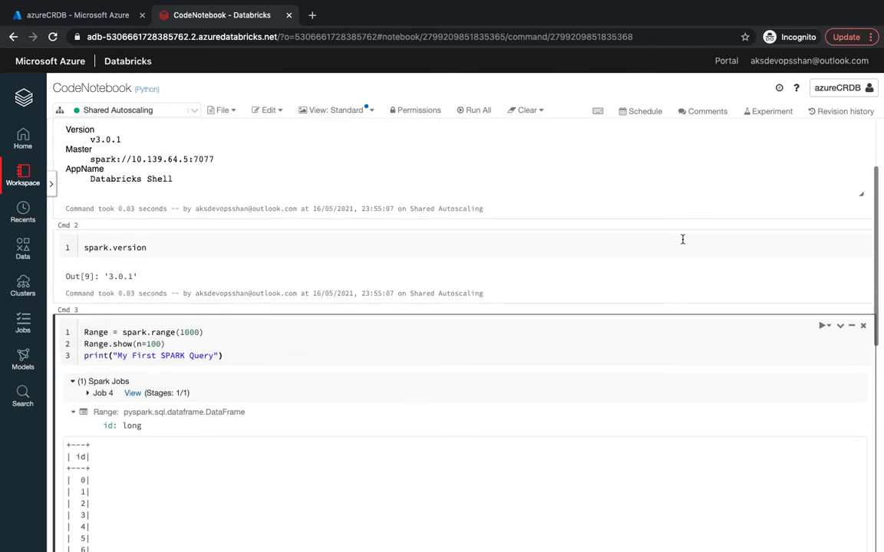
{"action": "left_click", "coordinate": [839, 298]}
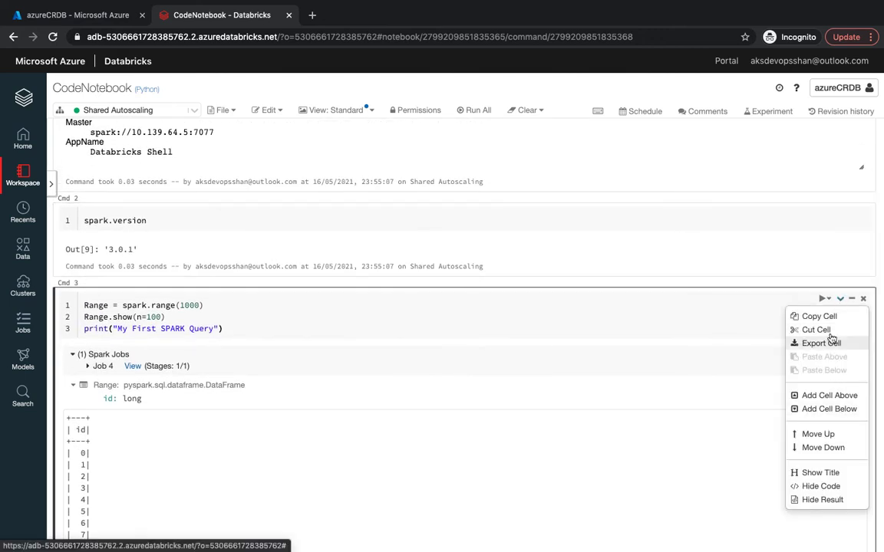
{"action": "mouse_move", "coordinate": [840, 368]}
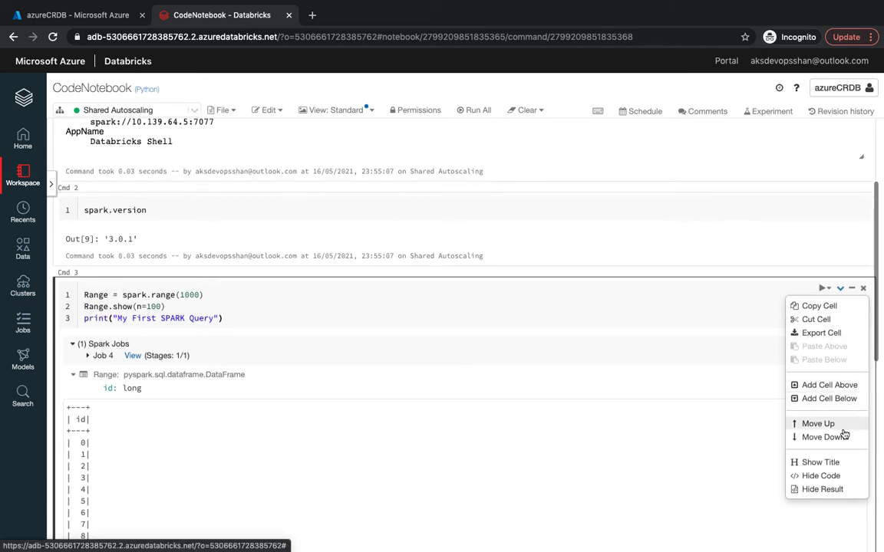
{"action": "mouse_move", "coordinate": [848, 483]}
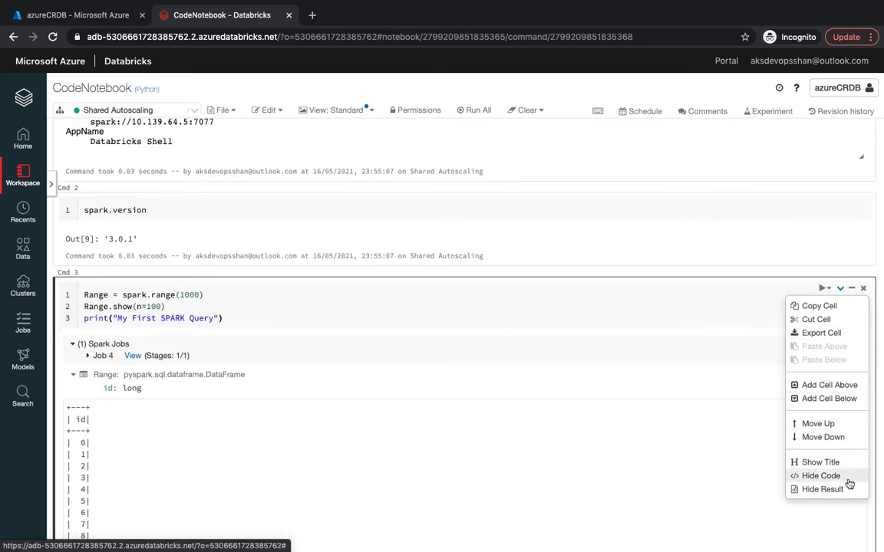
{"action": "mouse_move", "coordinate": [522, 357]}
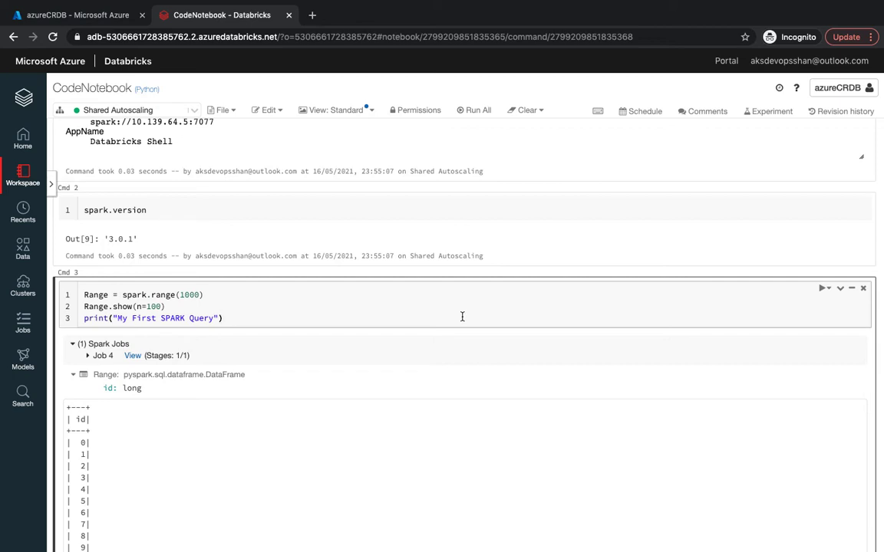
{"action": "mouse_move", "coordinate": [643, 112]}
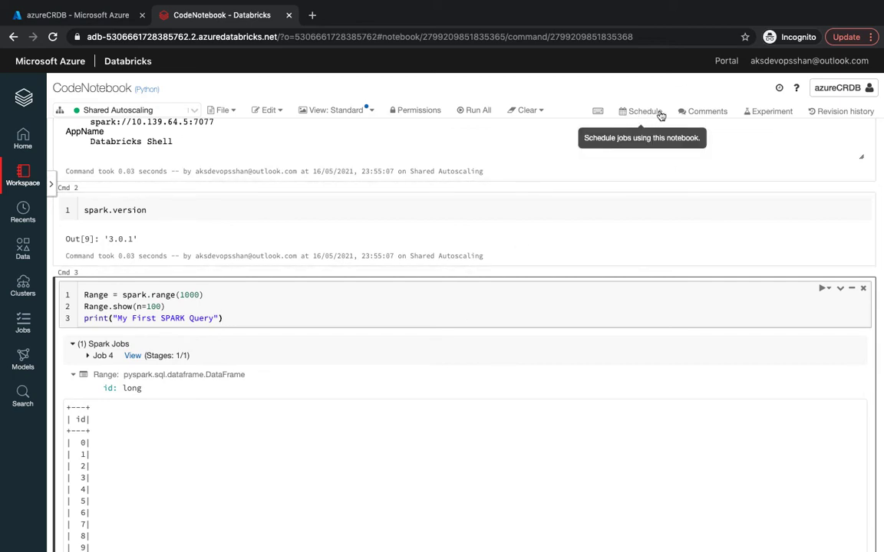
{"action": "mouse_move", "coordinate": [772, 111]}
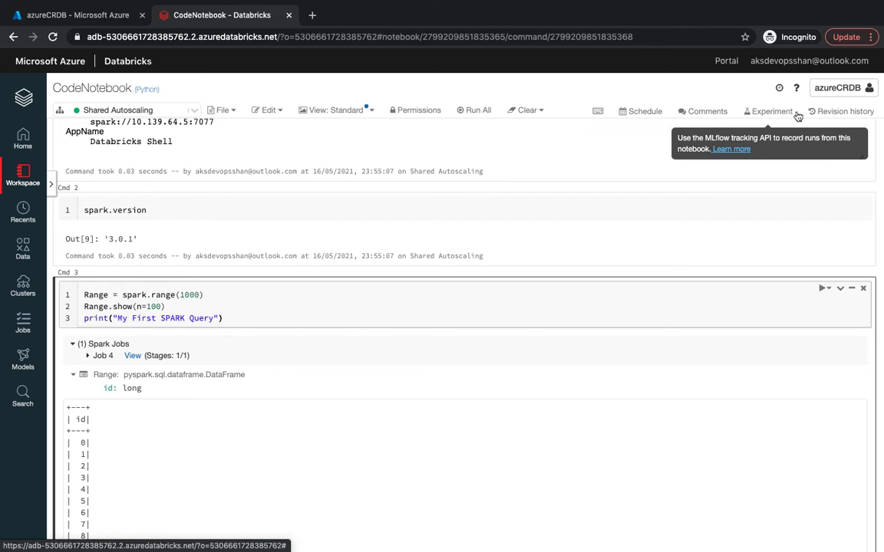
Open the Schedule panel, start a new schedule, then cancel the Create Schedule dialog
{"action": "left_click", "coordinate": [644, 111]}
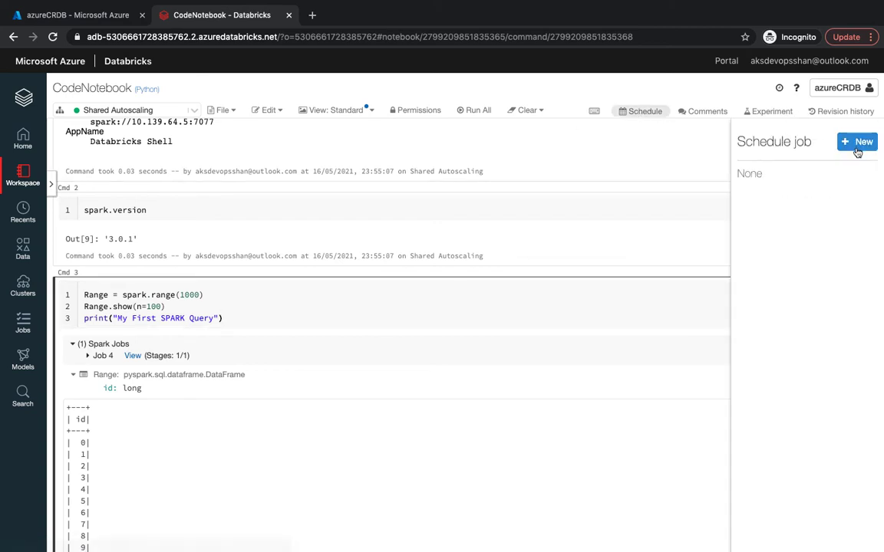
{"action": "left_click", "coordinate": [857, 141]}
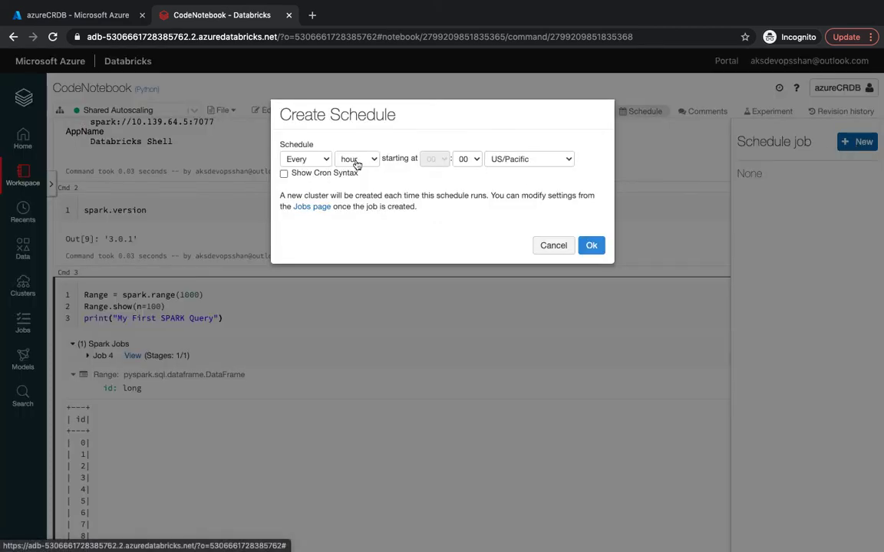
{"action": "mouse_move", "coordinate": [151, 75]}
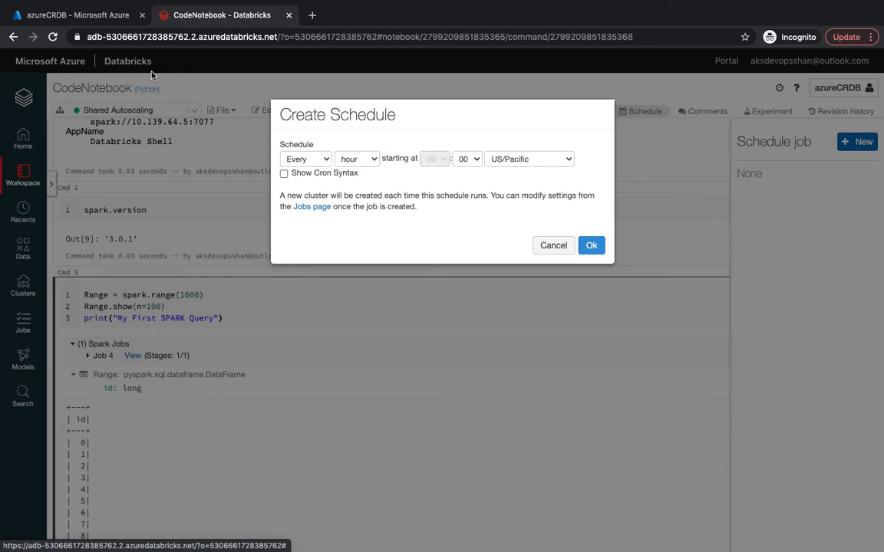
{"action": "mouse_move", "coordinate": [356, 159]}
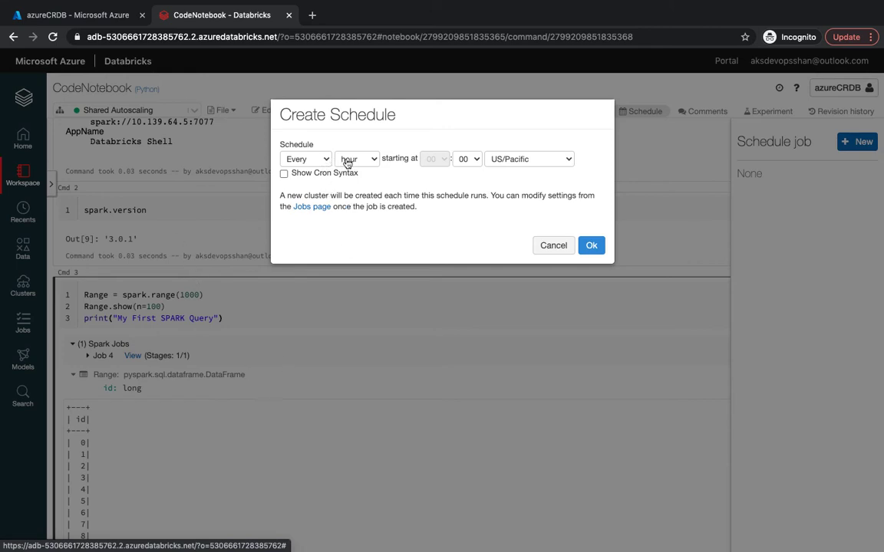
{"action": "mouse_move", "coordinate": [420, 219]}
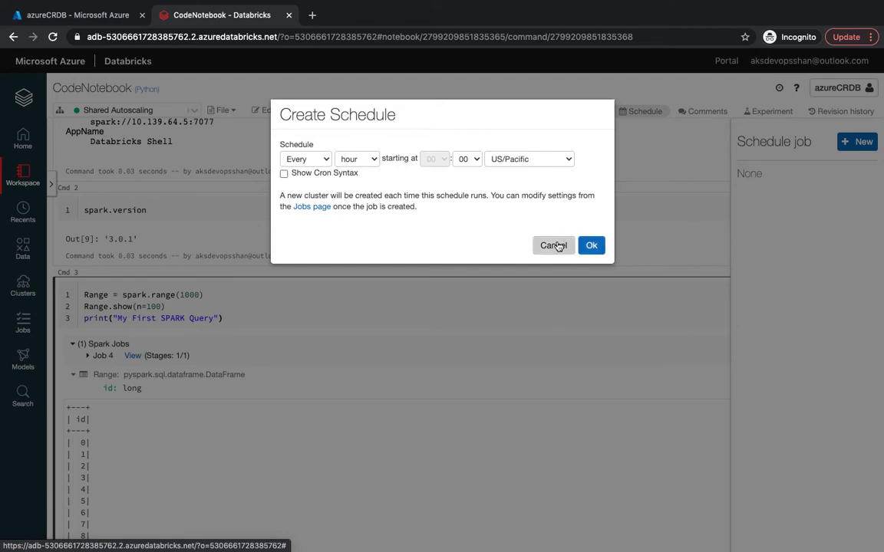
{"action": "left_click", "coordinate": [553, 244]}
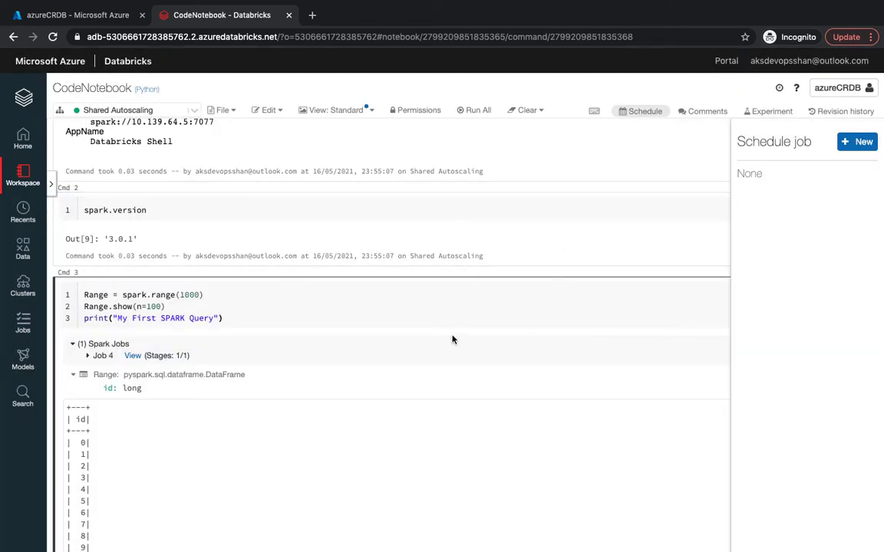
Add a %md cell with the heading '# My First Notebook' at the notebook's end
{"action": "scroll", "scroll_direction": "down", "scroll_amount": 3}
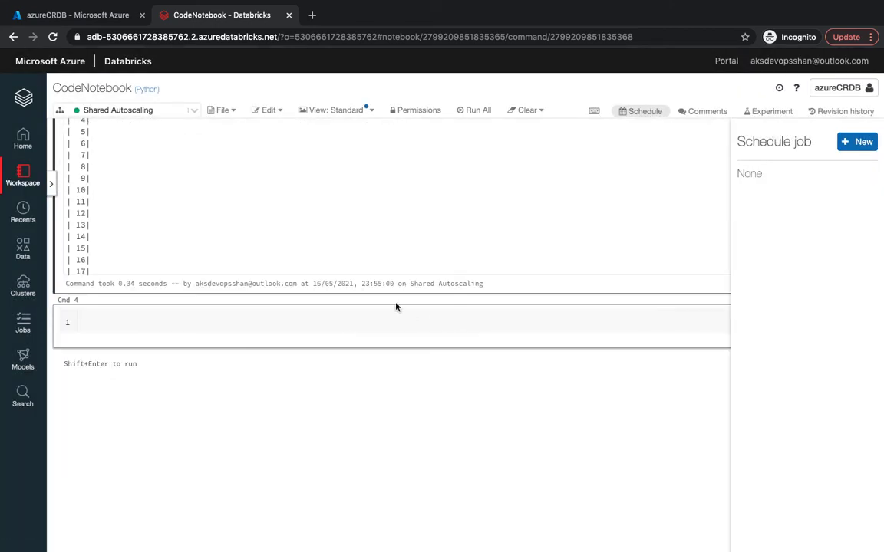
{"action": "left_click", "coordinate": [376, 321]}
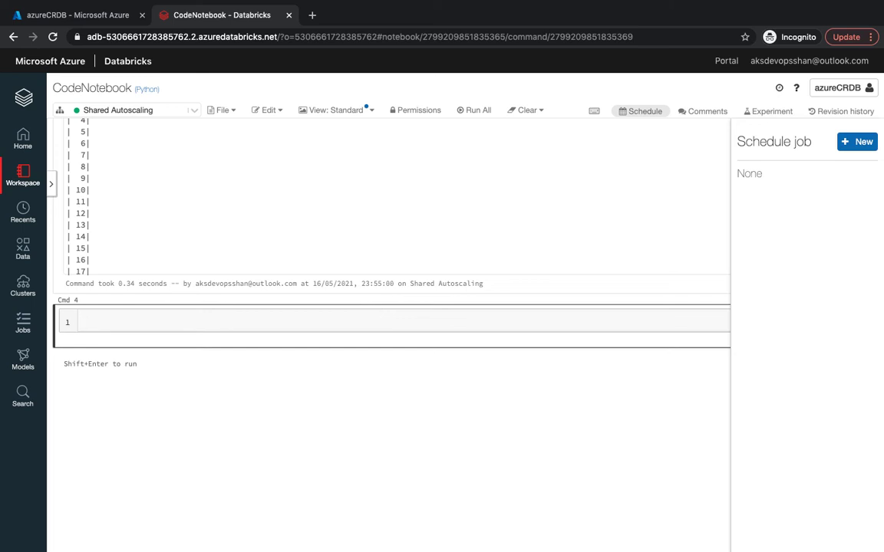
{"action": "type", "text": "%md"}
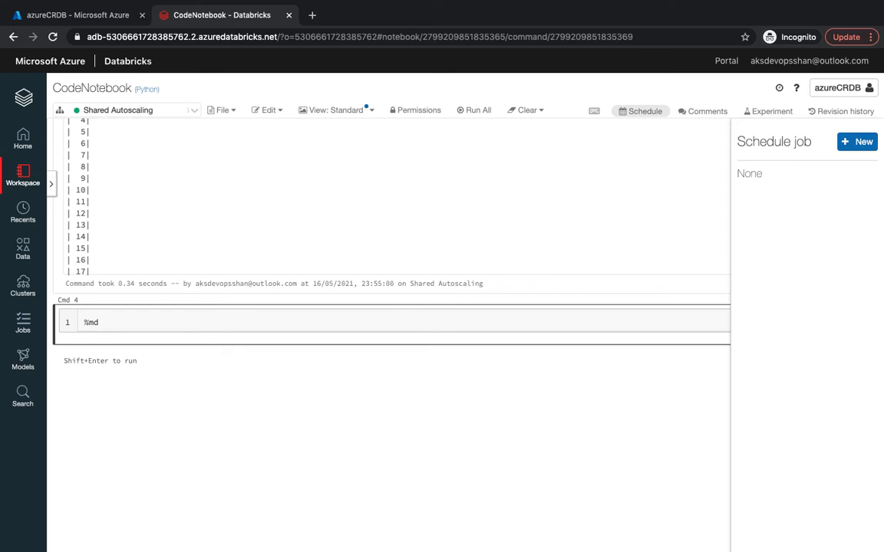
{"action": "type", "text": "#He"}
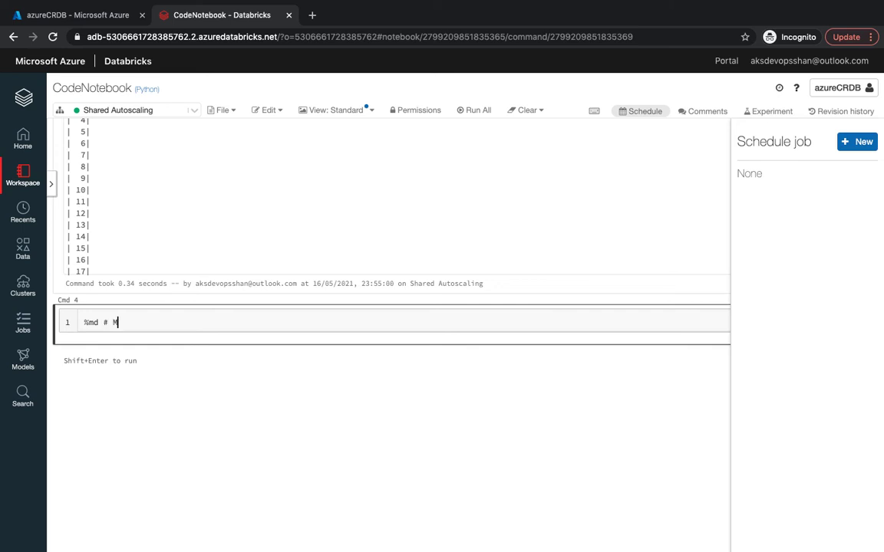
{"action": "type", "text": "y First"}
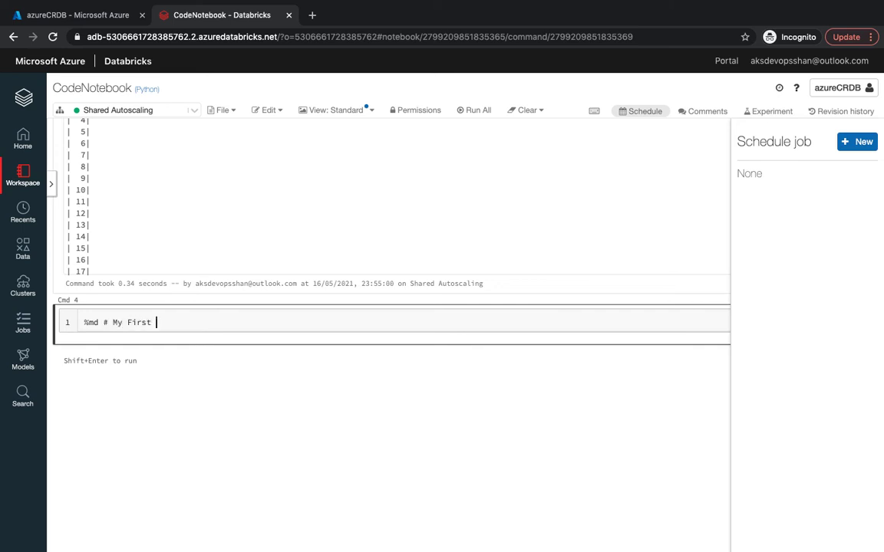
{"action": "type", "text": "Notebook"}
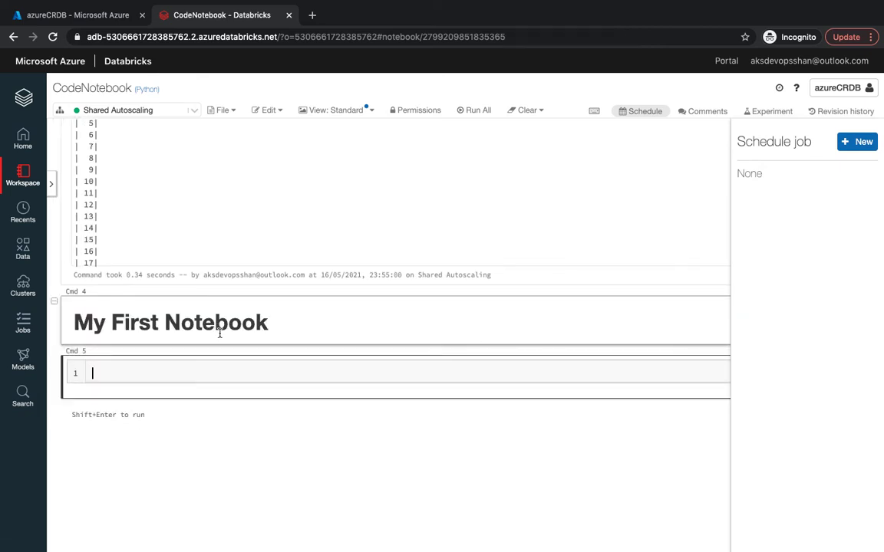
{"action": "double_click", "coordinate": [216, 323]}
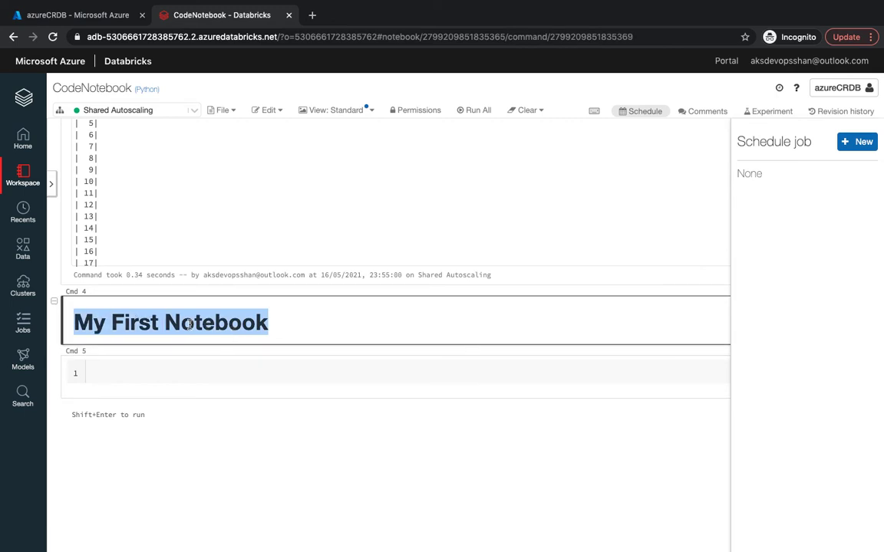
{"action": "scroll", "scroll_direction": "up", "scroll_amount": 3}
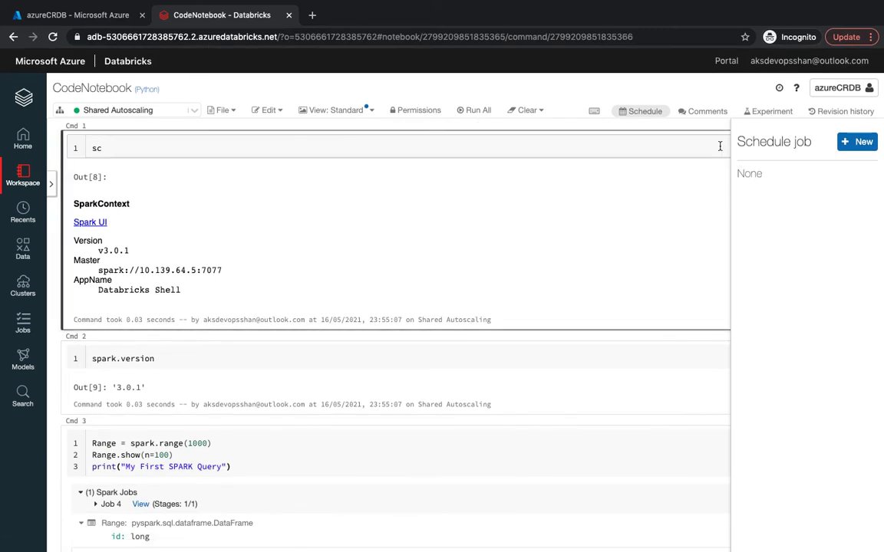
{"action": "mouse_move", "coordinate": [639, 112]}
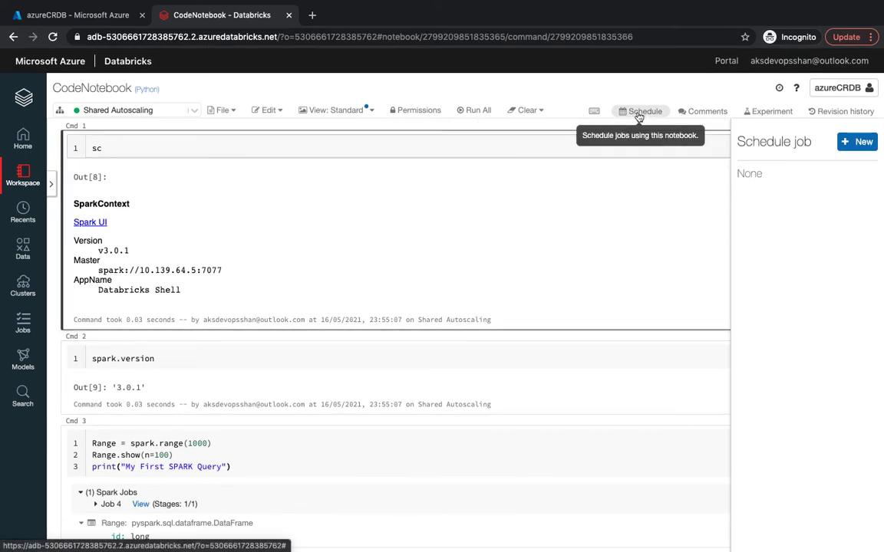
Close the Schedule panel and add a '%md # My First Spark Query' cell above Cmd 1
{"action": "left_click", "coordinate": [815, 141]}
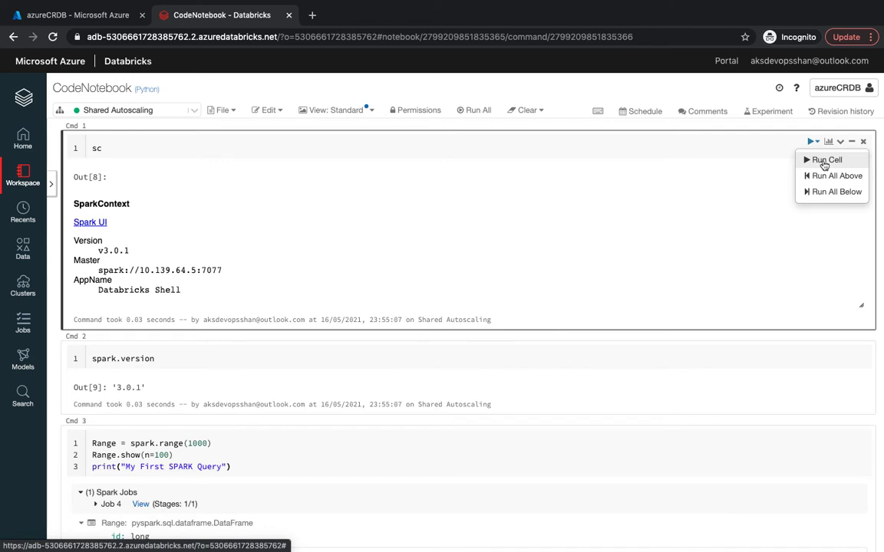
{"action": "left_click", "coordinate": [840, 141]}
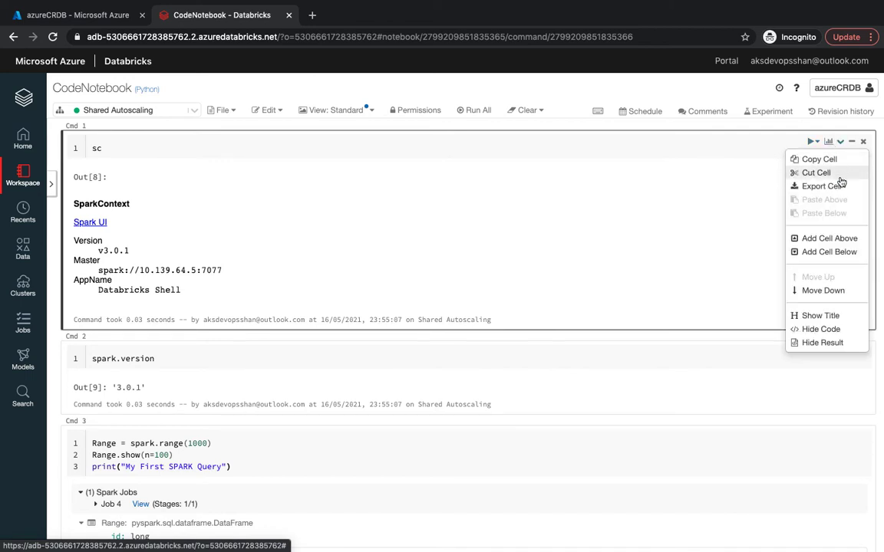
{"action": "left_click", "coordinate": [829, 238]}
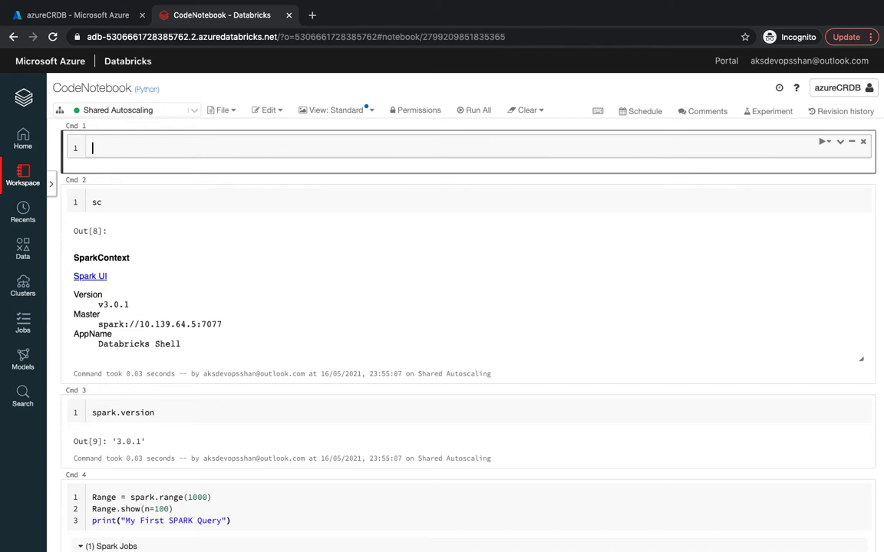
{"action": "type", "text": "%md"}
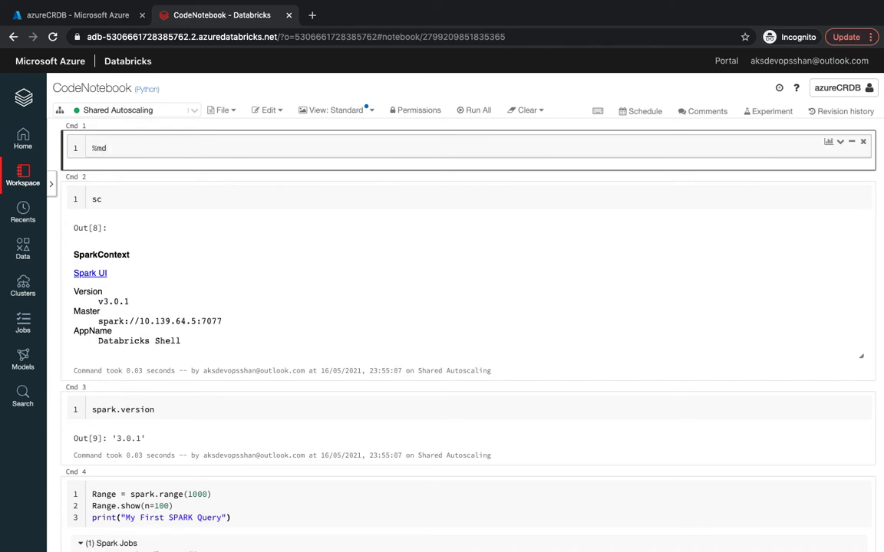
{"action": "type", "text": "#"}
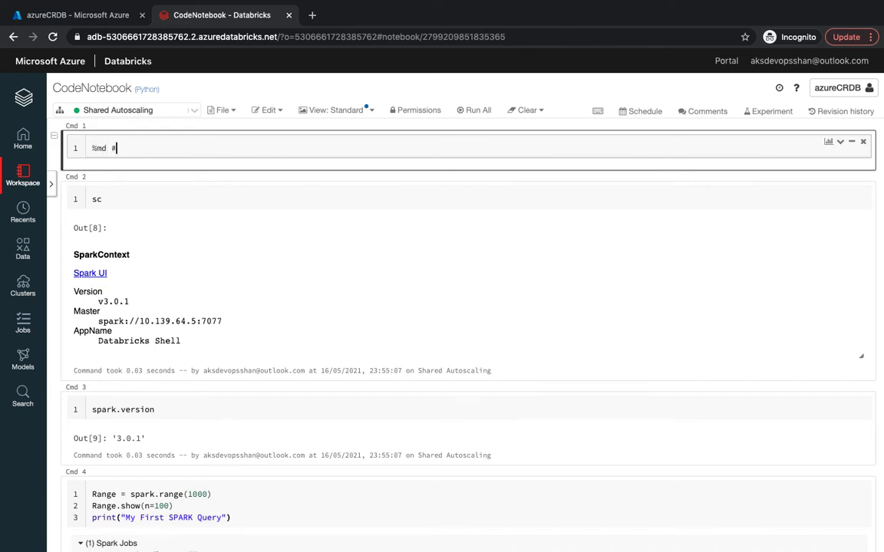
{"action": "type", "text": "Mo"}
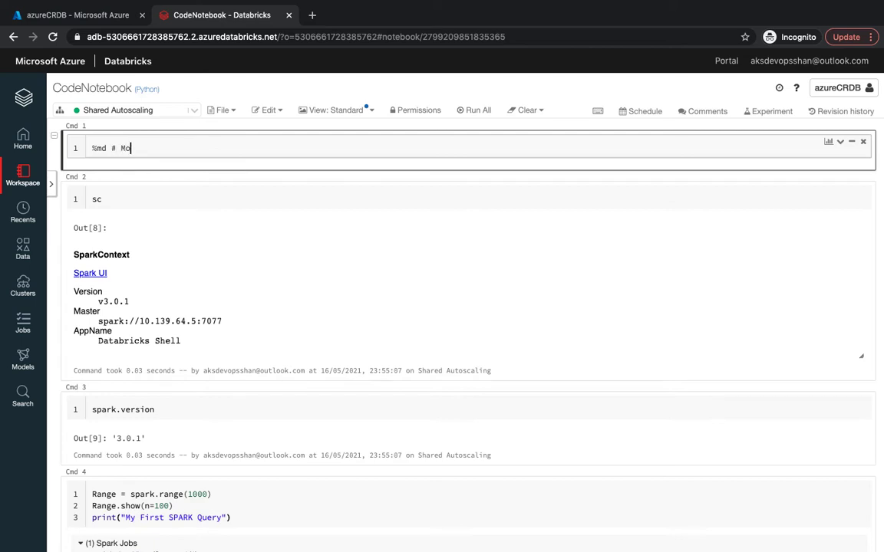
{"action": "type", "text": "y"}
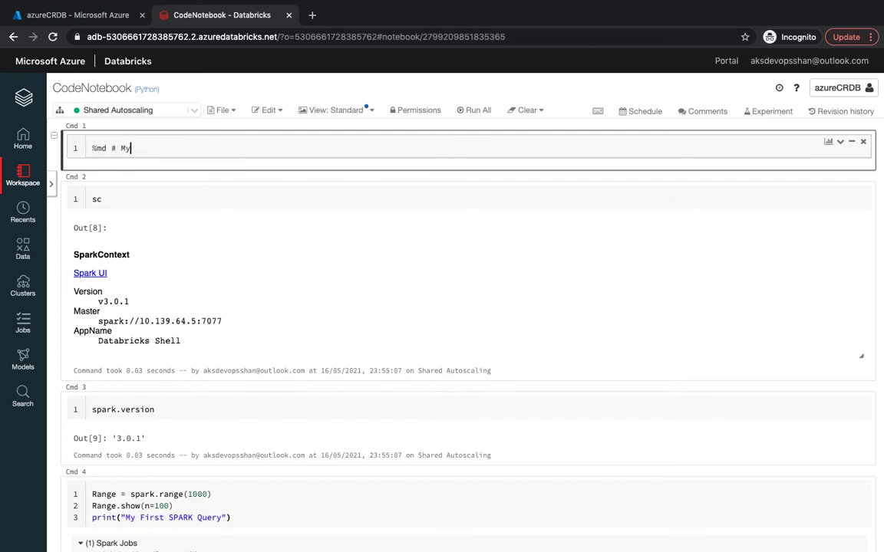
{"action": "type", "text": "First Spa"}
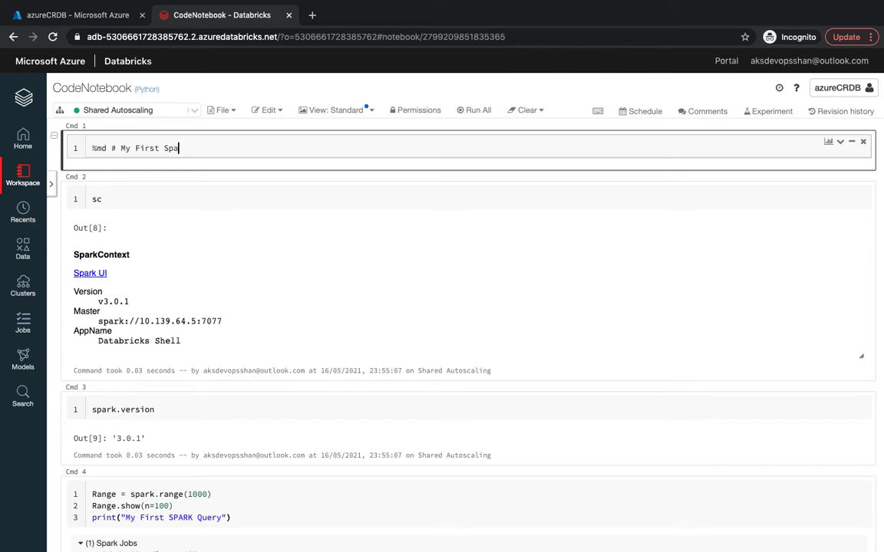
{"action": "type", "text": "rk Query"}
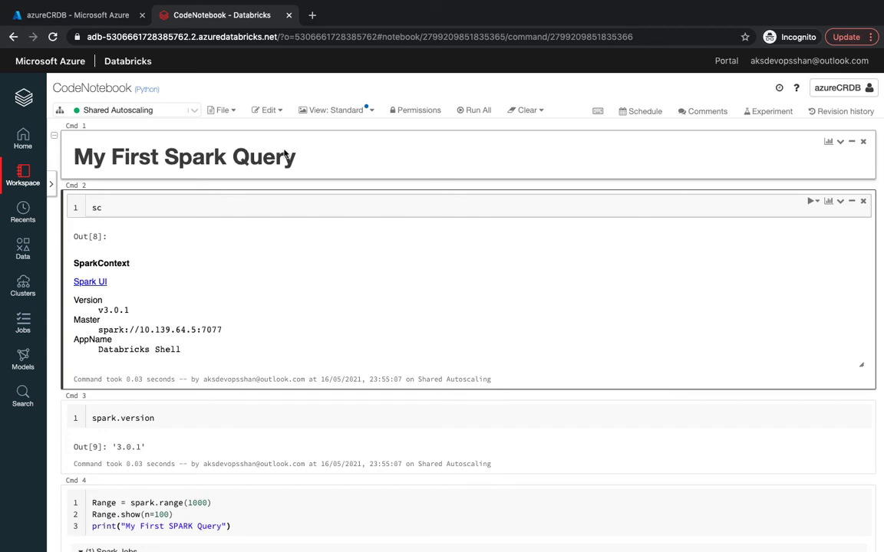
{"action": "scroll", "scroll_direction": "down", "scroll_amount": 3}
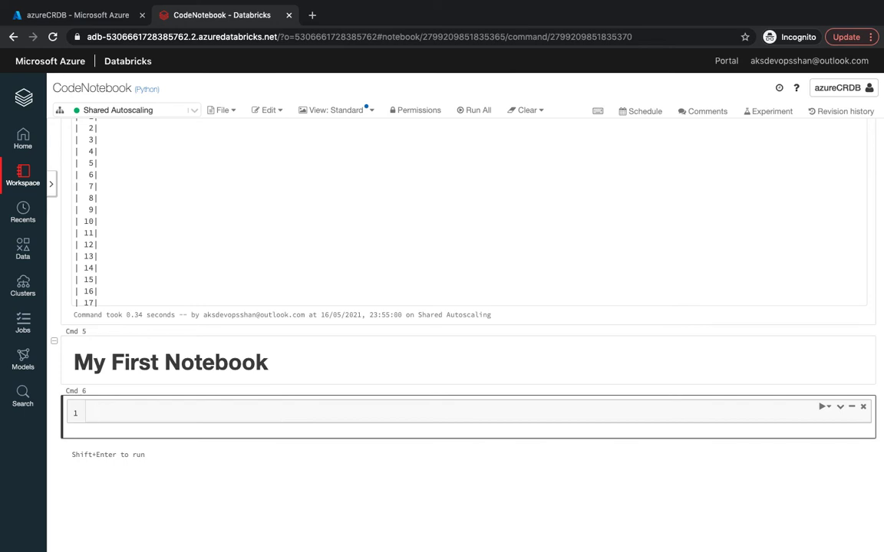
Run %sh ls -al to list the driver's working directory in detail
{"action": "type", "text": "%sh"}
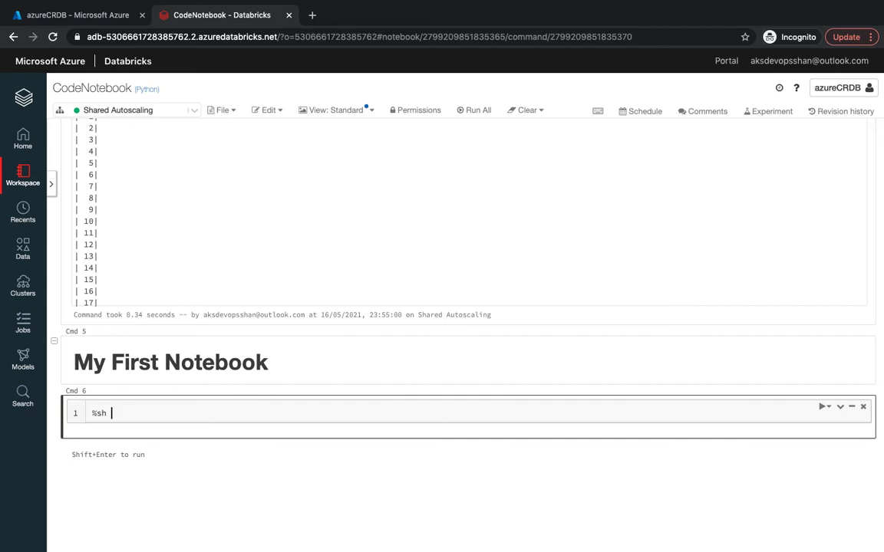
{"action": "type", "text": "ls -al"}
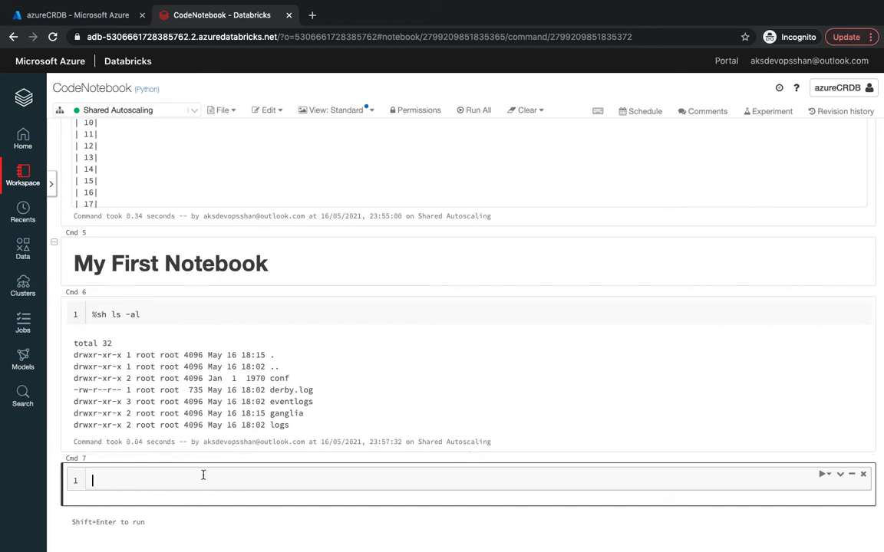
Run %sh mkdir logs/shan after correcting the failed log/shan path
{"action": "type", "text": "%sh"}
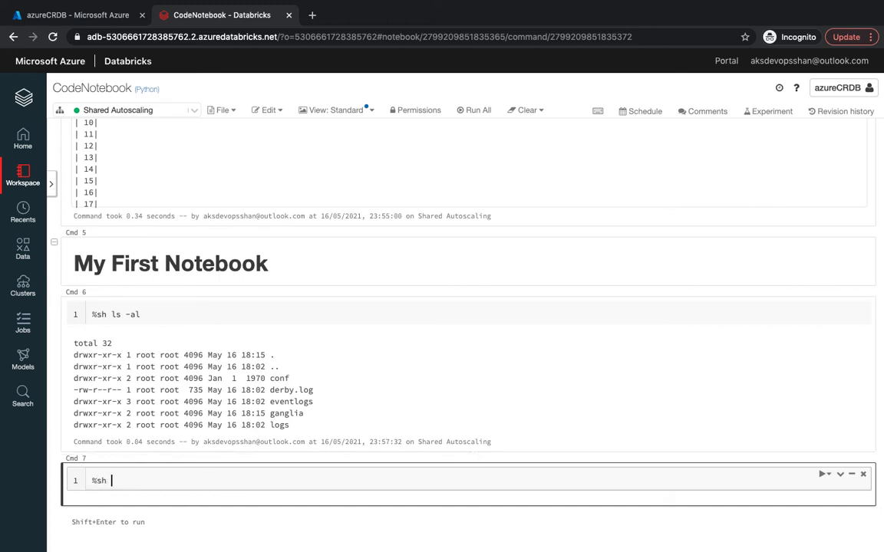
{"action": "type", "text": "mkd"}
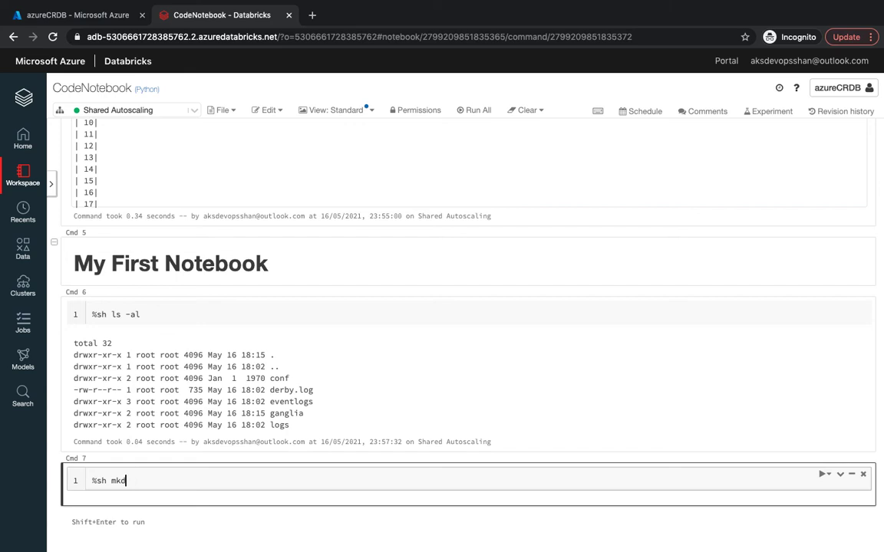
{"action": "type", "text": "ir"}
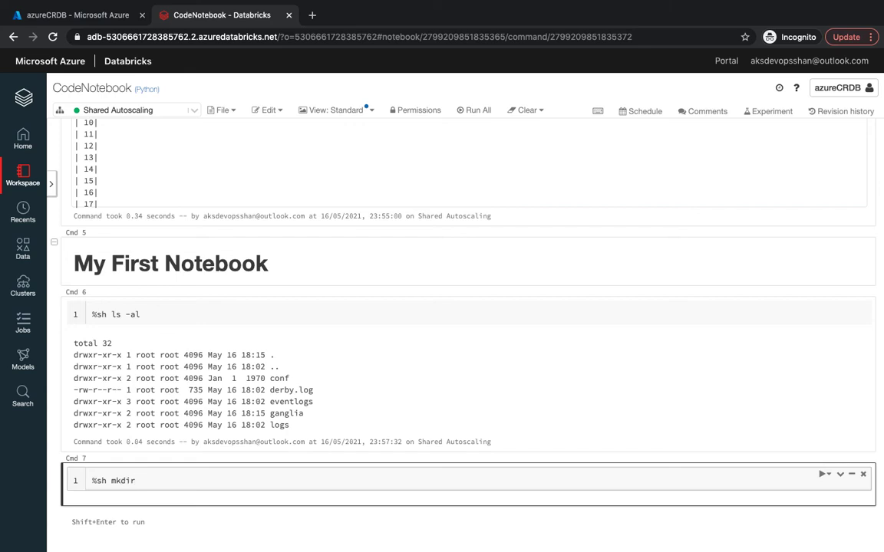
{"action": "type", "text": "log"}
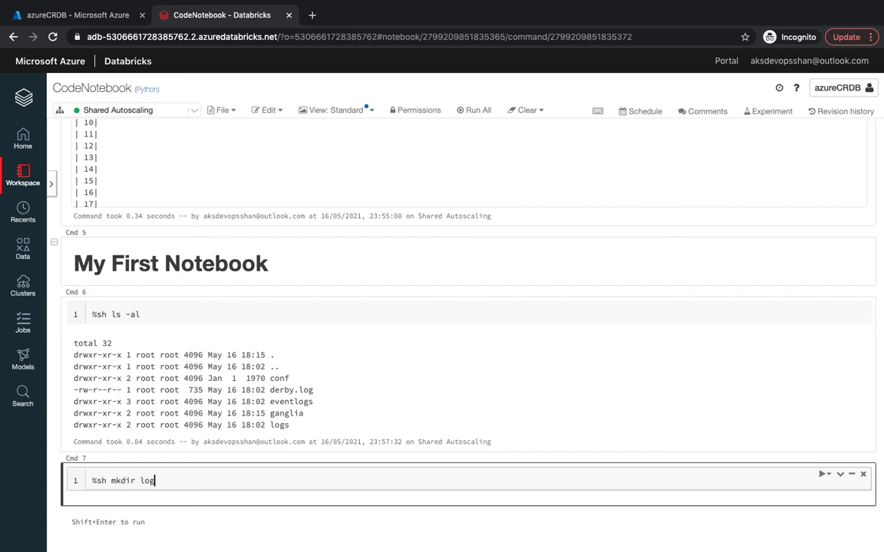
{"action": "type", "text": "/shan"}
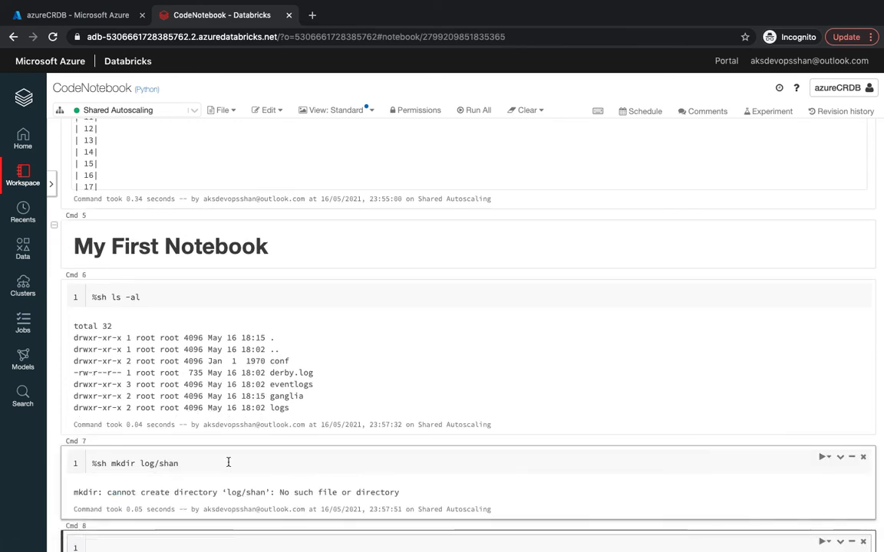
{"action": "scroll", "scroll_direction": "down", "scroll_amount": 3}
{"action": "type", "text": "s"}
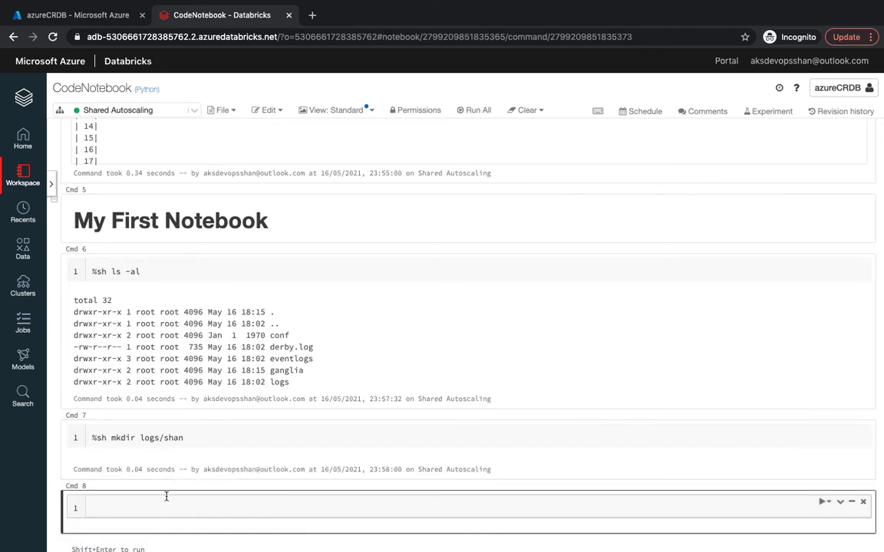
Run %sh ls logs, then print logs/log4j-active.log with %sh cat
{"action": "type", "text": "%sh"}
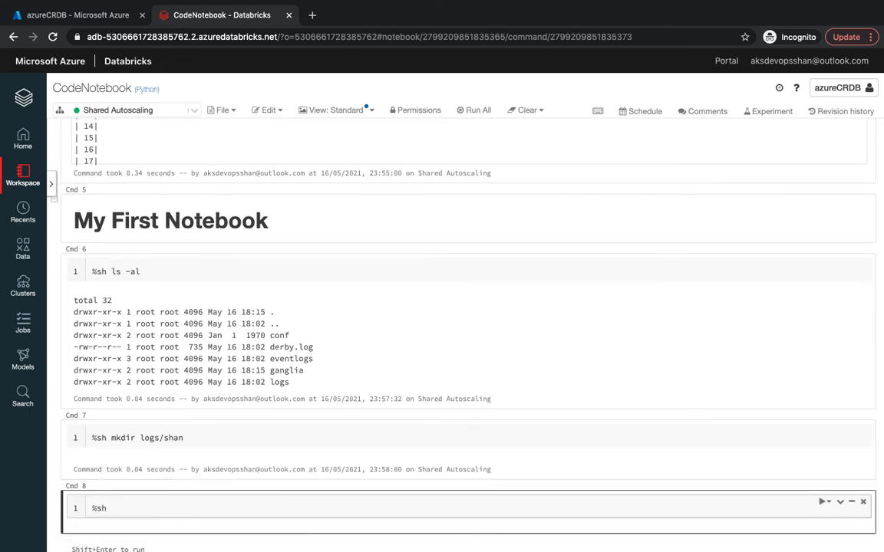
{"action": "type", "text": "ls logs"}
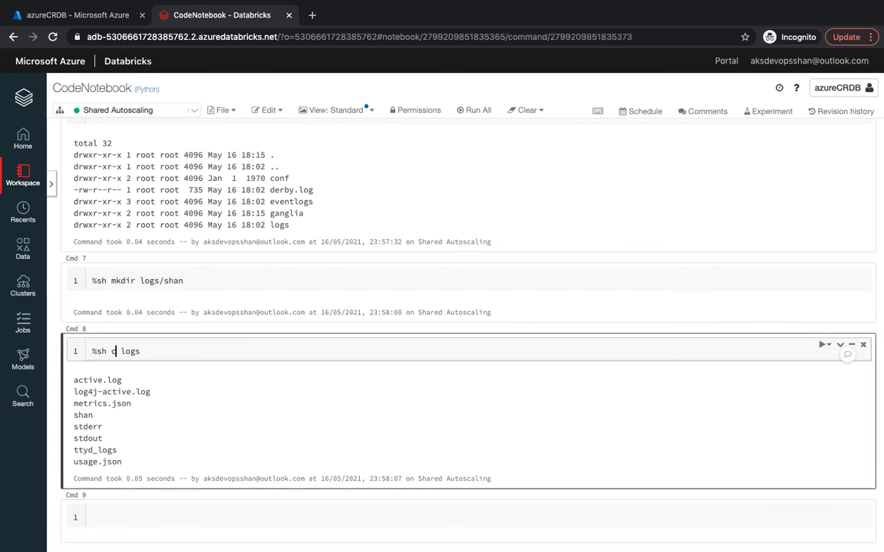
{"action": "type", "text": "at"}
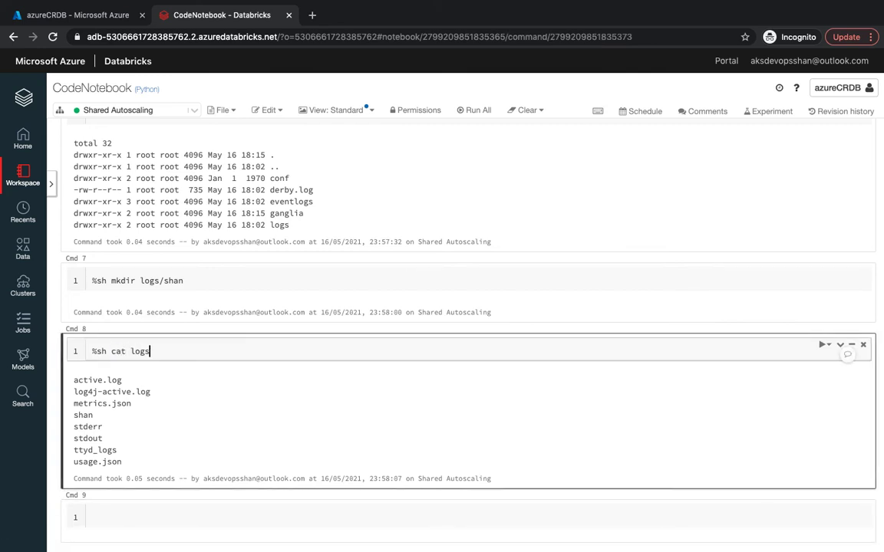
{"action": "type", "text": "/"}
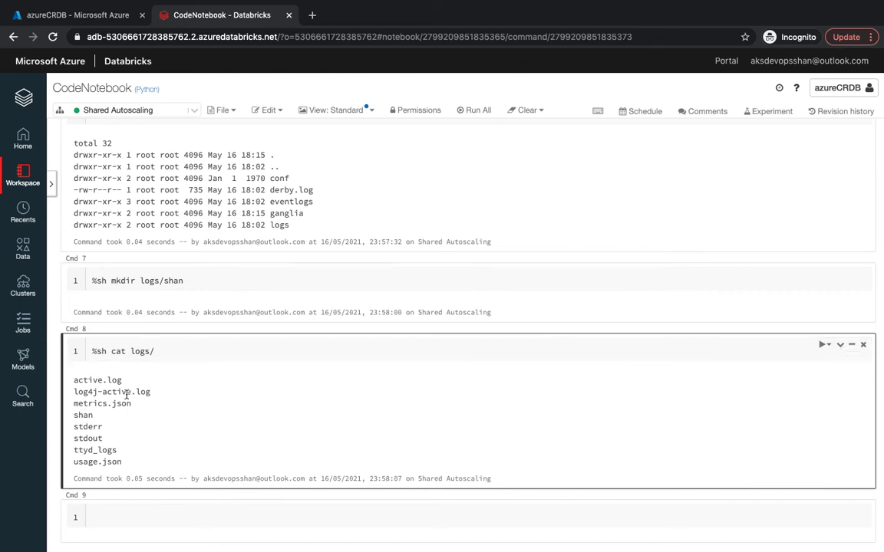
{"action": "double_click", "coordinate": [127, 391]}
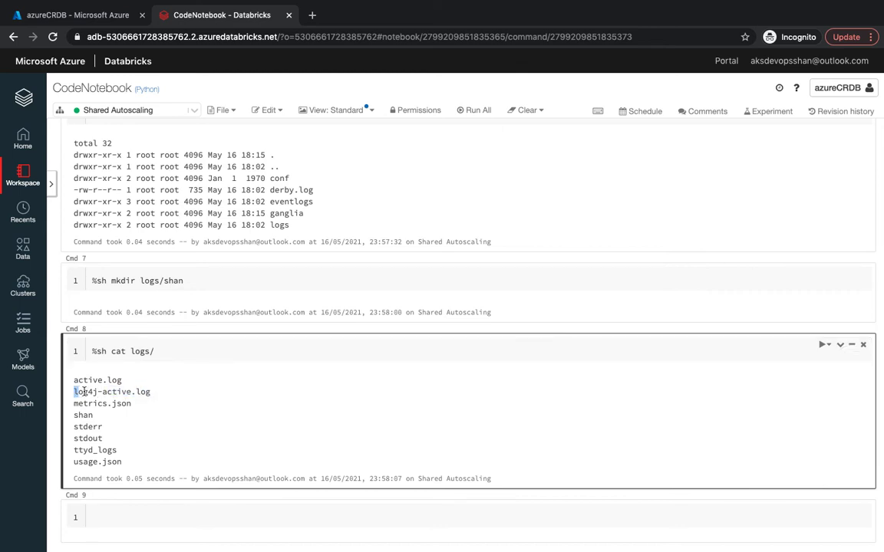
{"action": "left_click", "coordinate": [155, 351]}
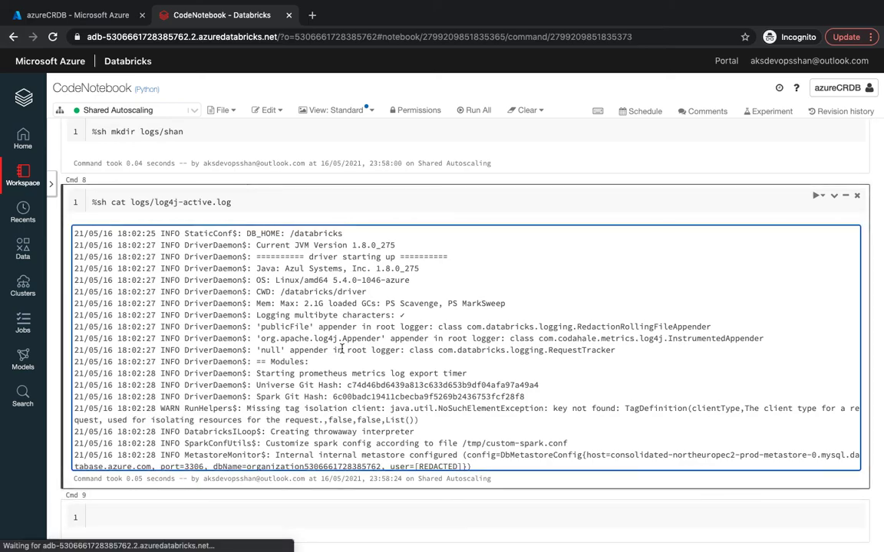
{"action": "scroll", "scroll_direction": "down", "scroll_amount": 3}
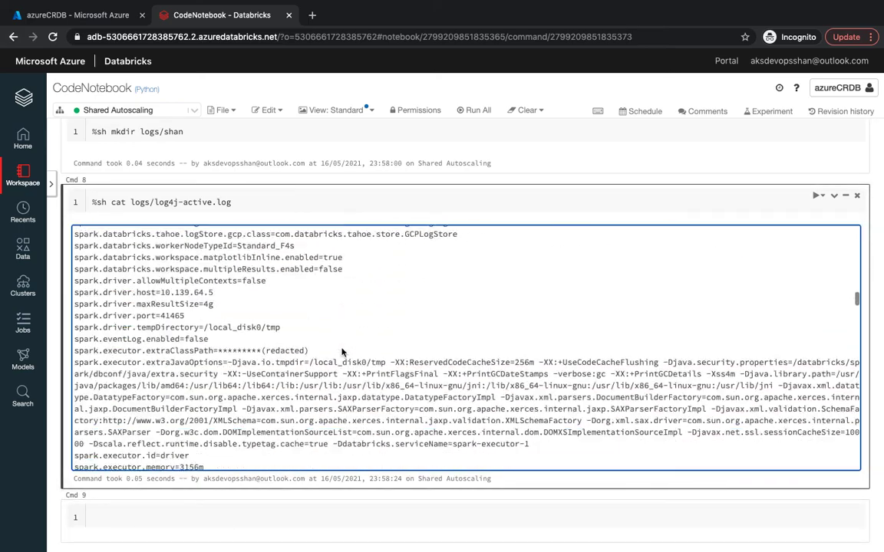
{"action": "scroll", "scroll_direction": "down", "scroll_amount": 3}
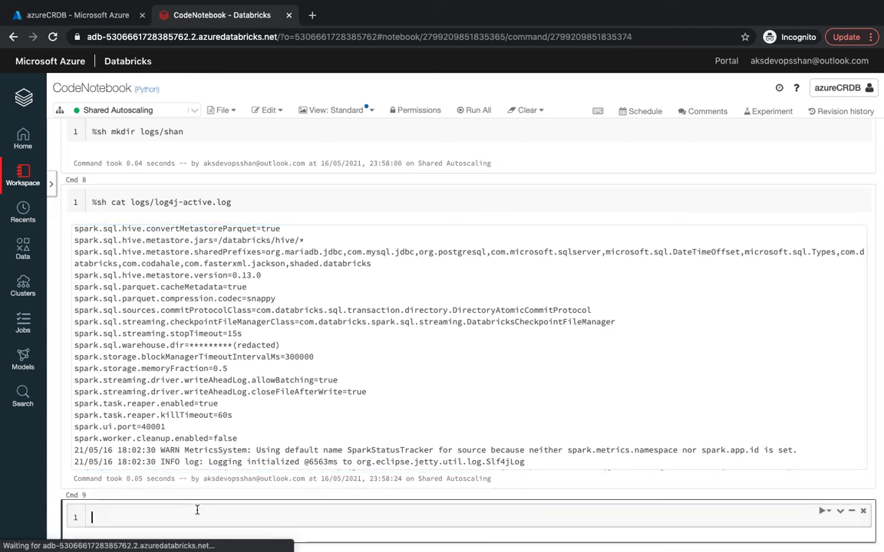
{"action": "type", "text": "%"}
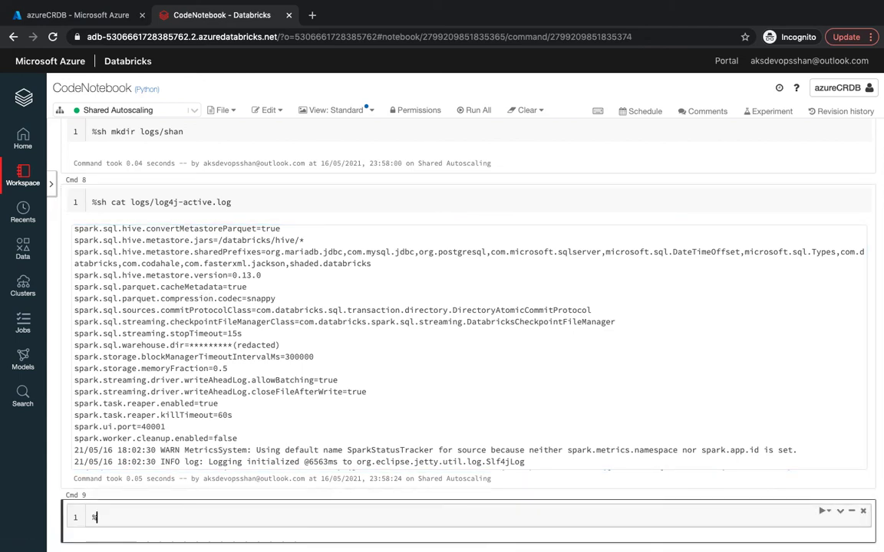
{"action": "type", "text": "fs"}
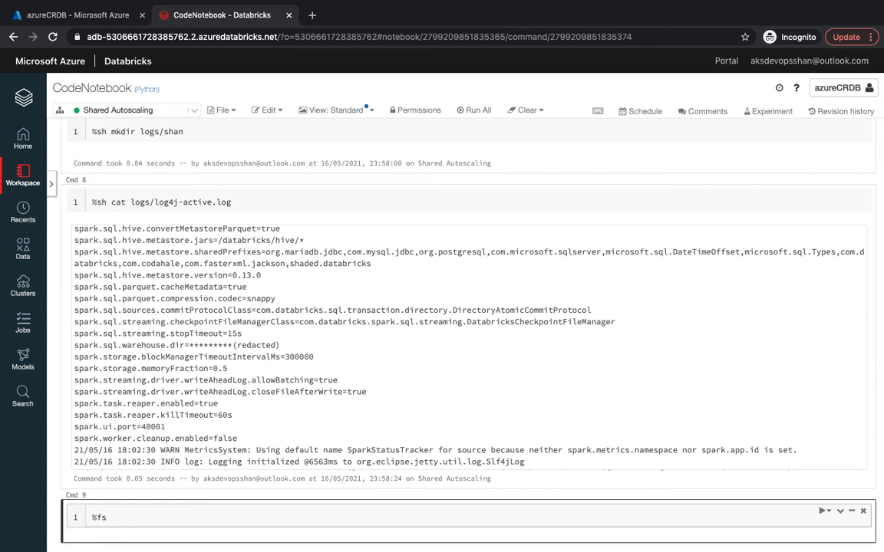
{"action": "type", "text": "db"}
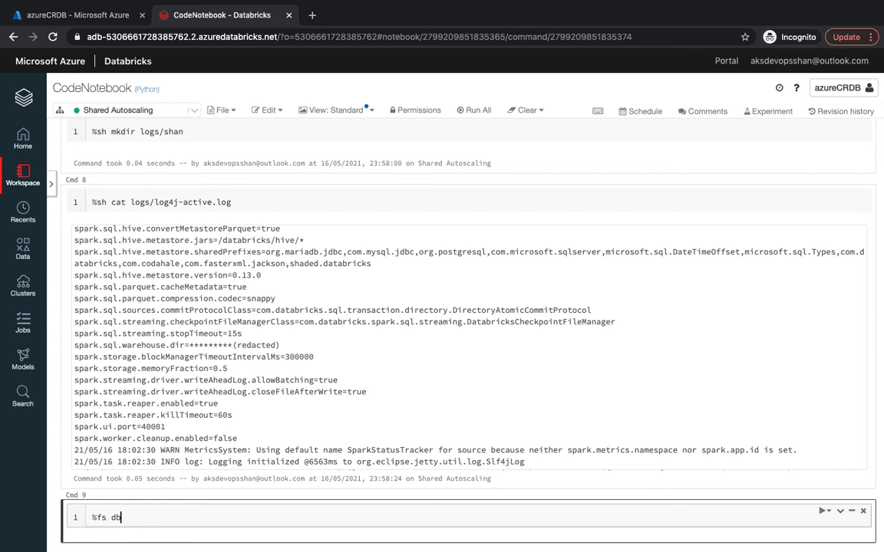
{"action": "type", "text": "u"}
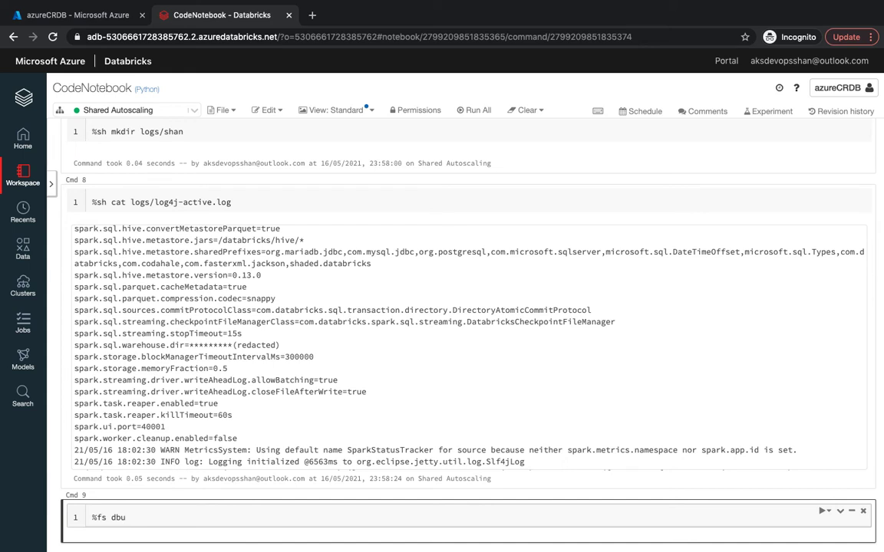
{"action": "key", "text": "Backspace"}
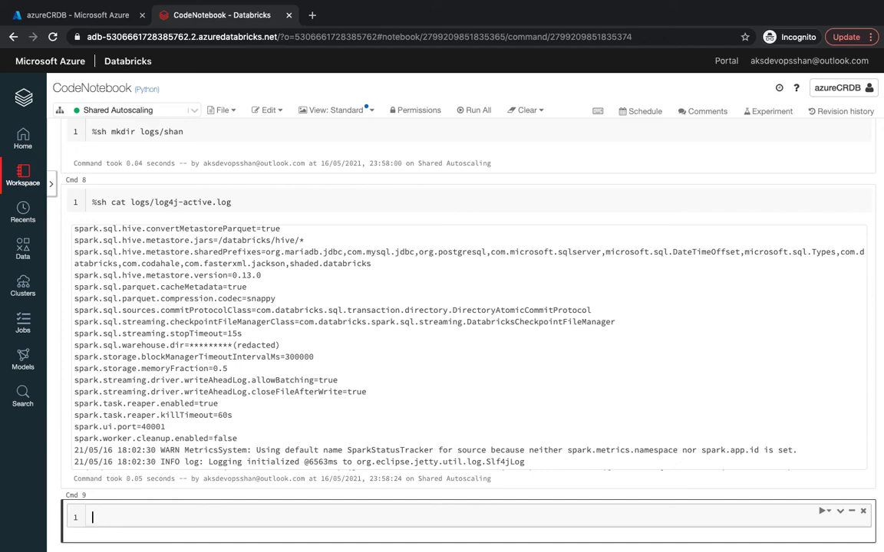
{"action": "scroll", "scroll_direction": "up", "scroll_amount": 3}
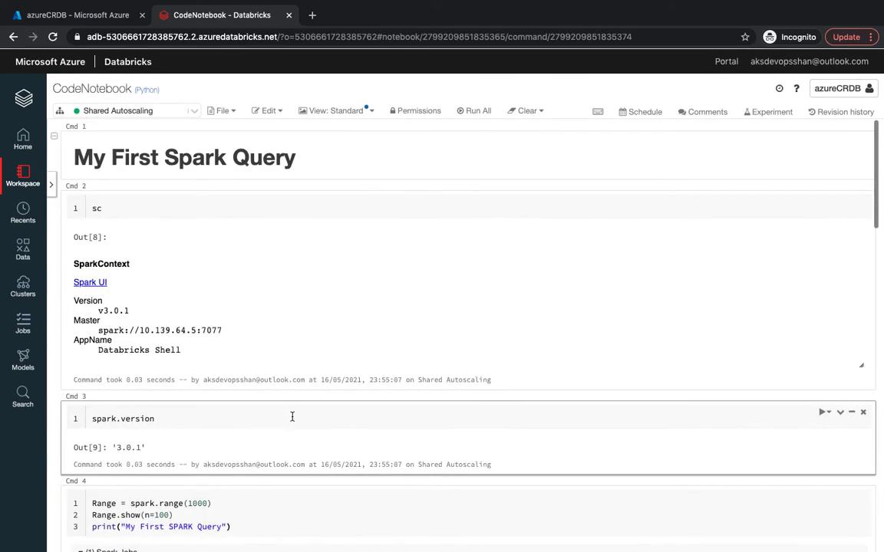
{"action": "mouse_move", "coordinate": [643, 111]}
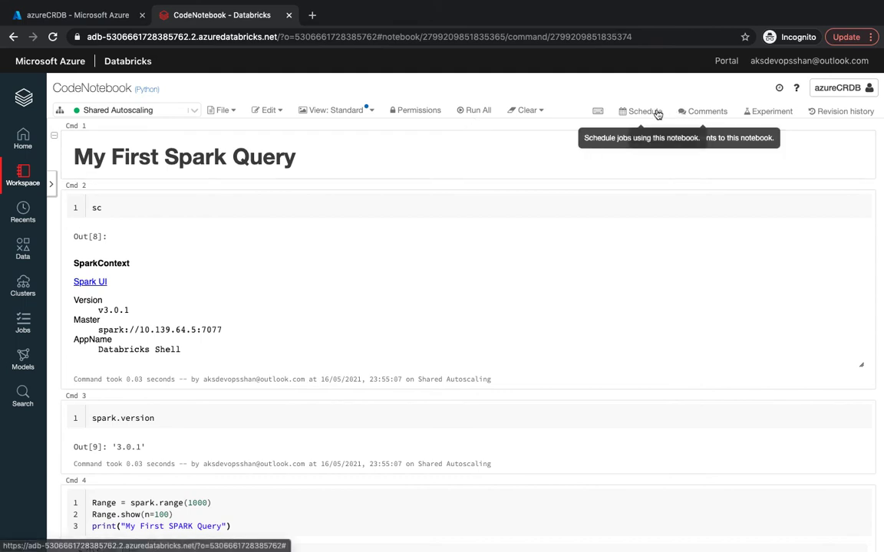
{"action": "mouse_move", "coordinate": [705, 110]}
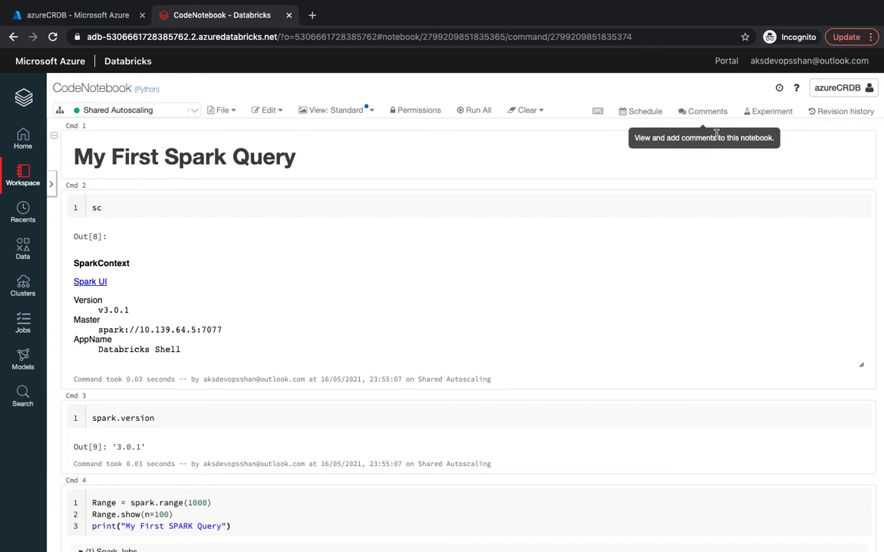
{"action": "left_click", "coordinate": [706, 111]}
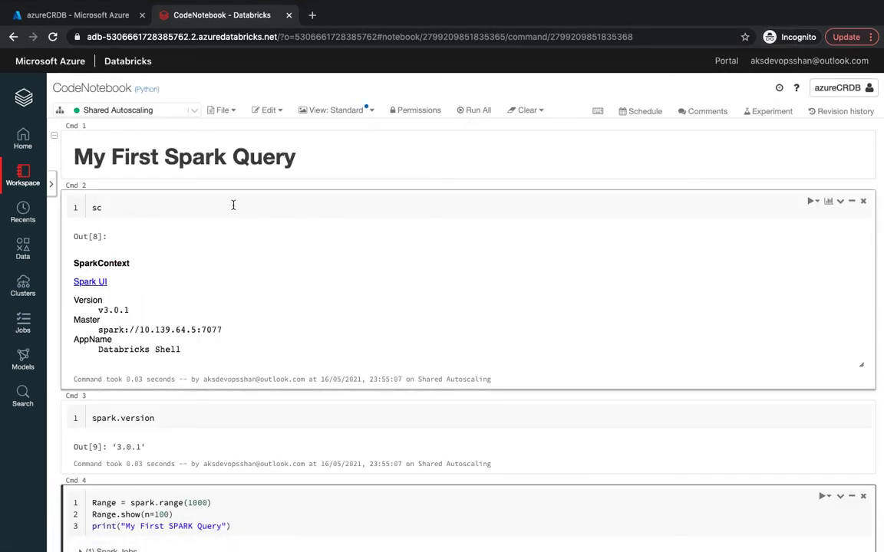
{"action": "double_click", "coordinate": [96, 208]}
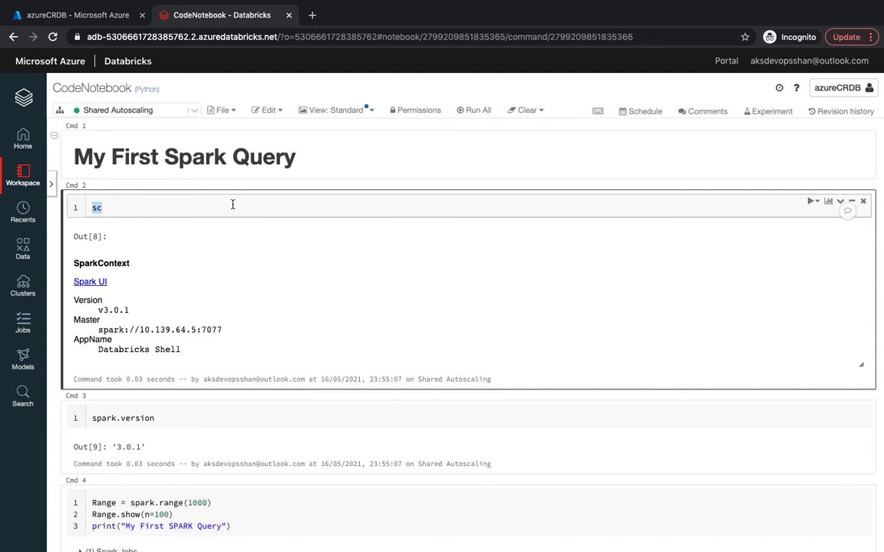
{"action": "mouse_move", "coordinate": [526, 204]}
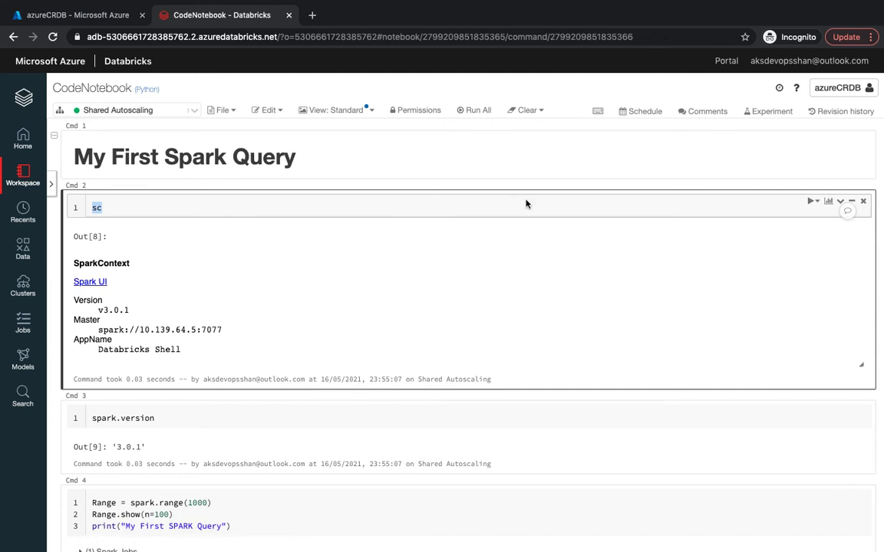
{"action": "mouse_move", "coordinate": [701, 112]}
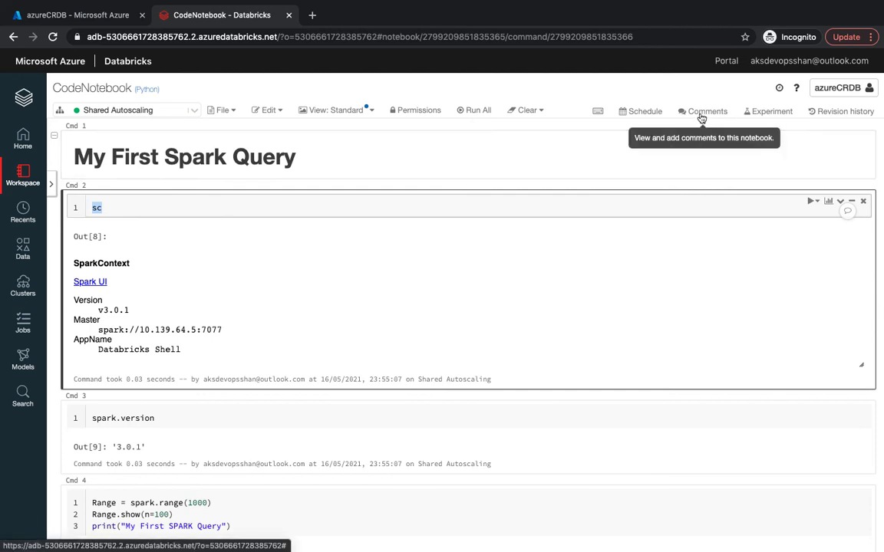
{"action": "mouse_move", "coordinate": [371, 245]}
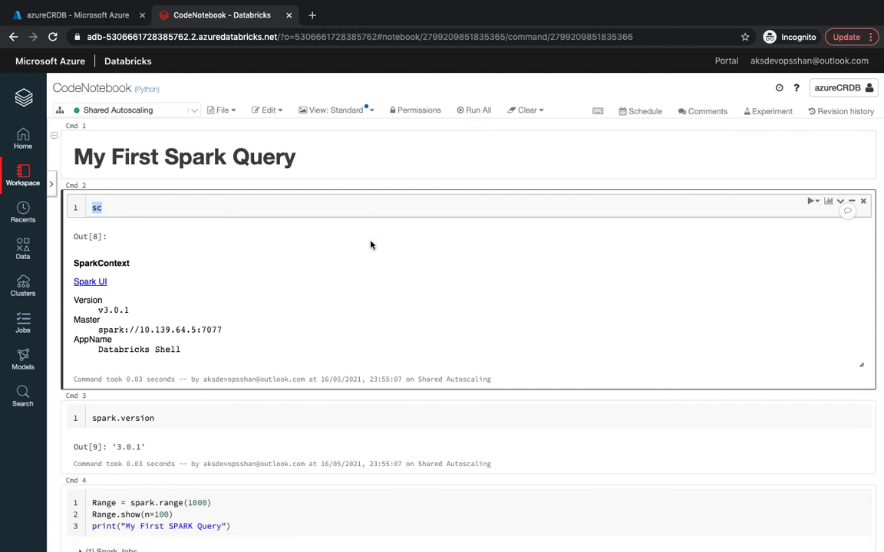
{"action": "mouse_move", "coordinate": [769, 111]}
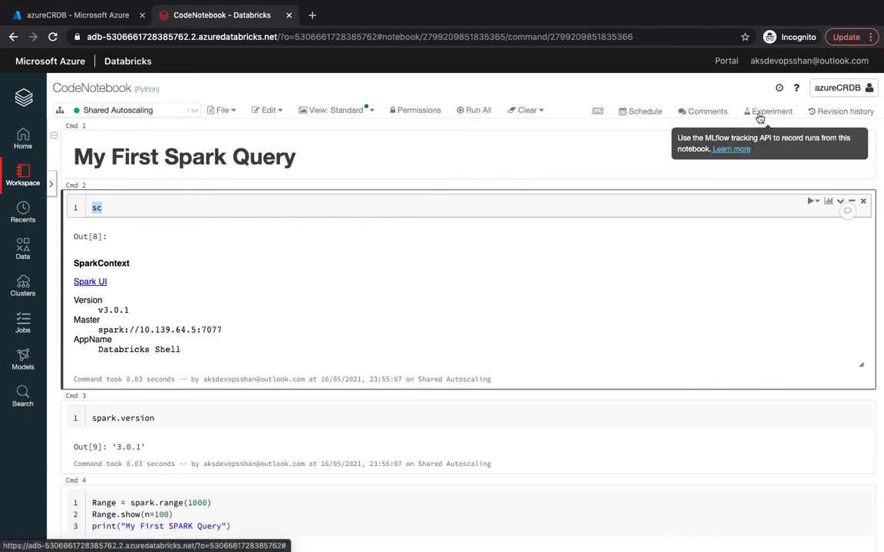
{"action": "mouse_move", "coordinate": [845, 111]}
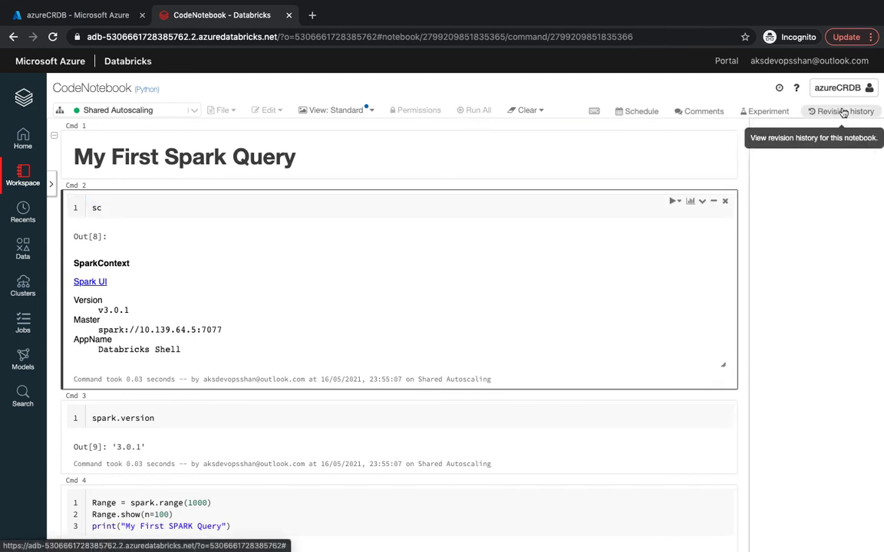
{"action": "left_click", "coordinate": [843, 111]}
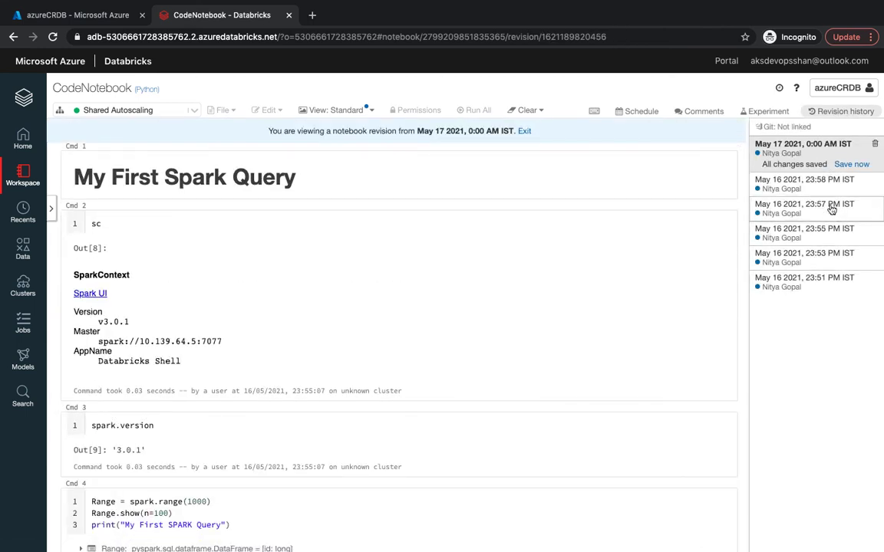
{"action": "left_click", "coordinate": [804, 198]}
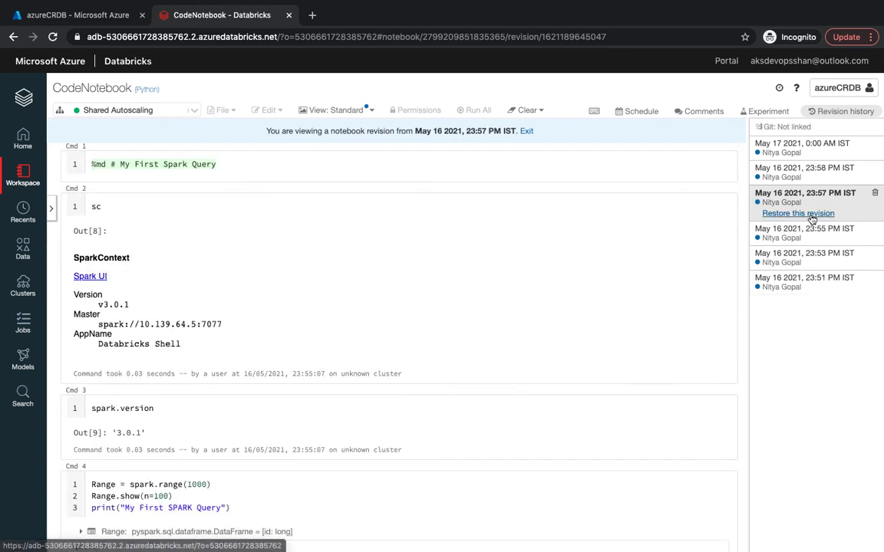
{"action": "mouse_move", "coordinate": [822, 263]}
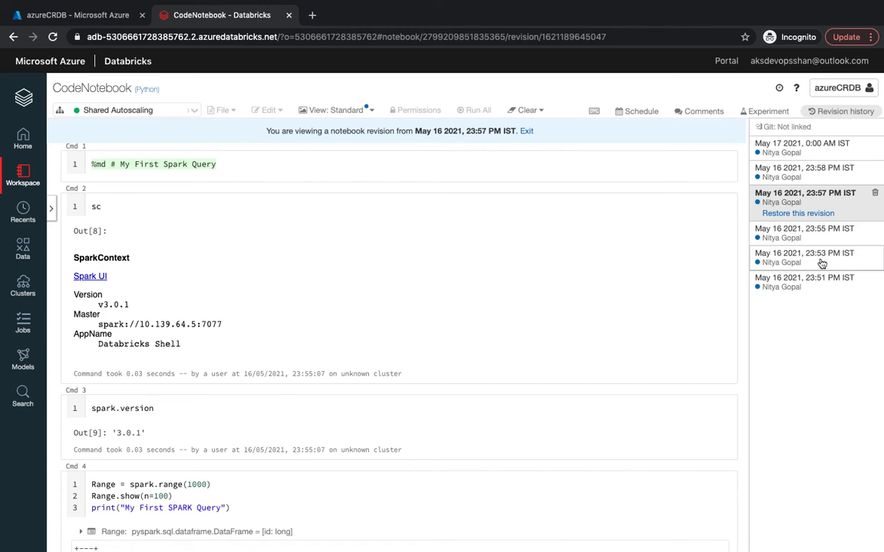
{"action": "mouse_move", "coordinate": [828, 222]}
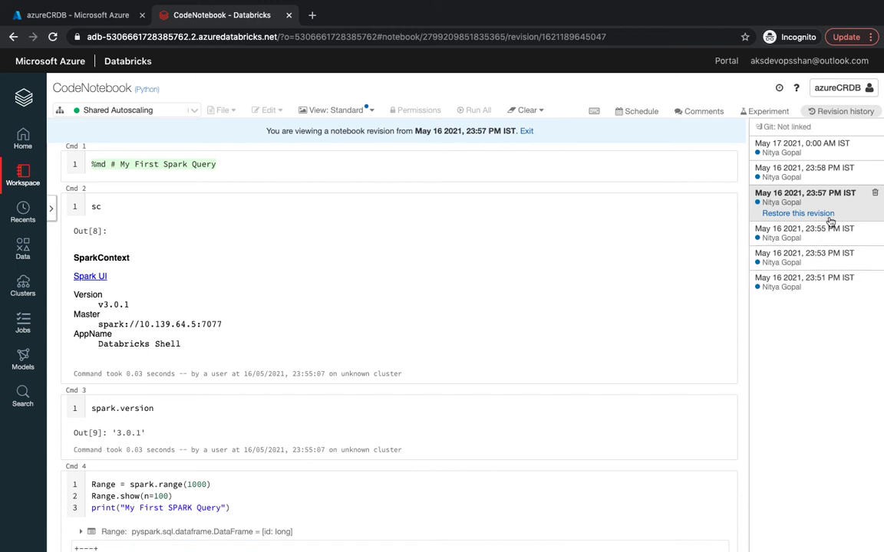
{"action": "mouse_move", "coordinate": [709, 204]}
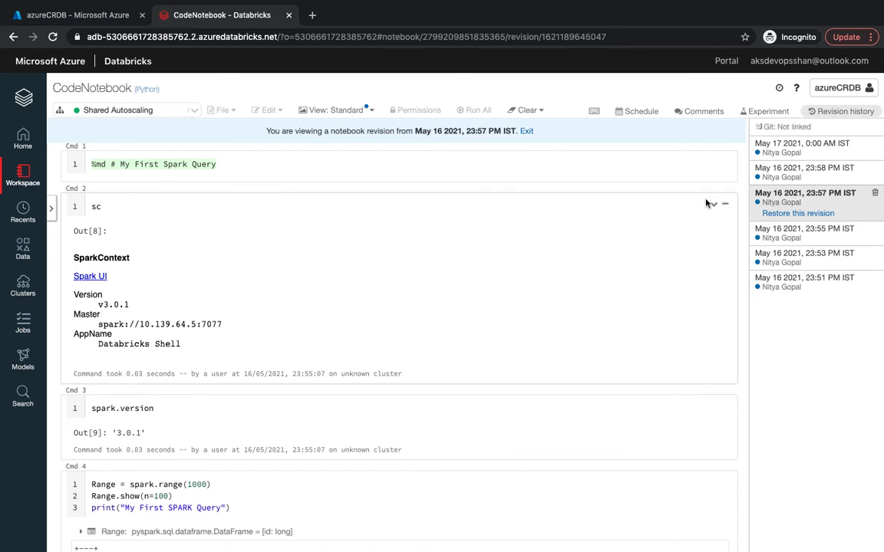
{"action": "mouse_move", "coordinate": [547, 164]}
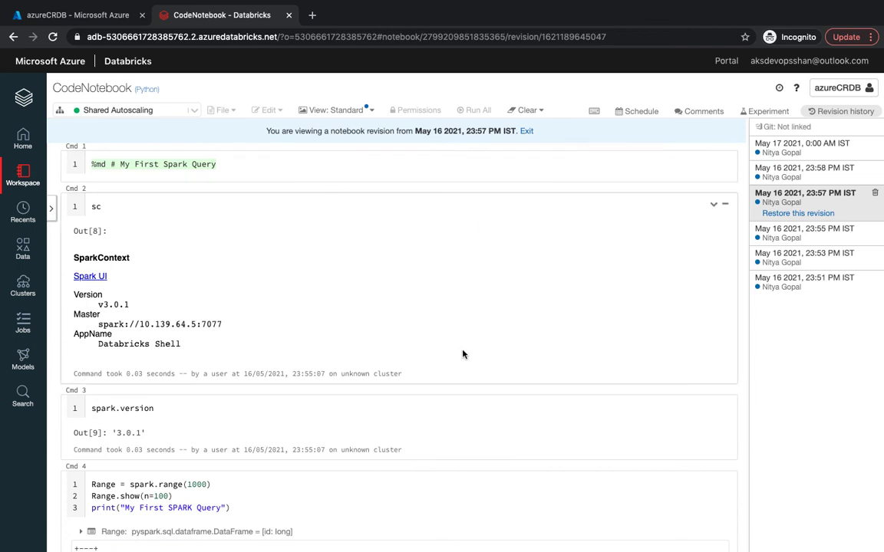
{"action": "mouse_move", "coordinate": [249, 347]}
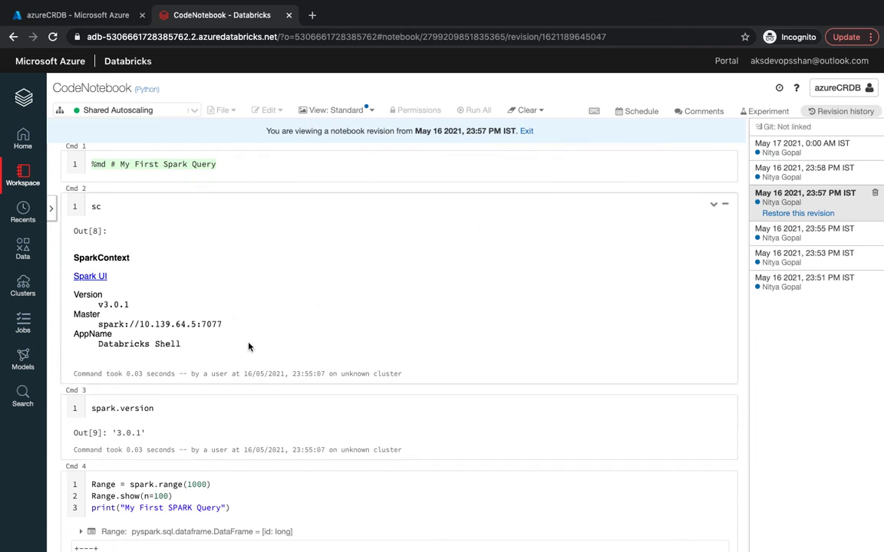
{"action": "mouse_move", "coordinate": [729, 194]}
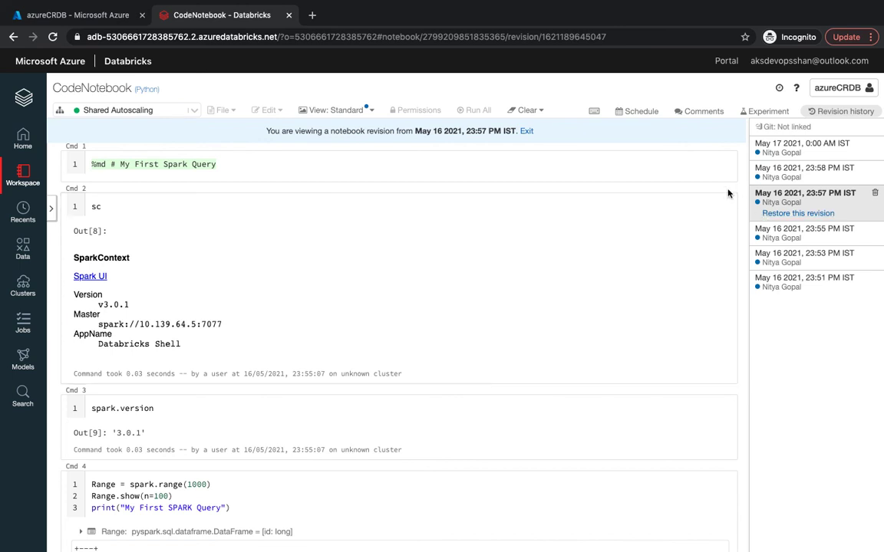
{"action": "mouse_move", "coordinate": [760, 85]}
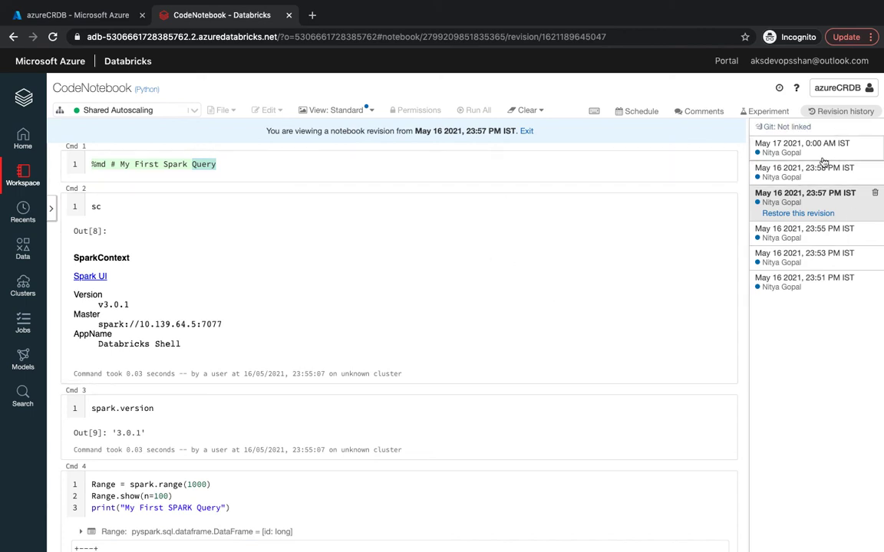
{"action": "mouse_move", "coordinate": [633, 240]}
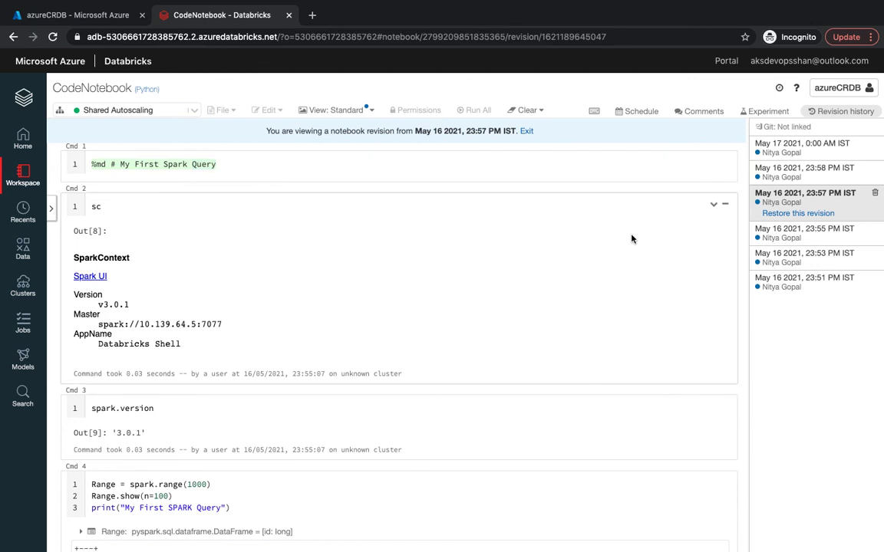
{"action": "mouse_move", "coordinate": [647, 170]}
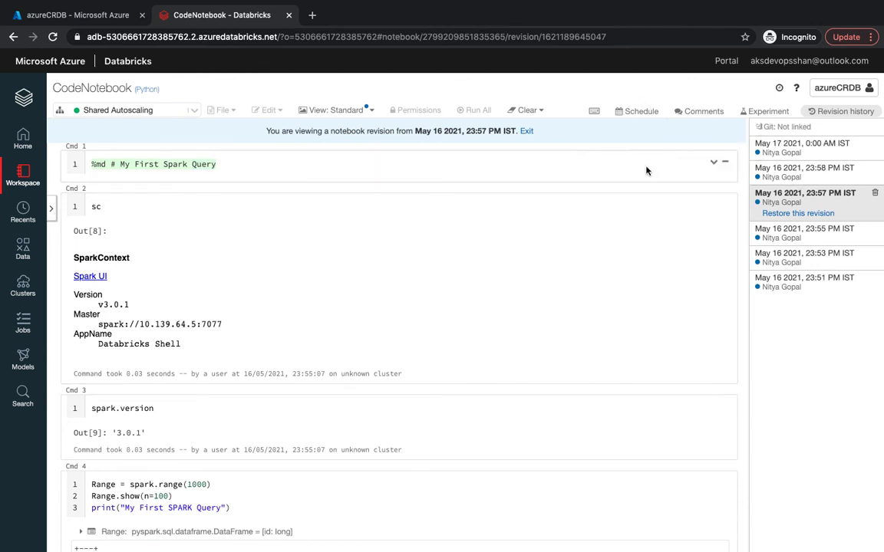
{"action": "mouse_move", "coordinate": [401, 100]}
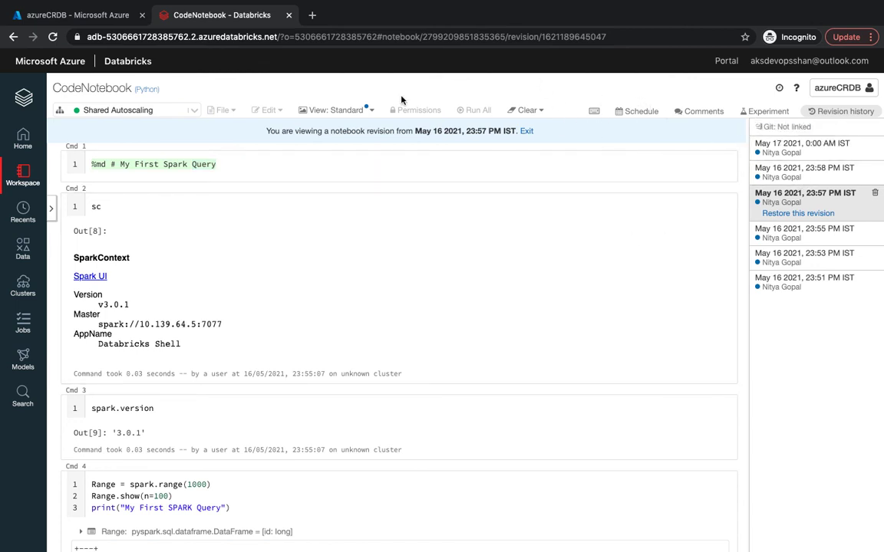
{"action": "left_click", "coordinate": [336, 110]}
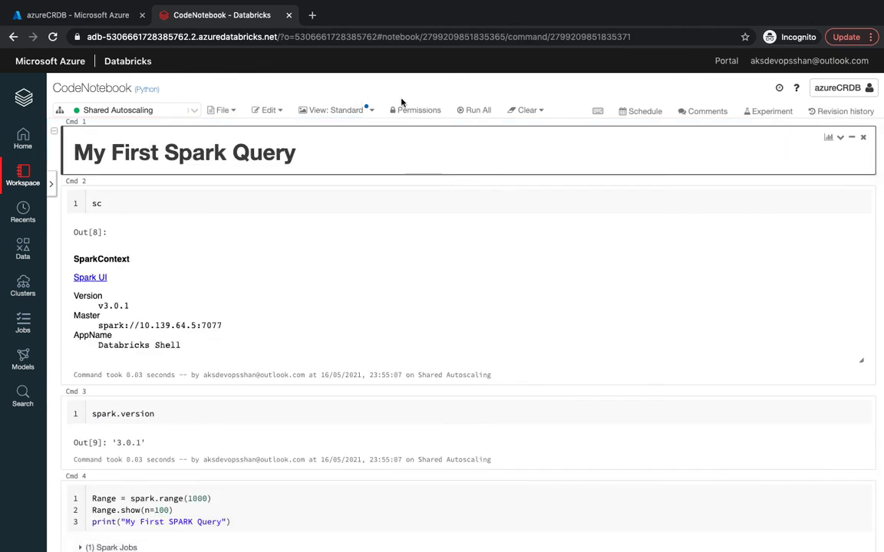
Keep the light theme, enable the table of contents, and switch to Results Only view
{"action": "left_click", "coordinate": [336, 109]}
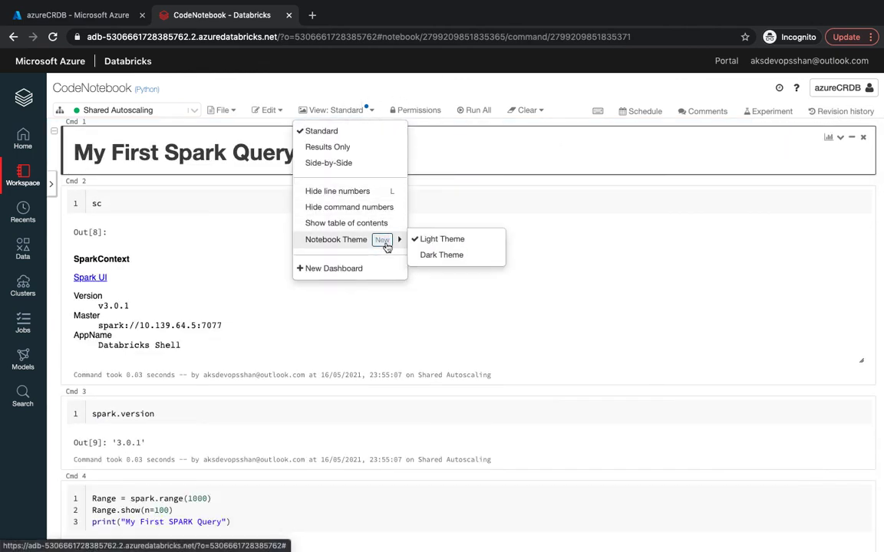
{"action": "mouse_move", "coordinate": [441, 254]}
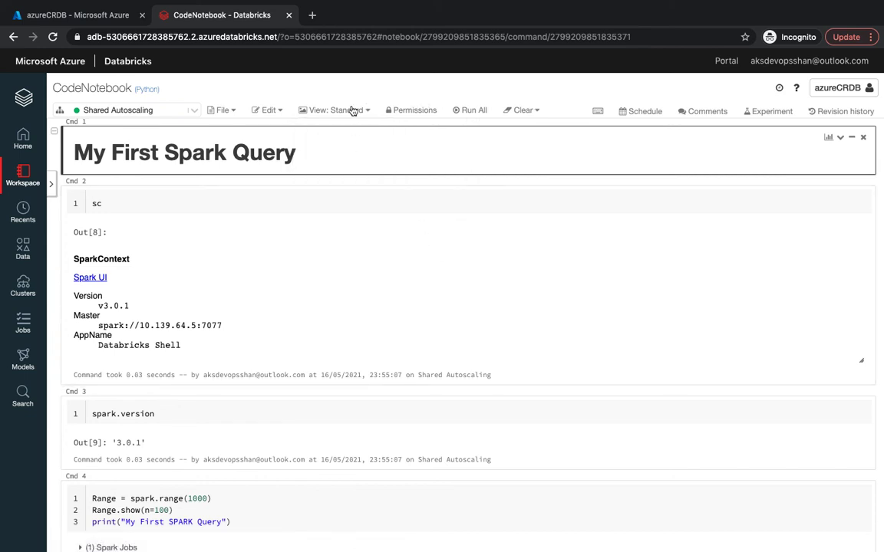
{"action": "left_click", "coordinate": [335, 109]}
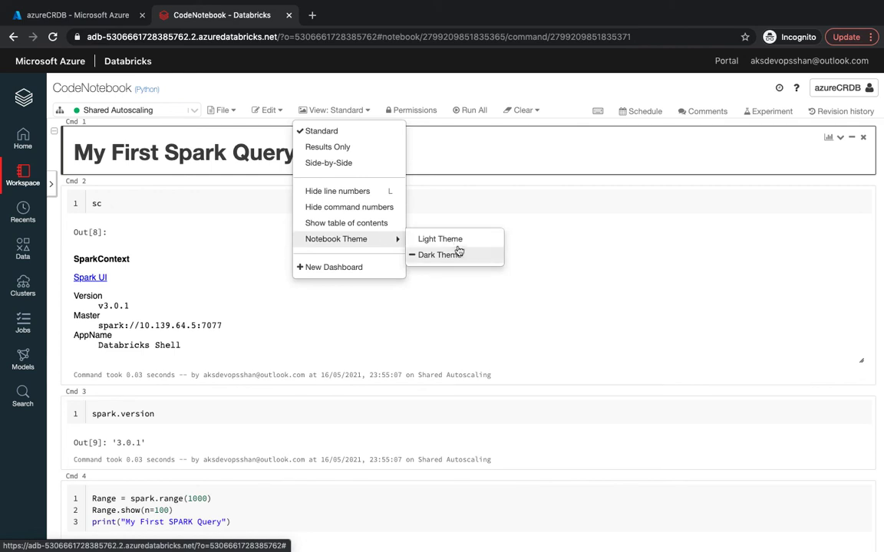
{"action": "left_click", "coordinate": [369, 226]}
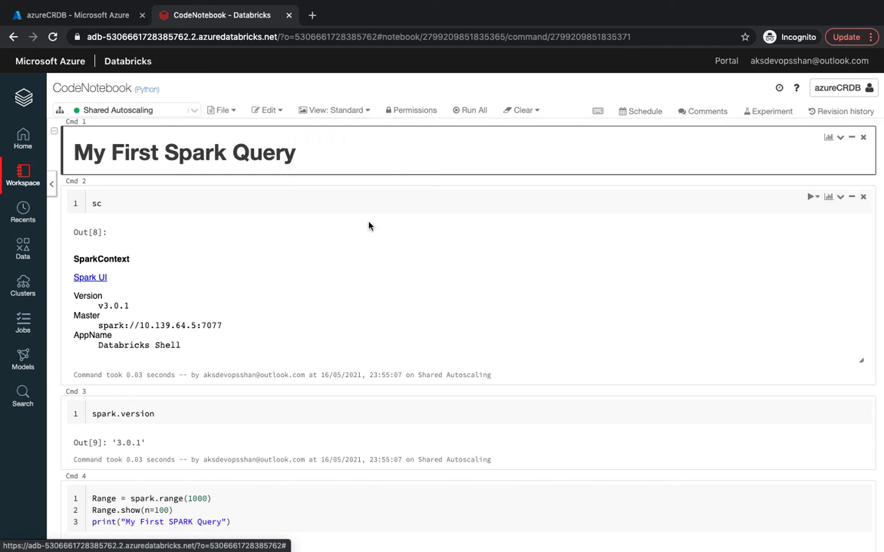
{"action": "left_click", "coordinate": [336, 109]}
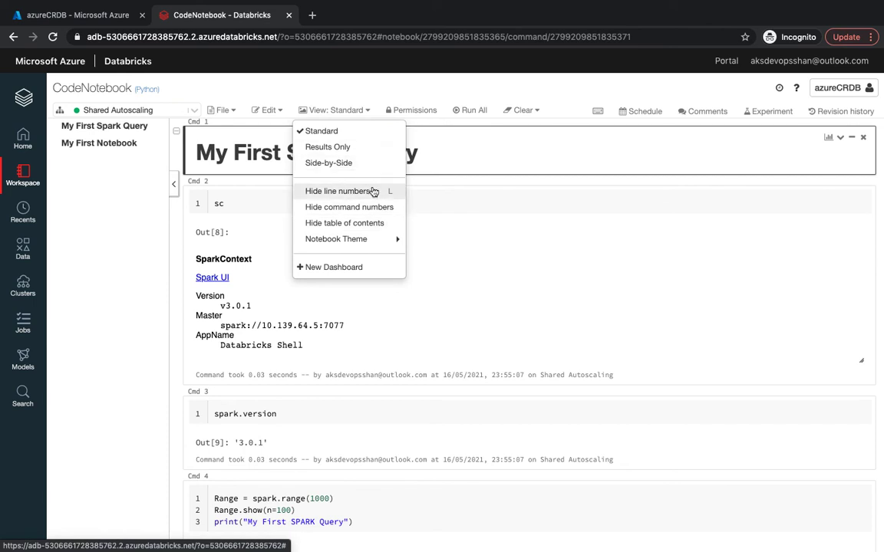
{"action": "left_click", "coordinate": [327, 146]}
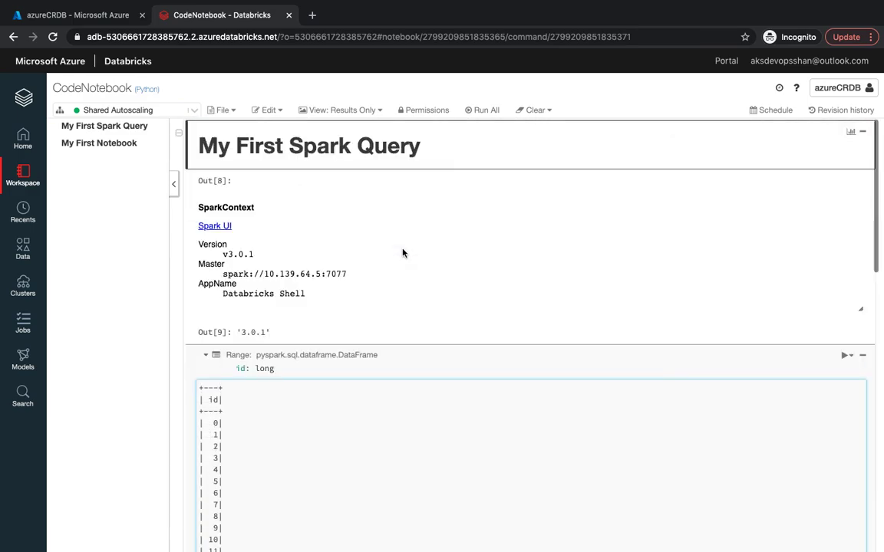
Switch CodeNotebook to Side-by-Side view, then select a heading word and click away
{"action": "left_click", "coordinate": [342, 109]}
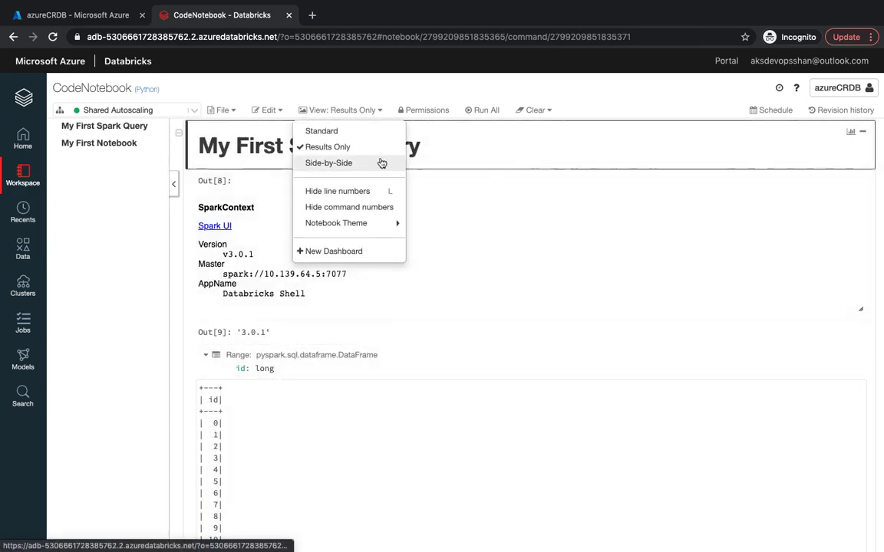
{"action": "left_click", "coordinate": [328, 162]}
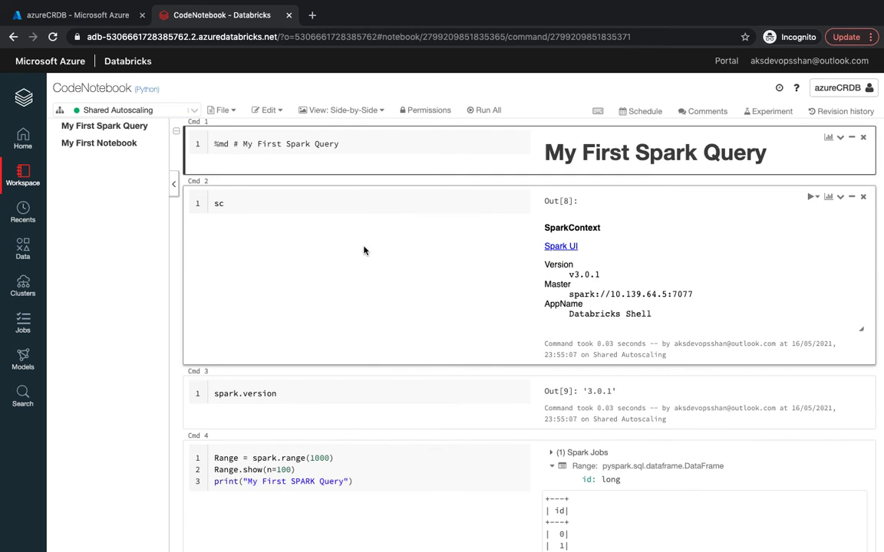
{"action": "scroll", "scroll_direction": "down", "scroll_amount": 3}
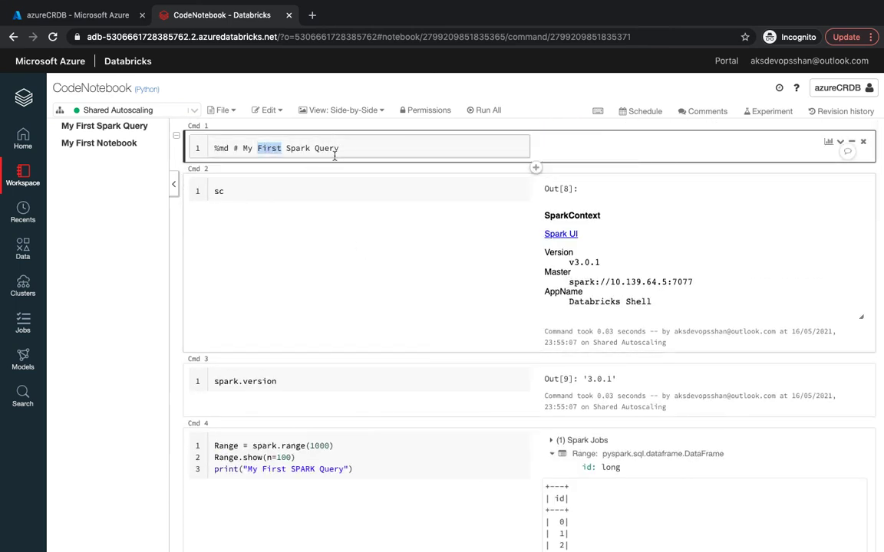
{"action": "double_click", "coordinate": [326, 148]}
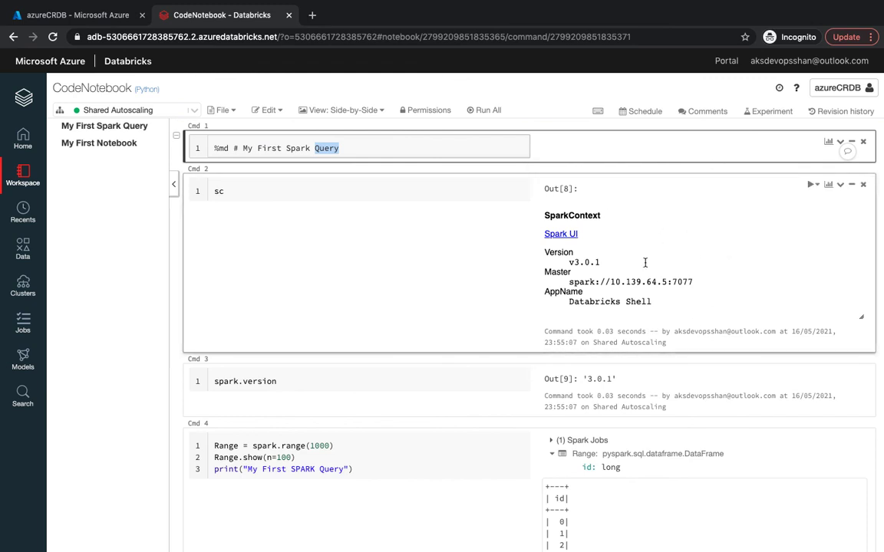
{"action": "mouse_move", "coordinate": [381, 109]}
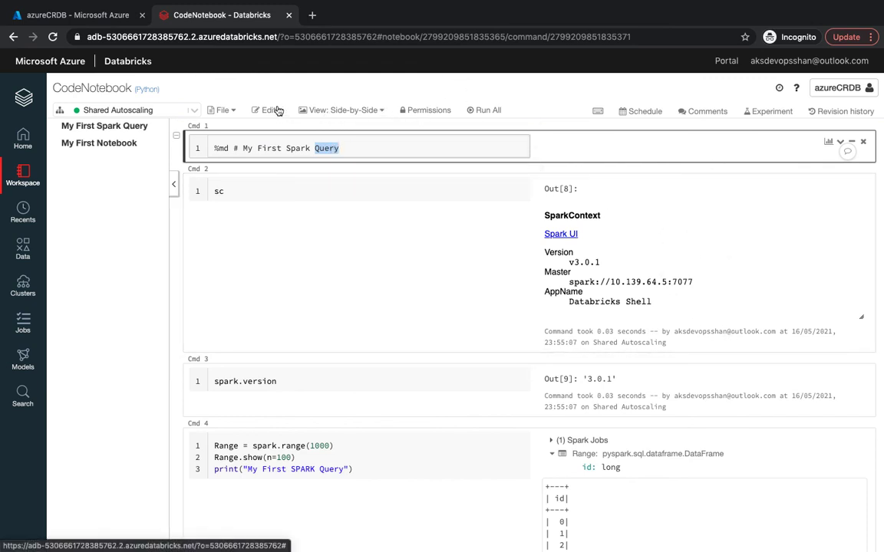
{"action": "left_click", "coordinate": [267, 110]}
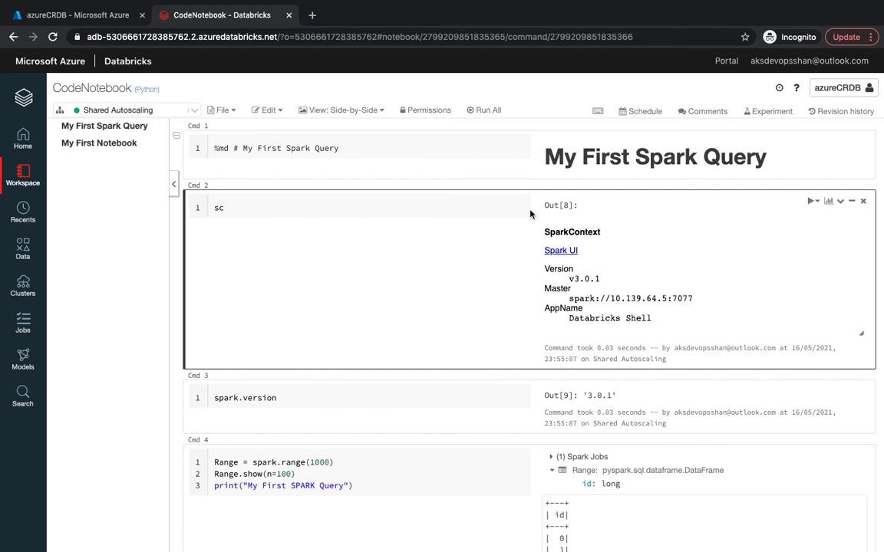
{"action": "mouse_move", "coordinate": [521, 238]}
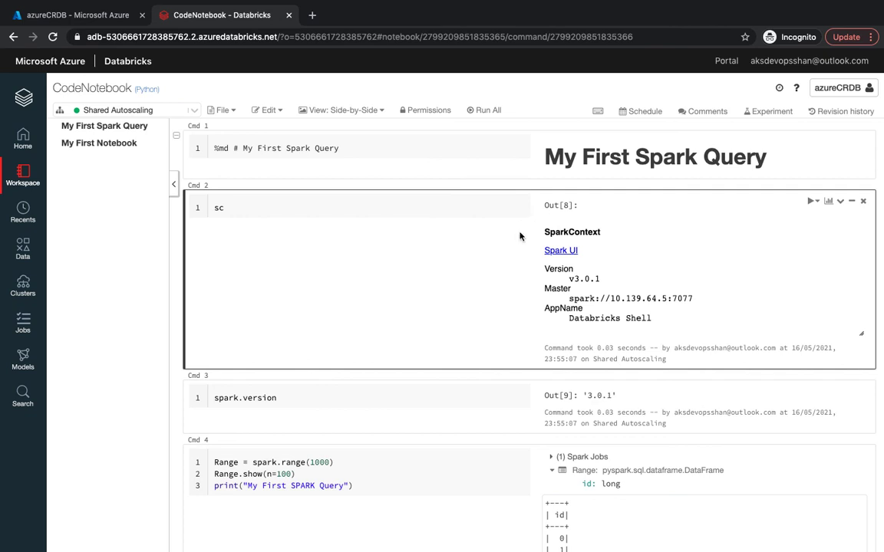